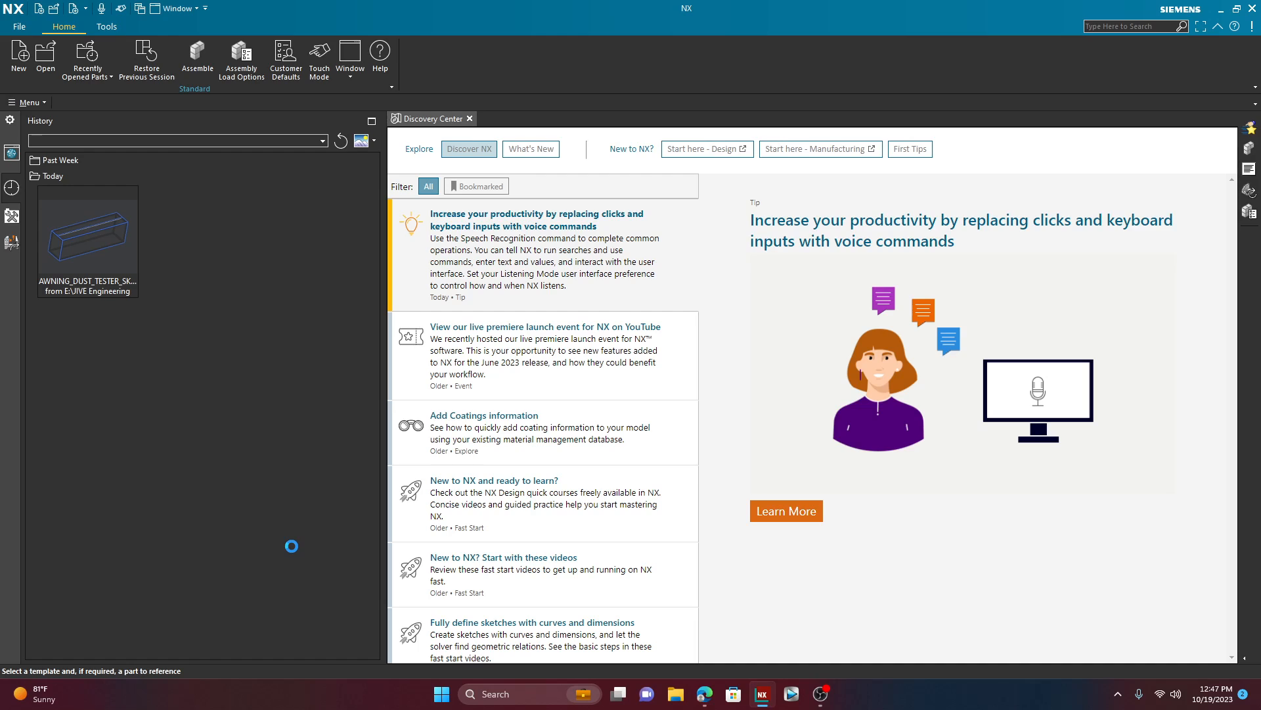
Step: Create a new assembly named 'Video Example' from the JIVE Seed File Metric ASM template
click(17, 57)
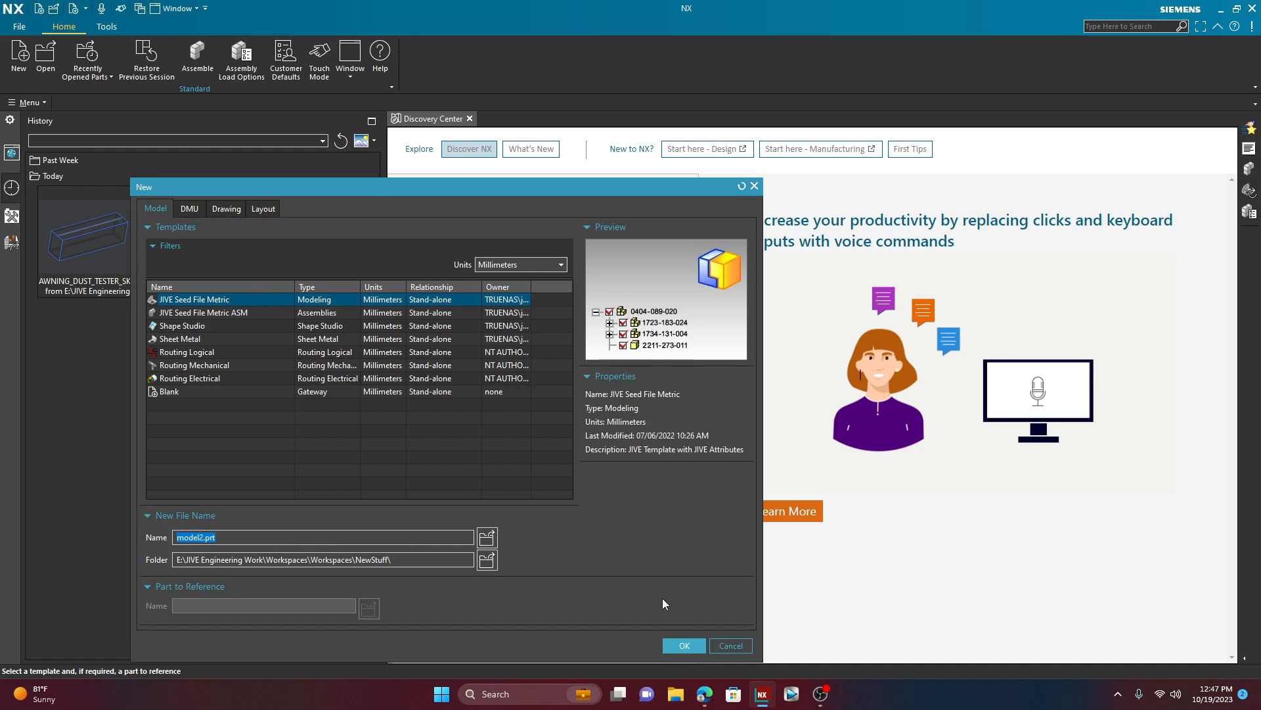
click(204, 313)
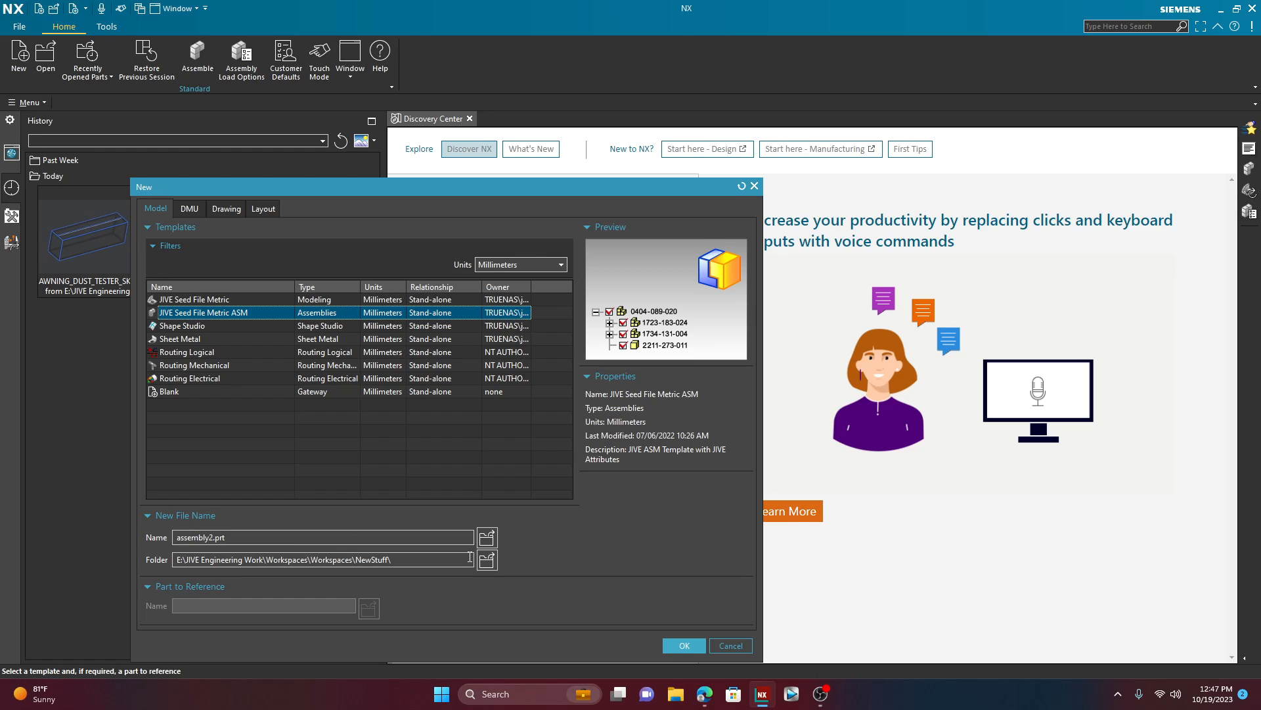
mouse_move(381, 553)
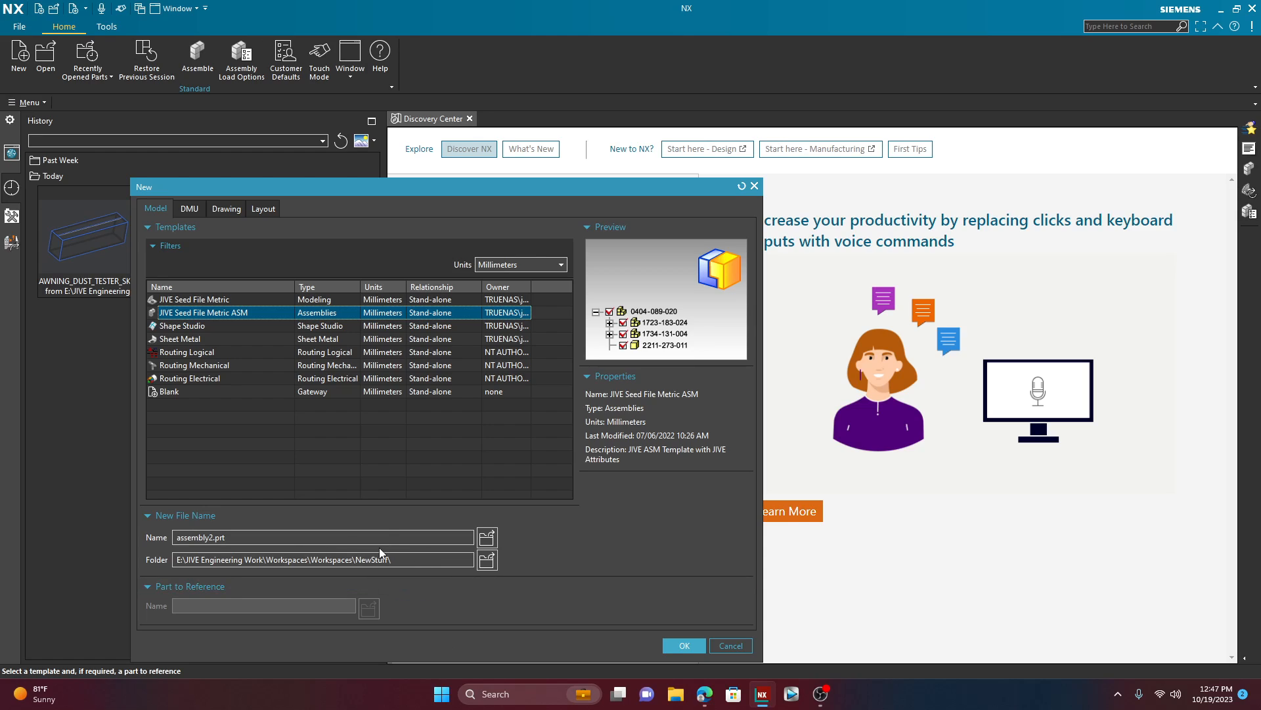
triple_click(320, 536)
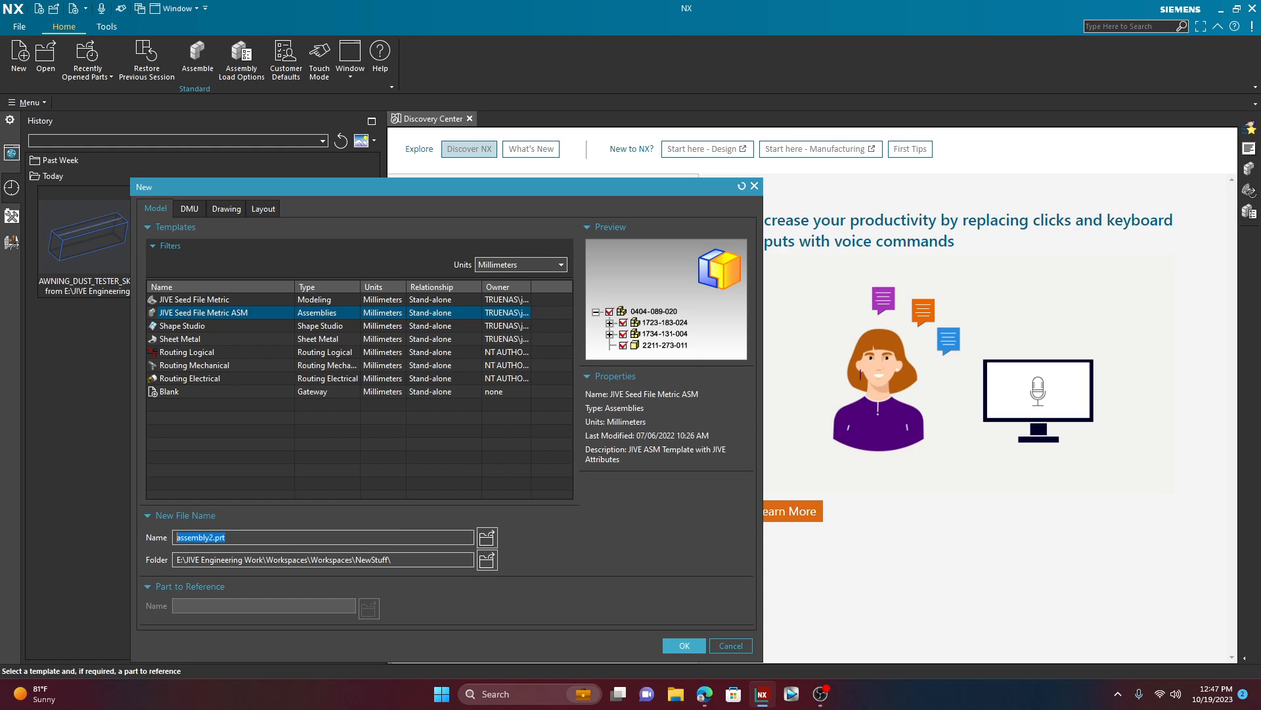
text(Video Exam)
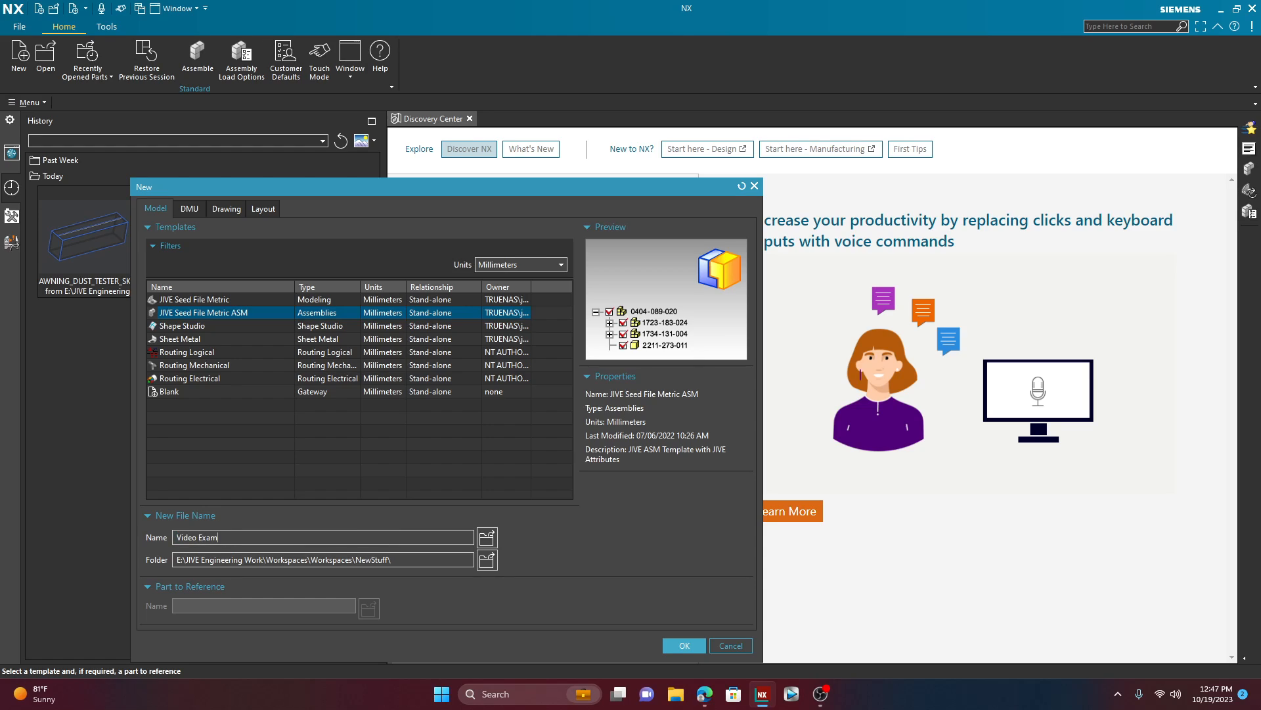
text(ple)
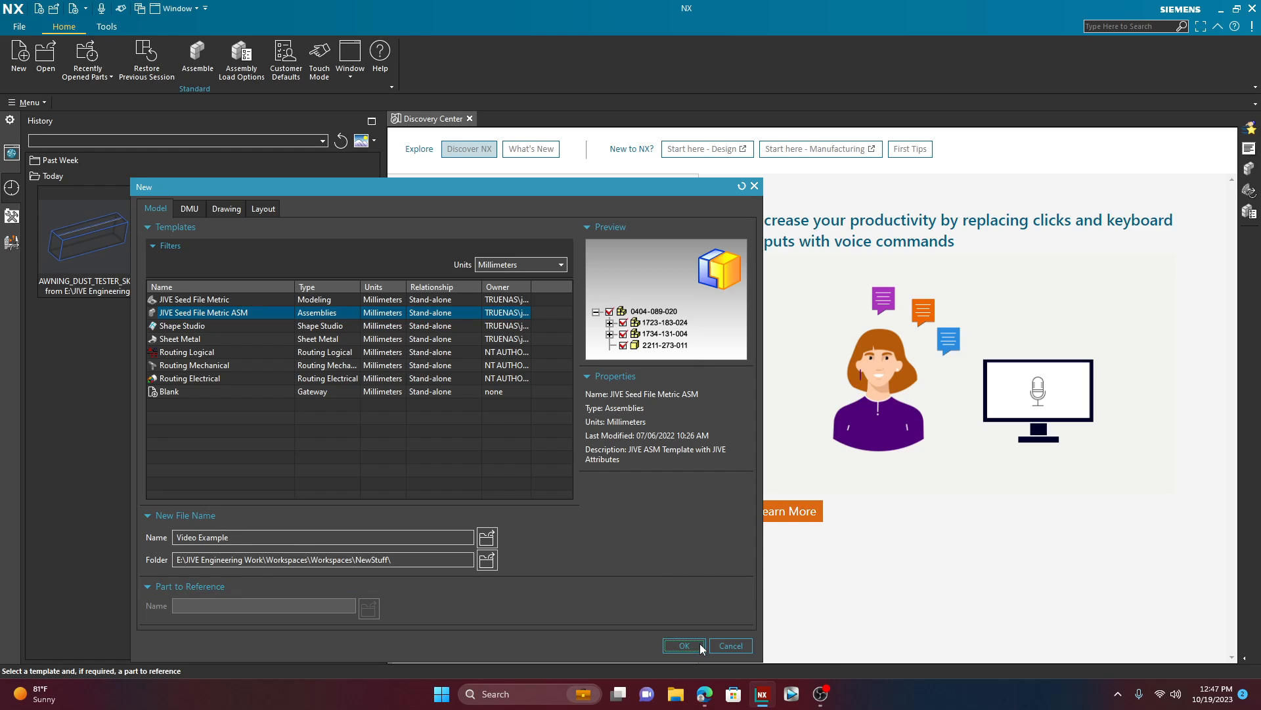
click(684, 645)
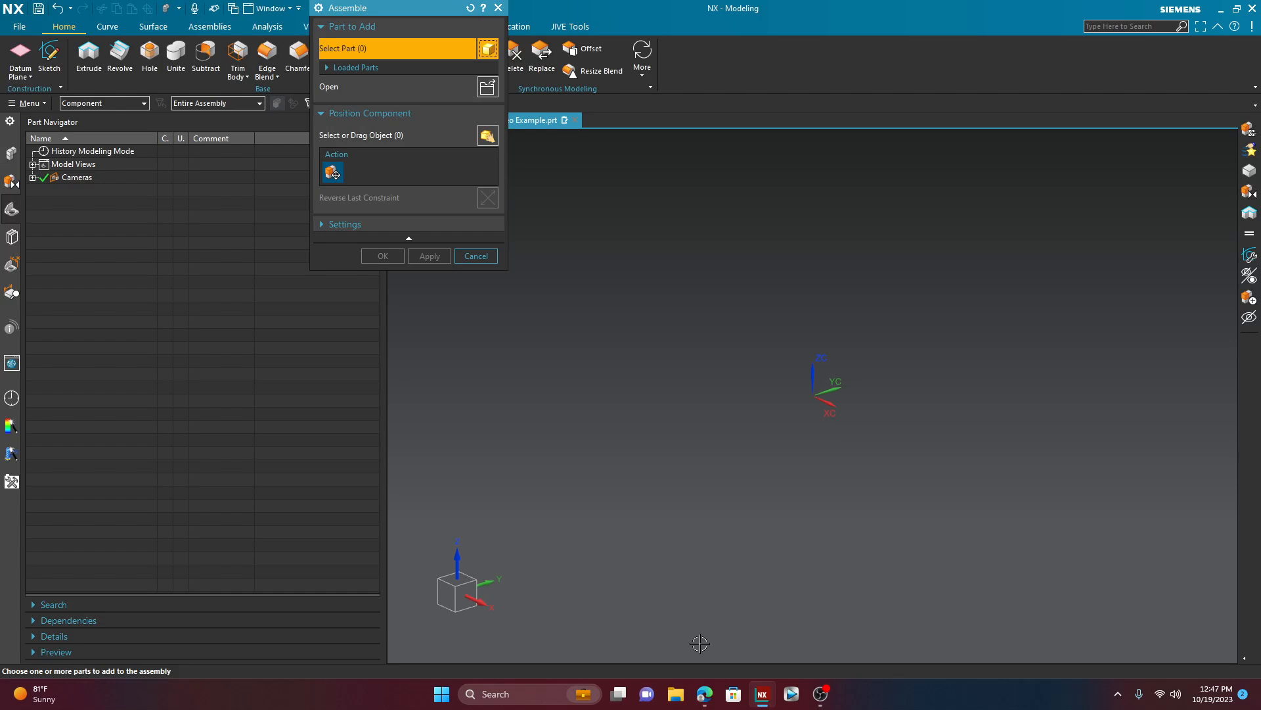
mouse_move(475, 256)
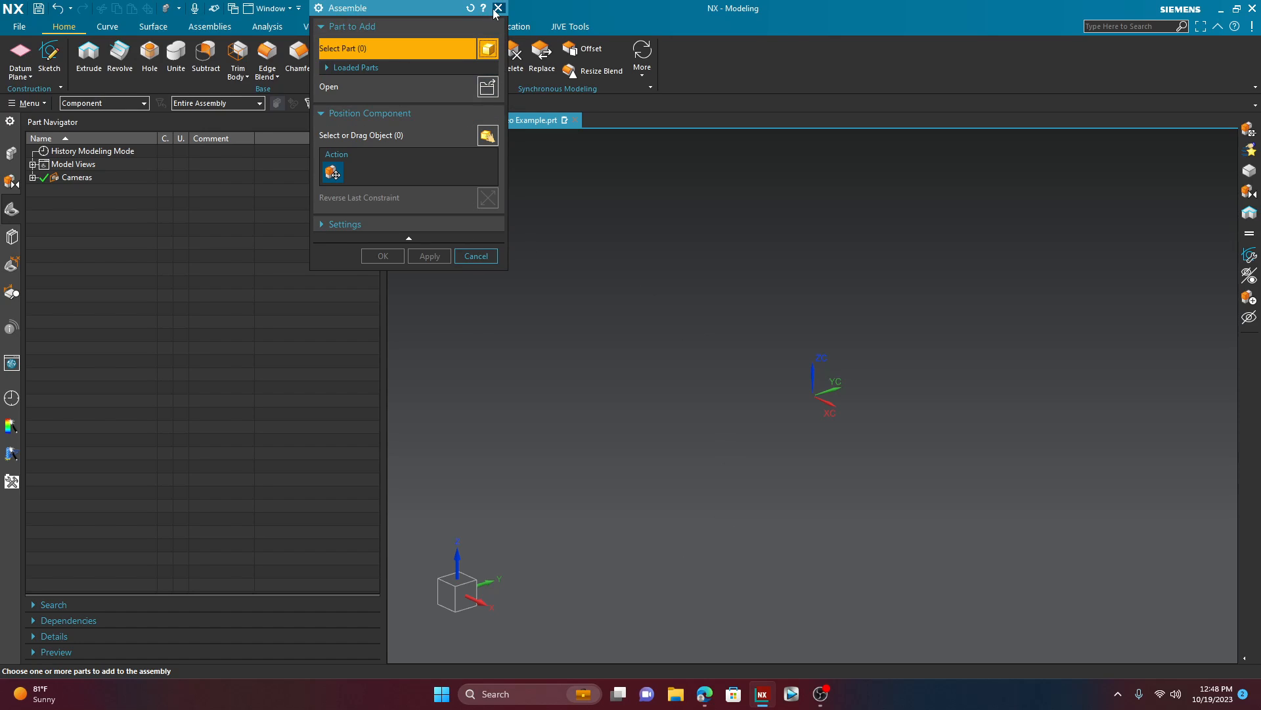
Step: Dismiss the Assemble dialog and show the Assembly Navigator listing only Video Example
click(497, 8)
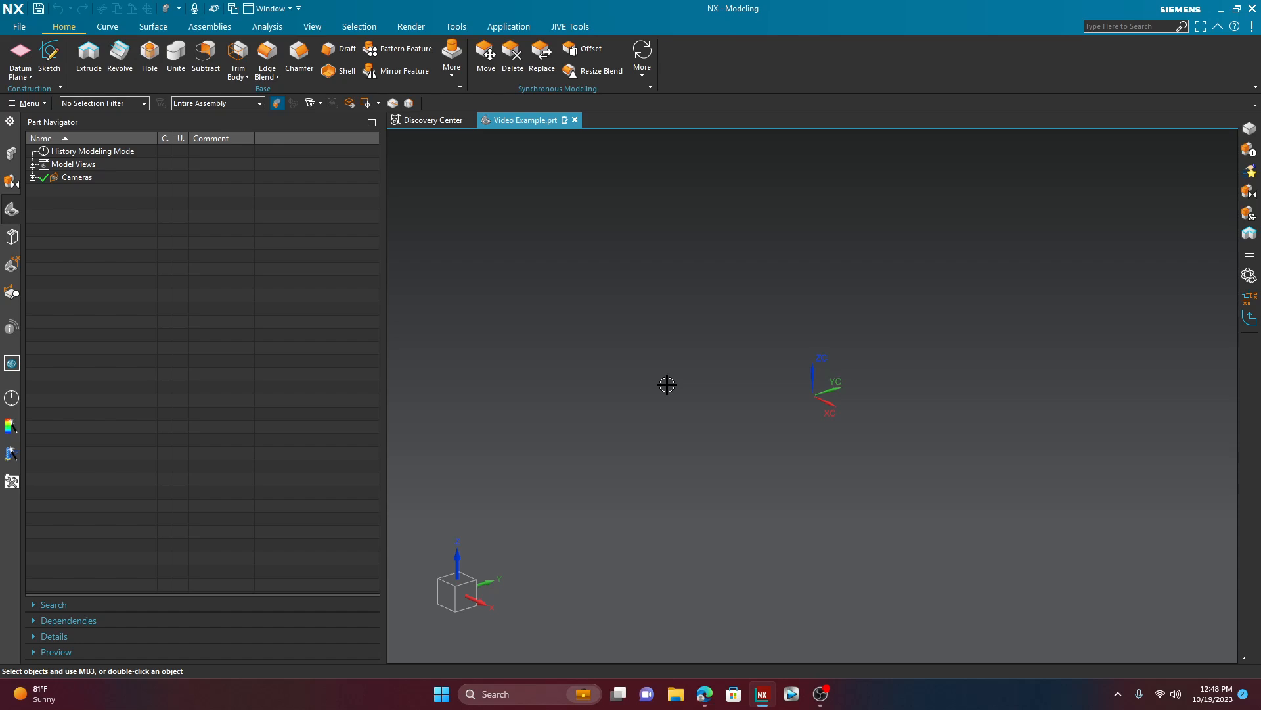
mouse_move(544, 364)
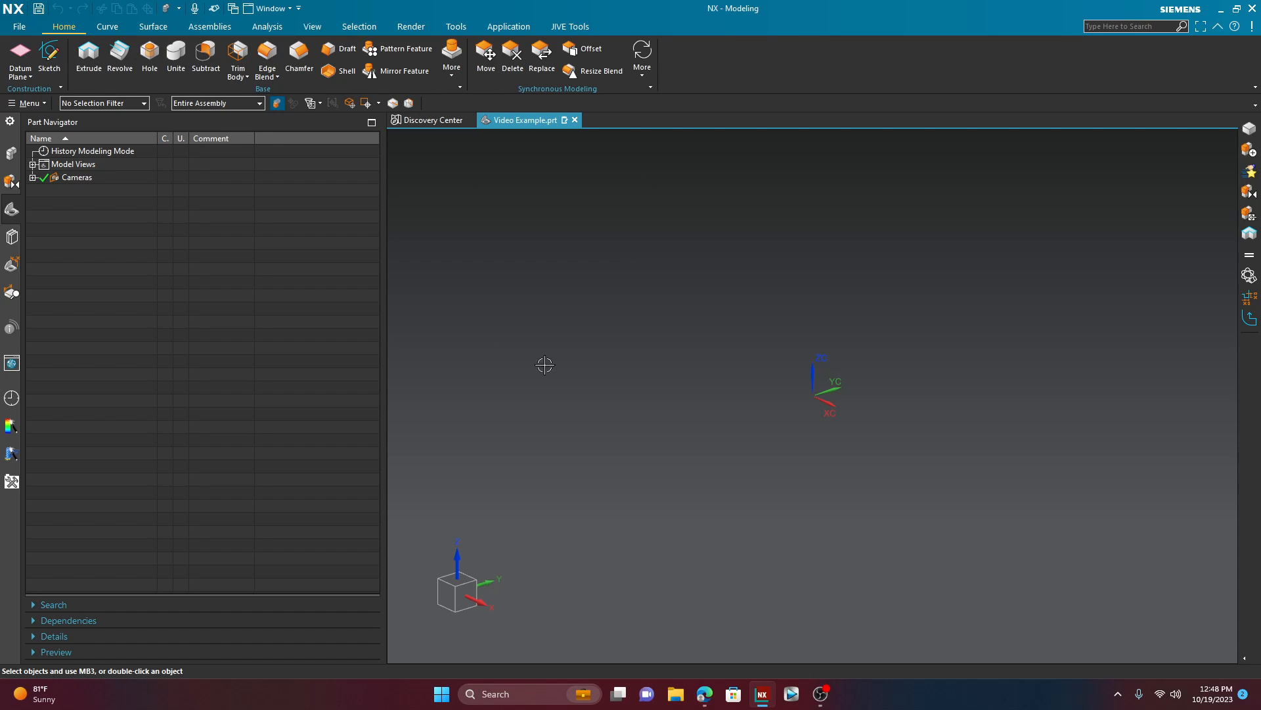
mouse_move(101, 242)
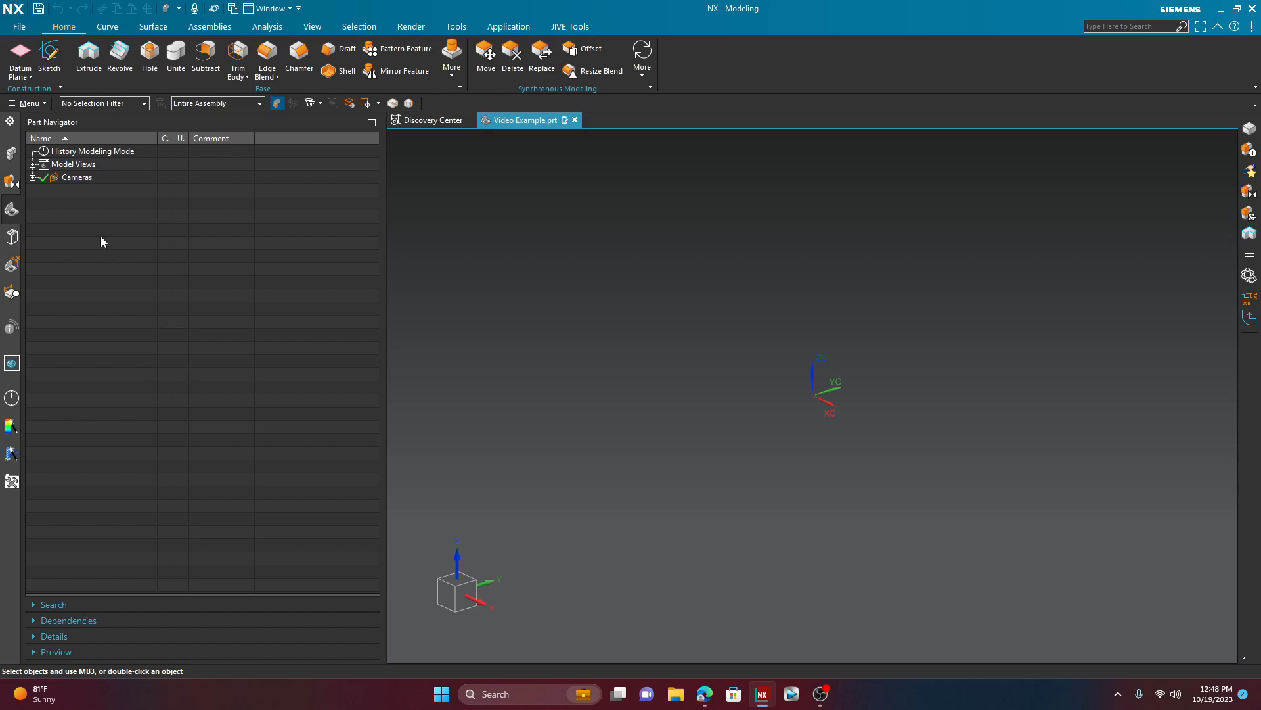
click(12, 237)
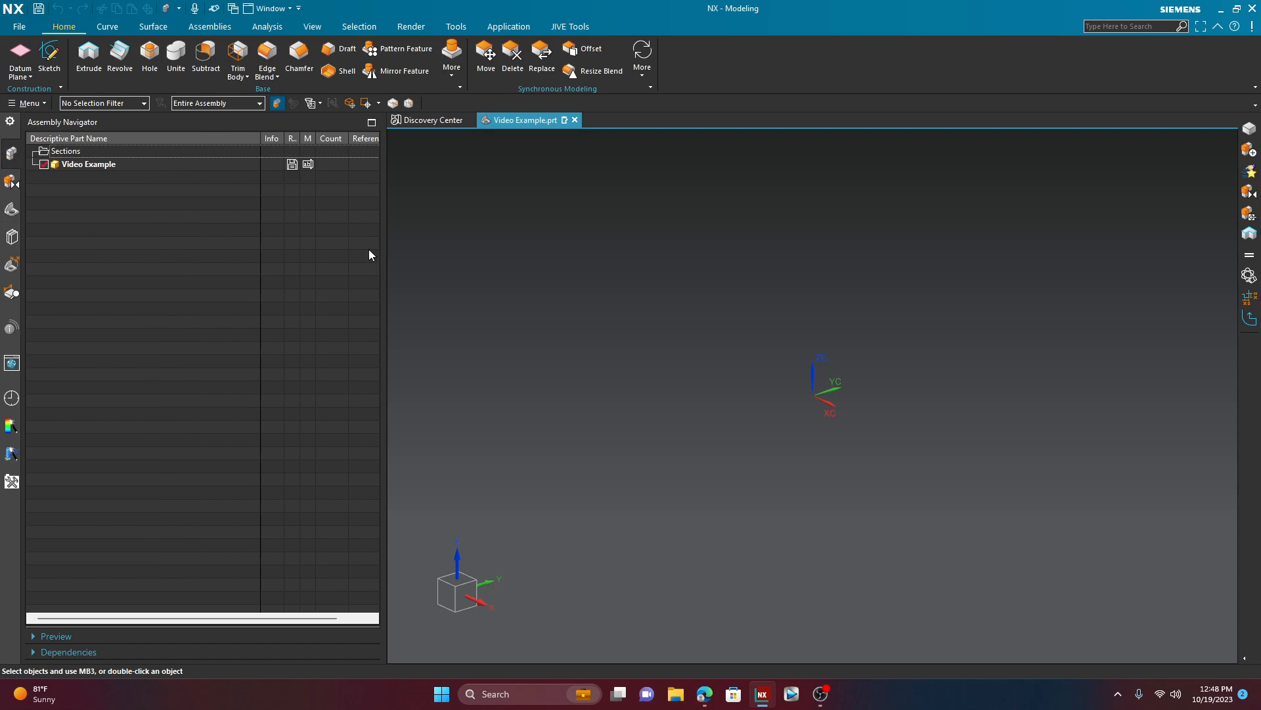
mouse_move(410, 259)
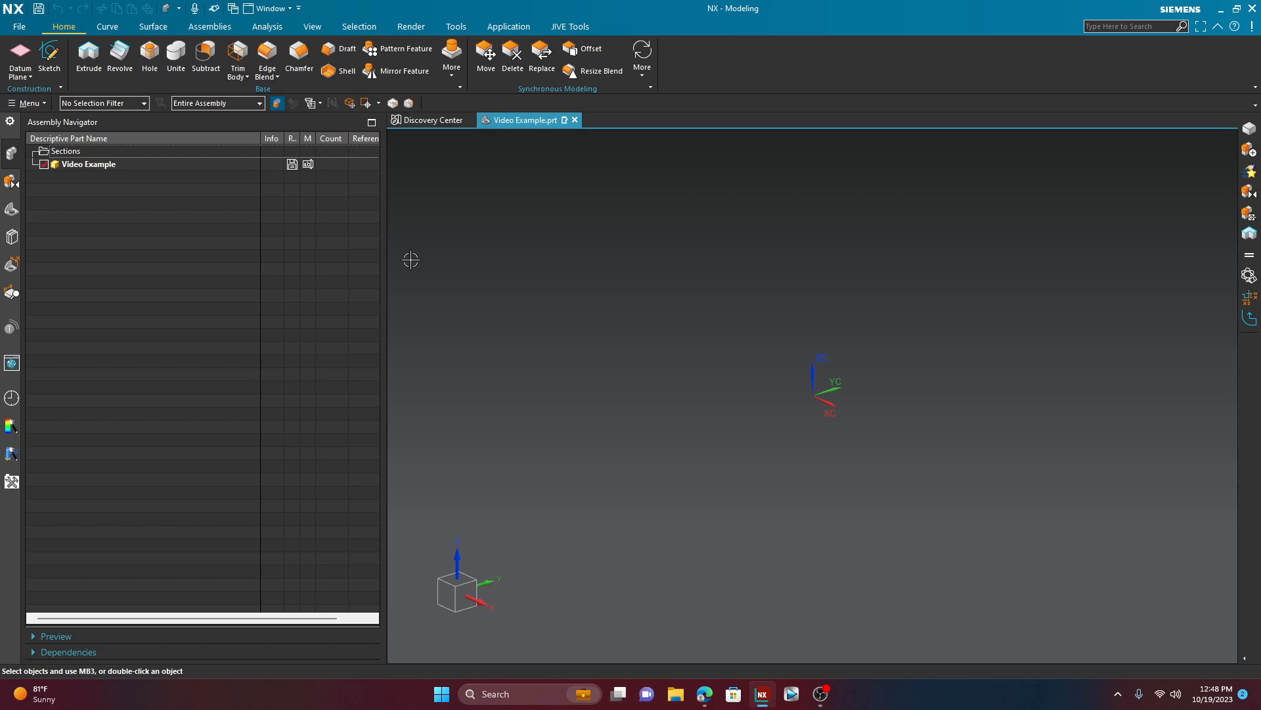
mouse_move(321, 235)
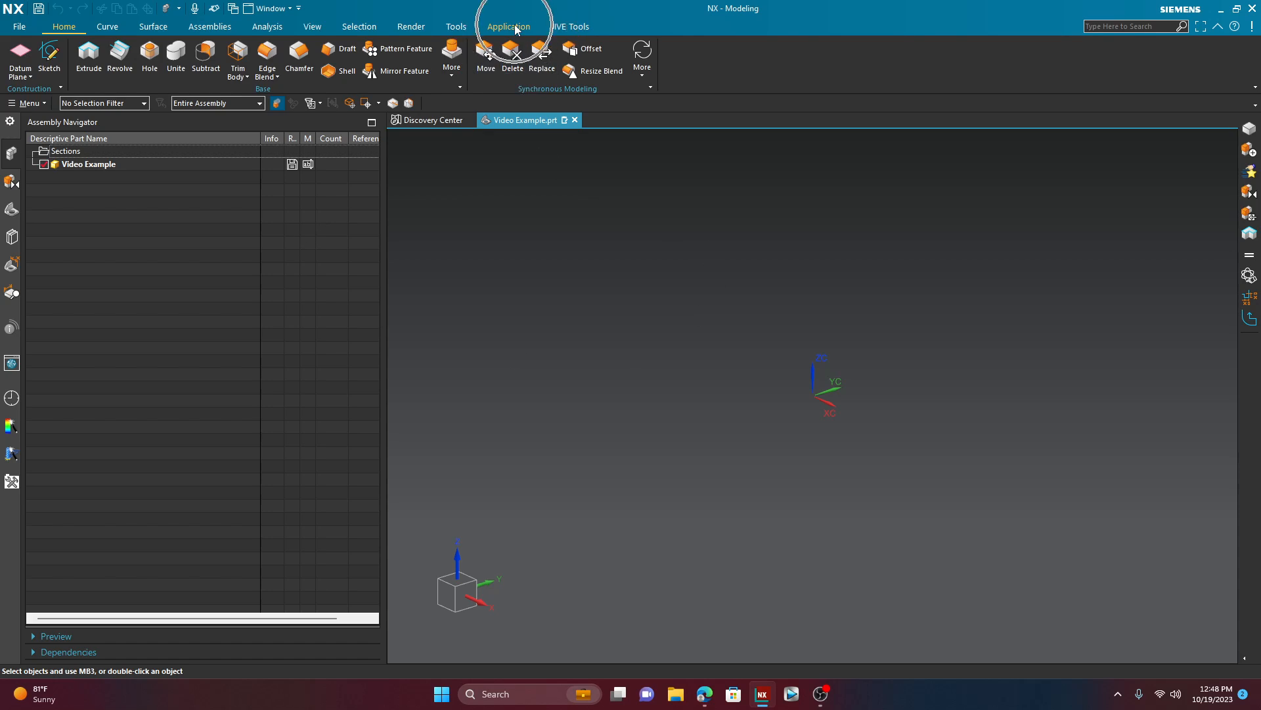
Step: Launch the Structure Designer application from the Application tab's More design apps
click(507, 26)
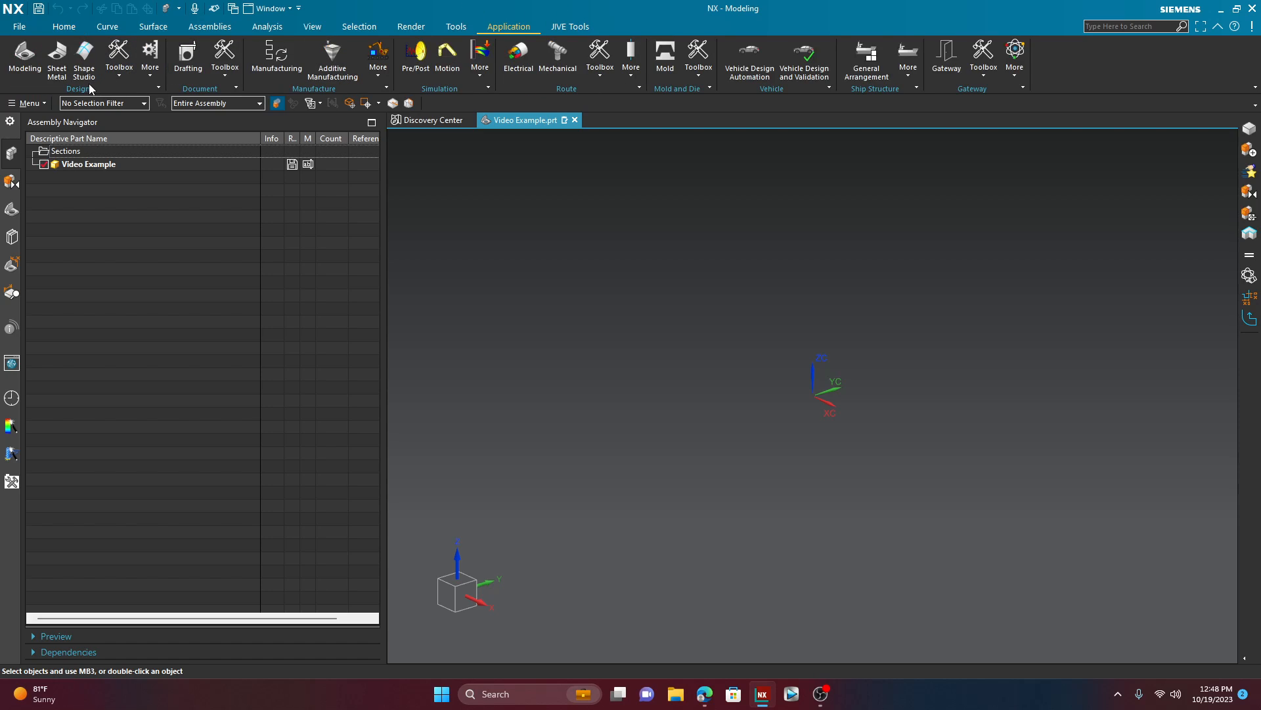
click(149, 57)
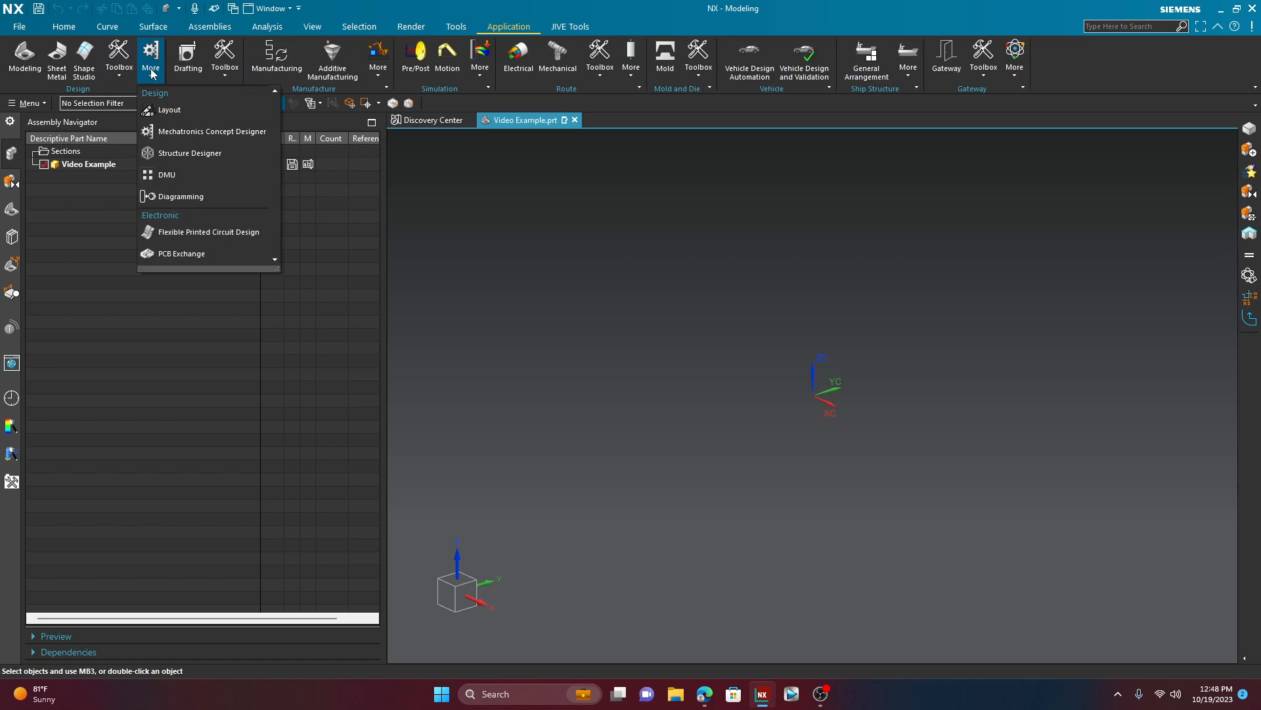
mouse_move(189, 153)
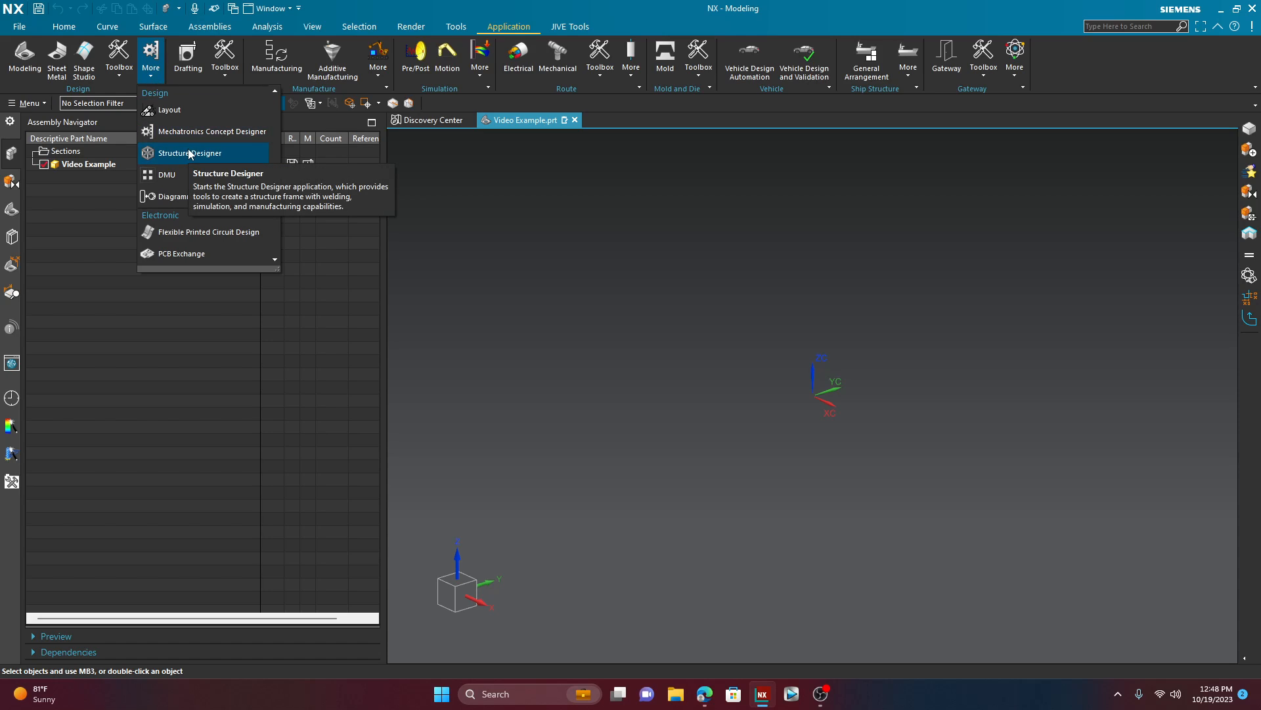
click(191, 152)
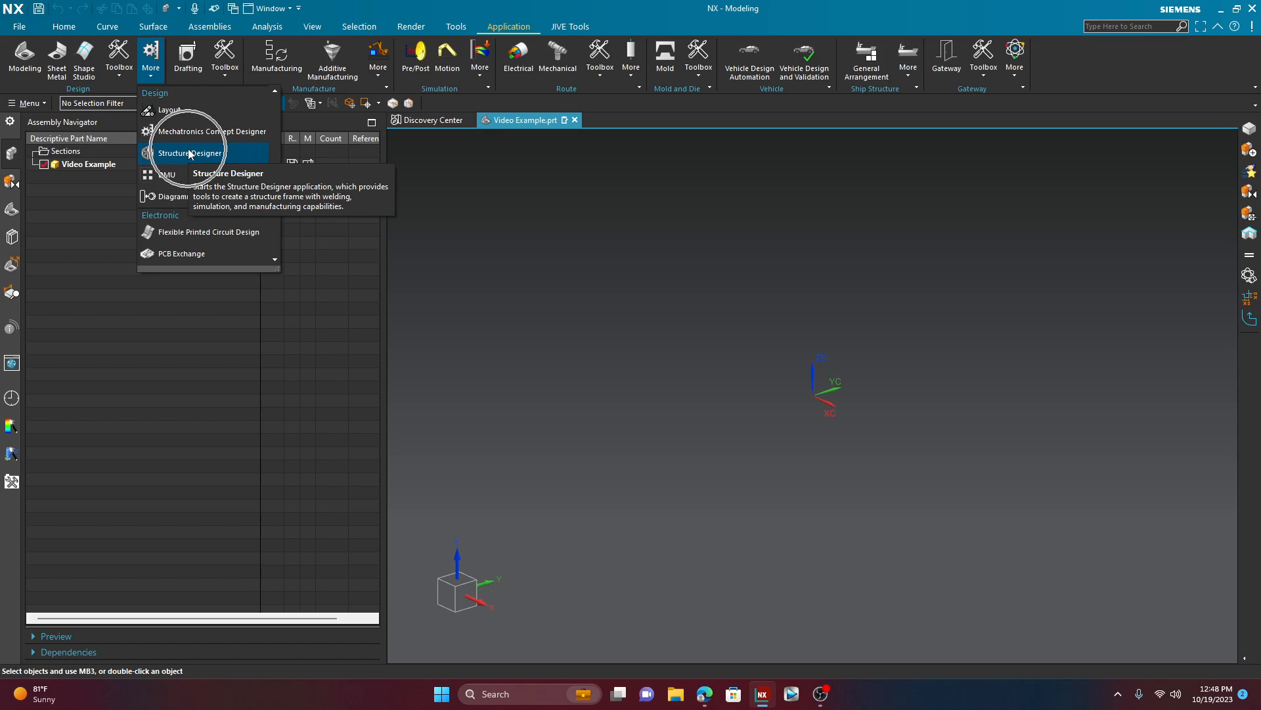
click(190, 153)
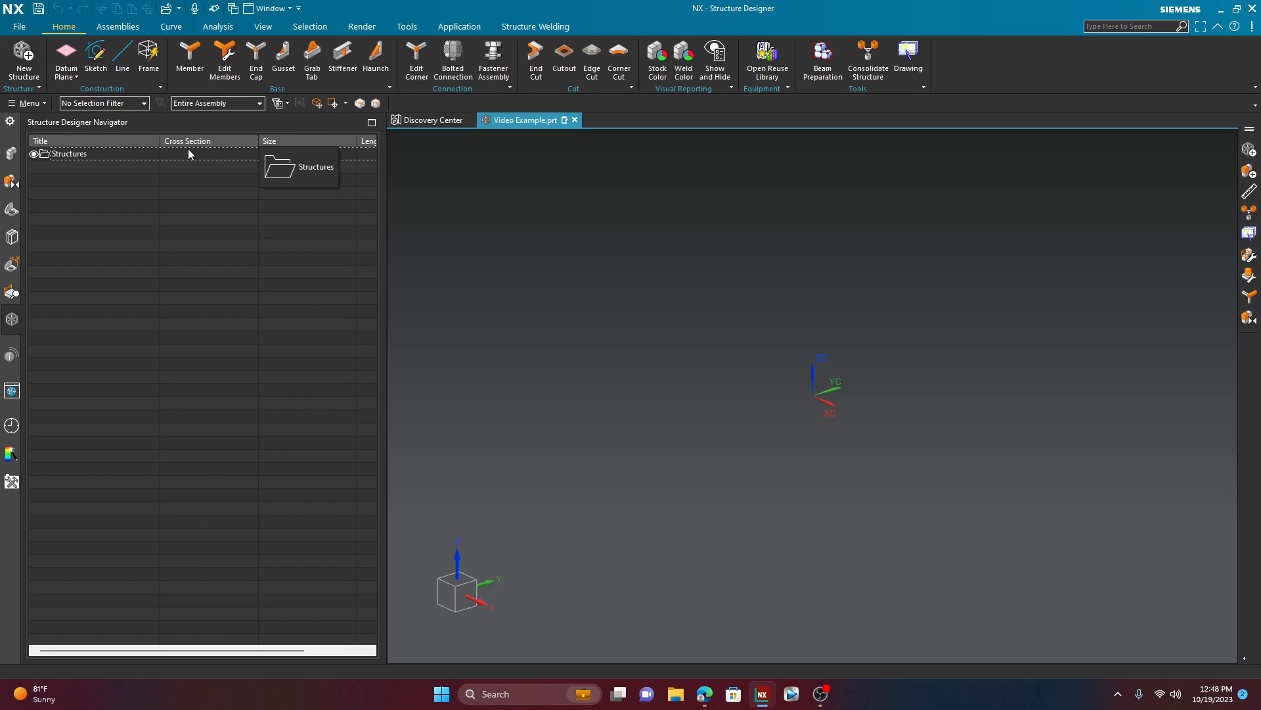
click(188, 141)
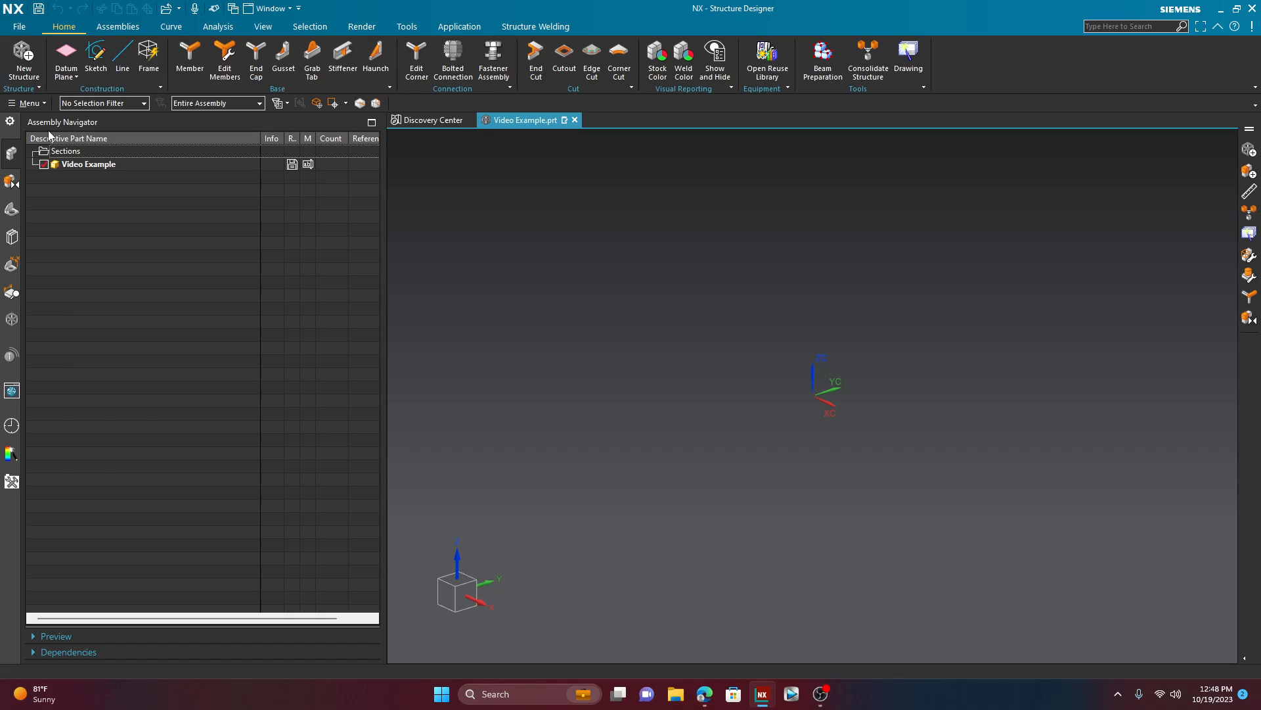
mouse_move(8, 150)
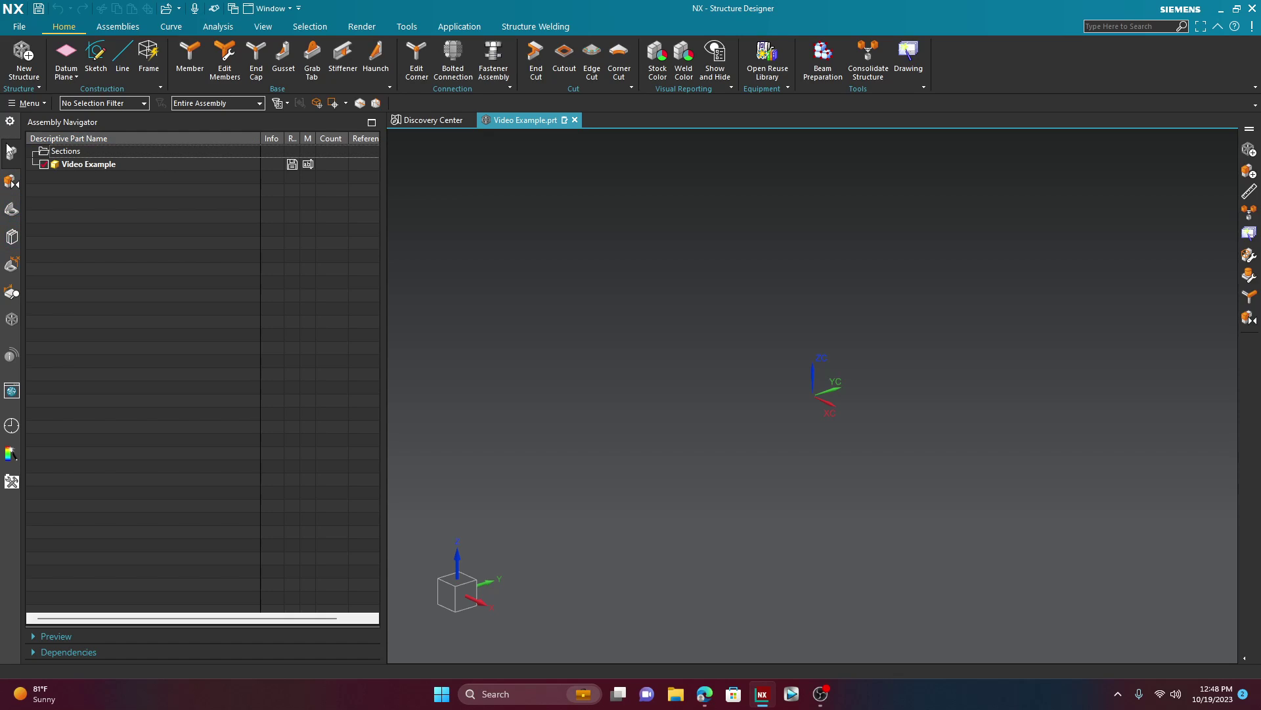
right_click(63, 121)
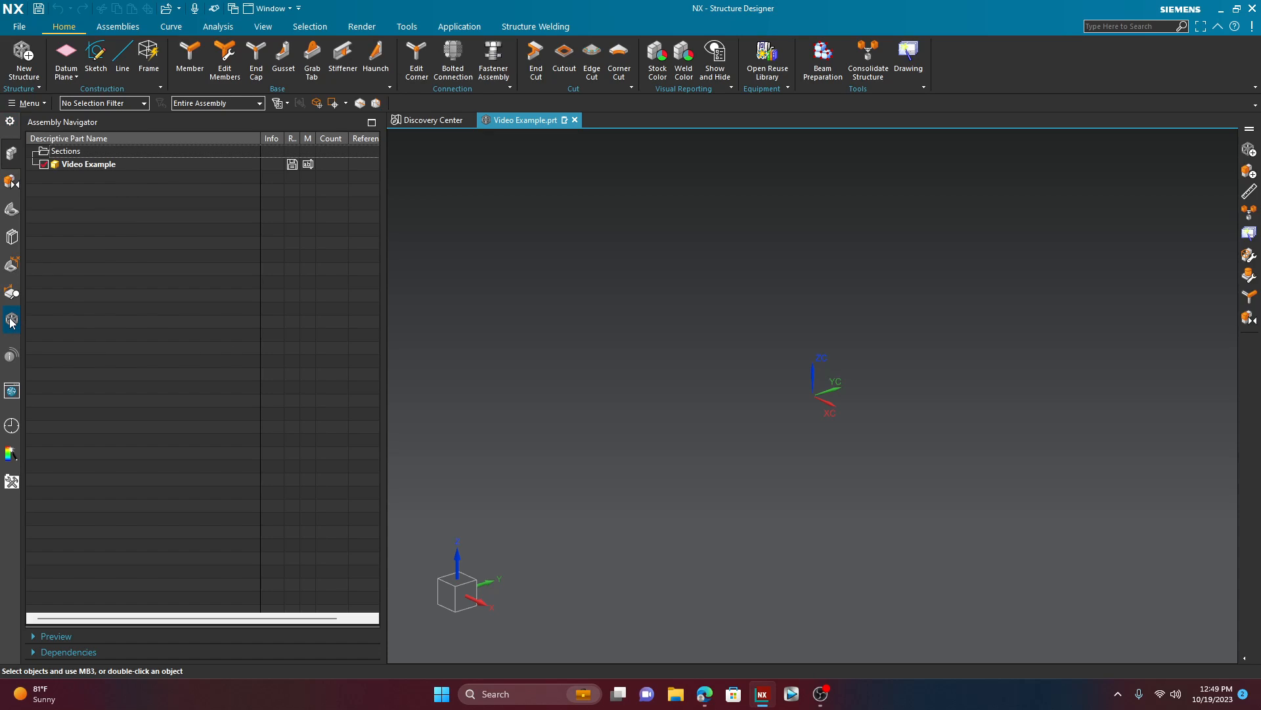
click(12, 319)
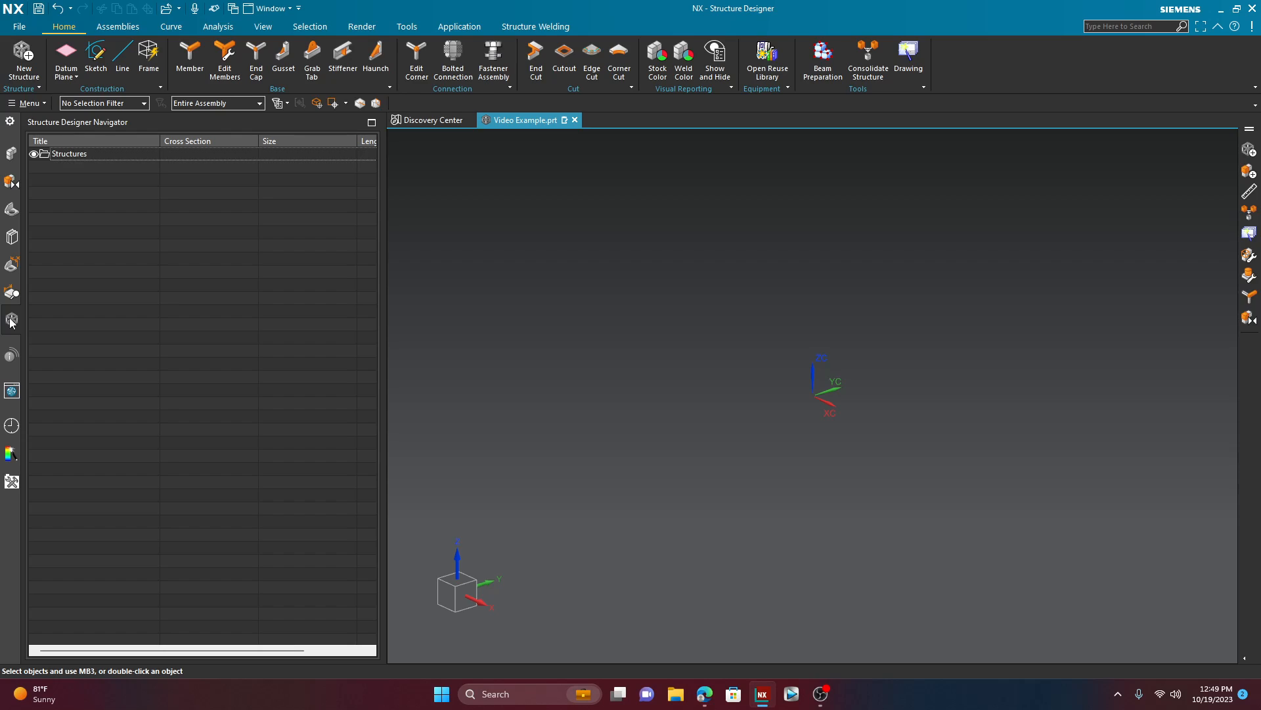
mouse_move(140, 42)
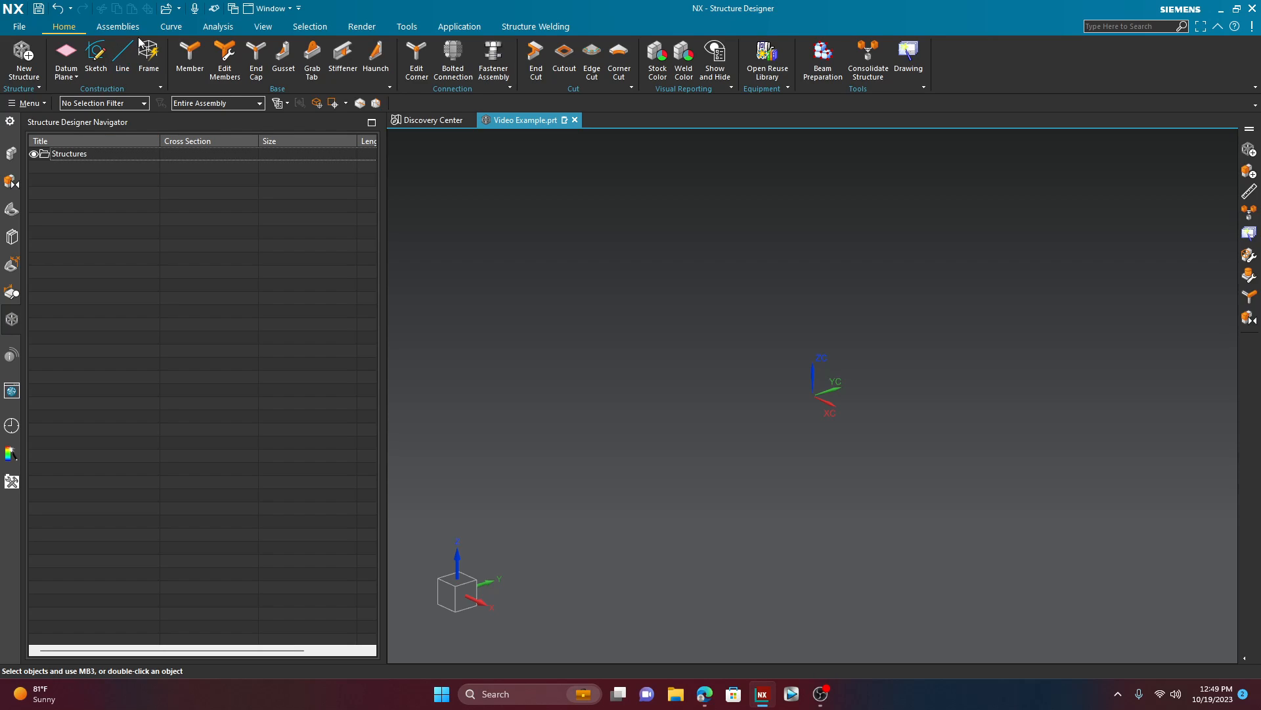
mouse_move(23, 60)
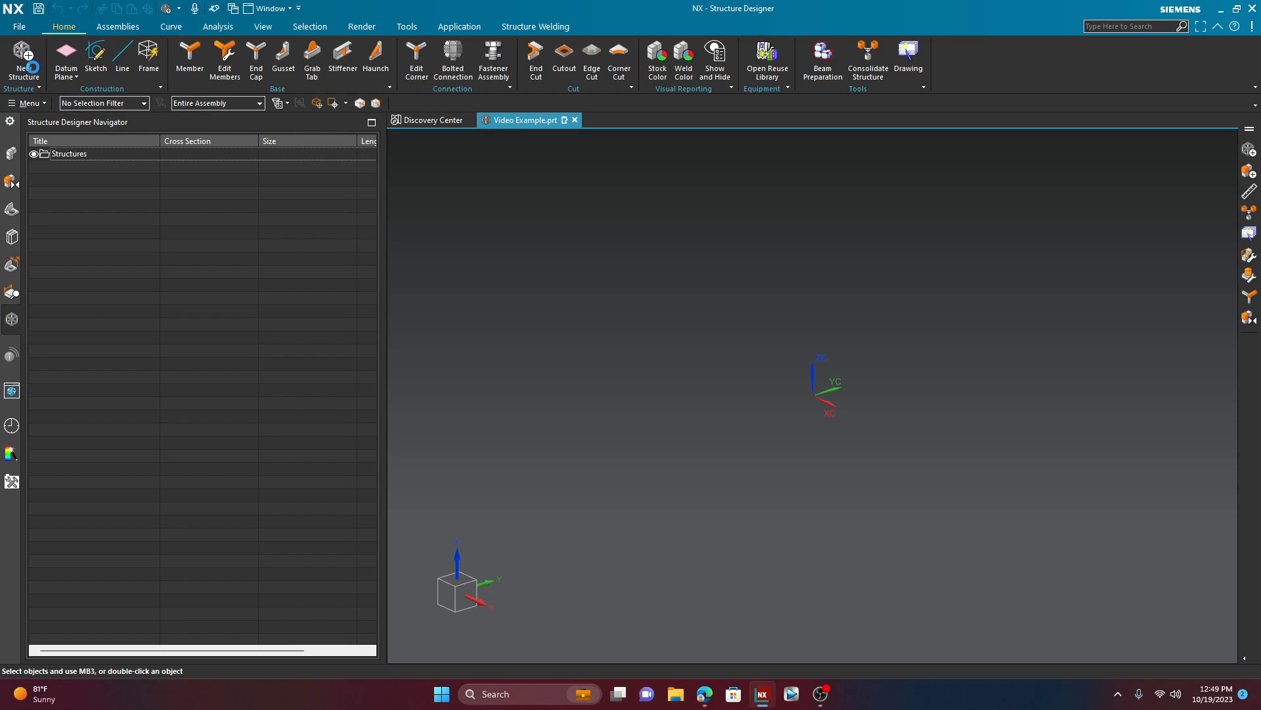
click(24, 61)
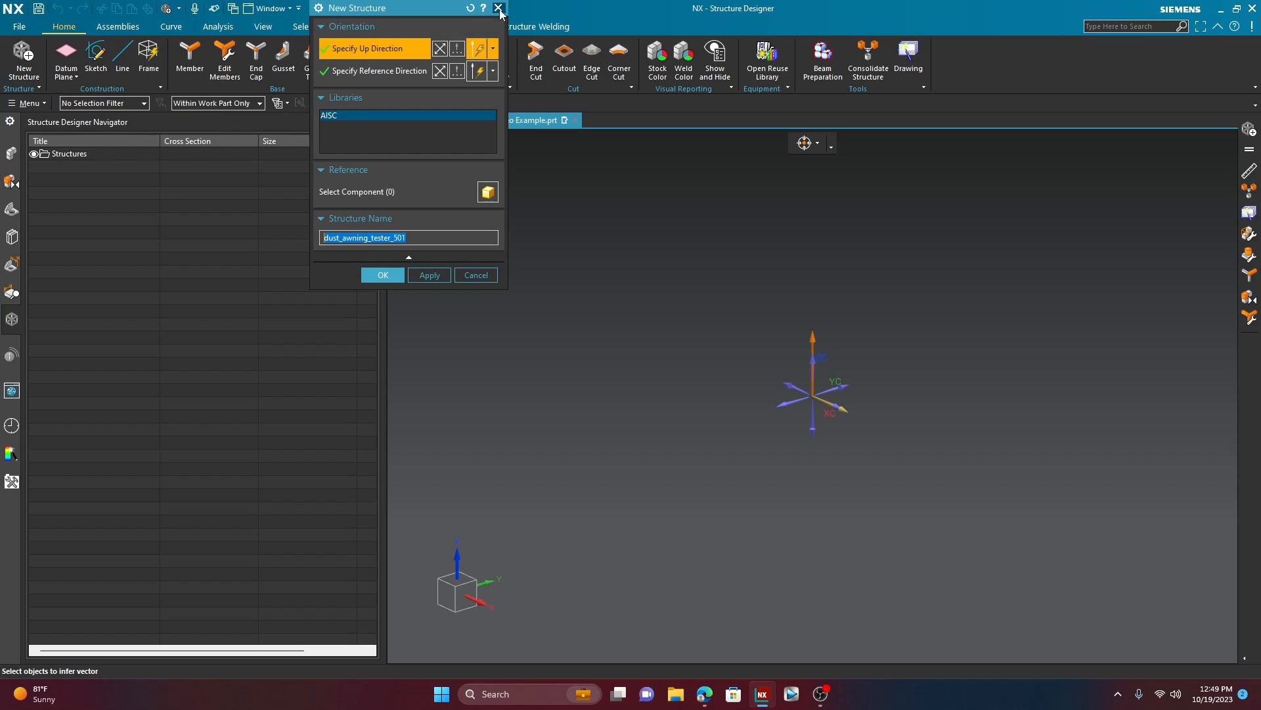
mouse_move(500, 14)
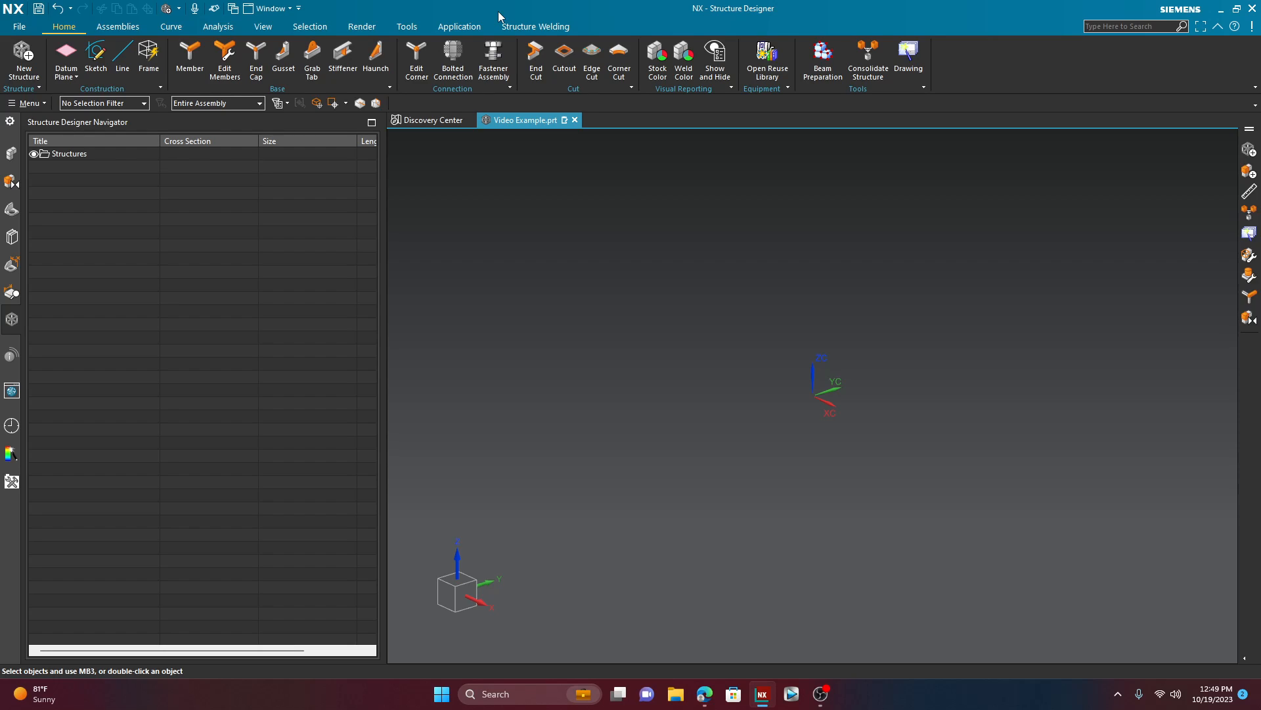
mouse_move(23, 121)
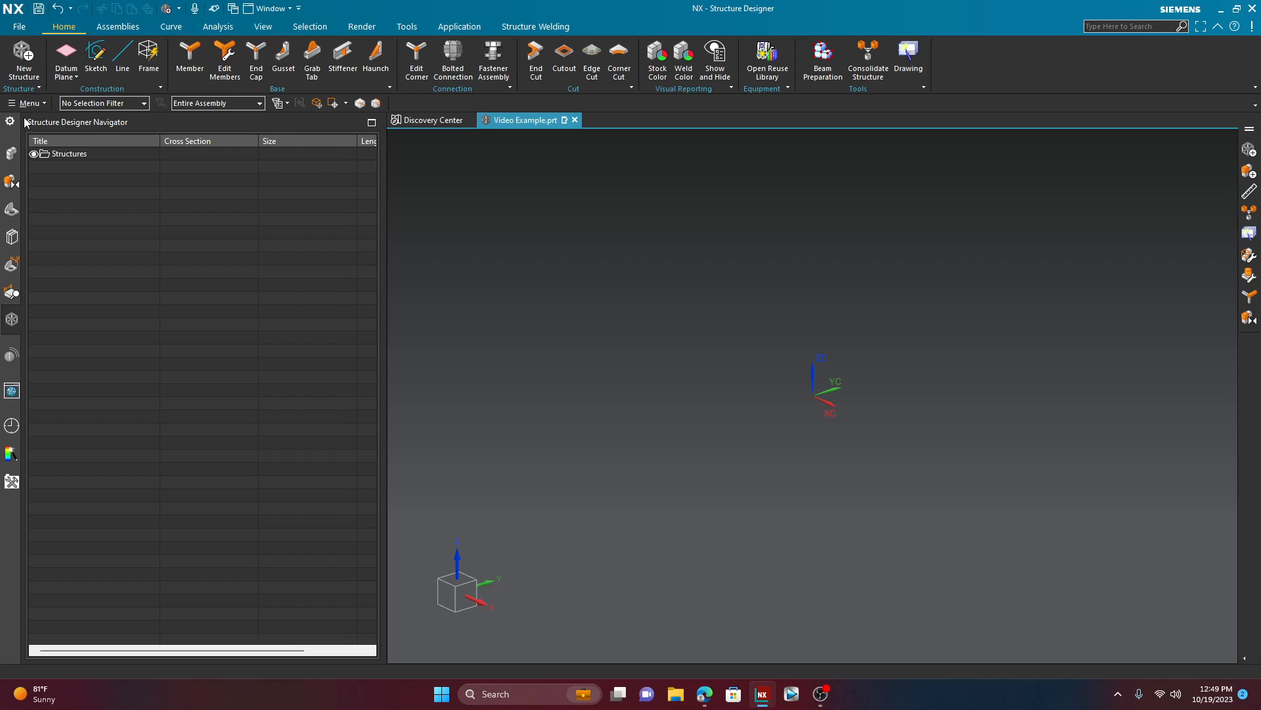
Step: Set EN-DIN as the Structure Designer stock library in Preferences and start a new structure
click(28, 102)
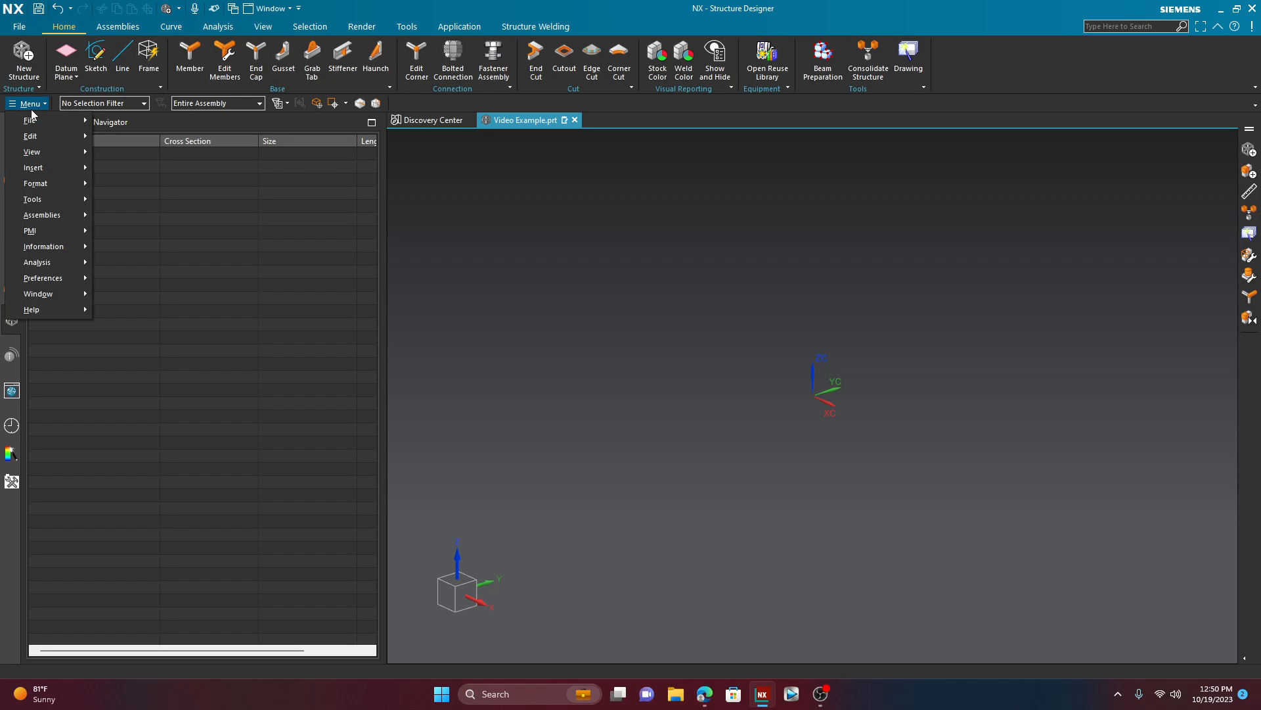
mouse_move(42, 277)
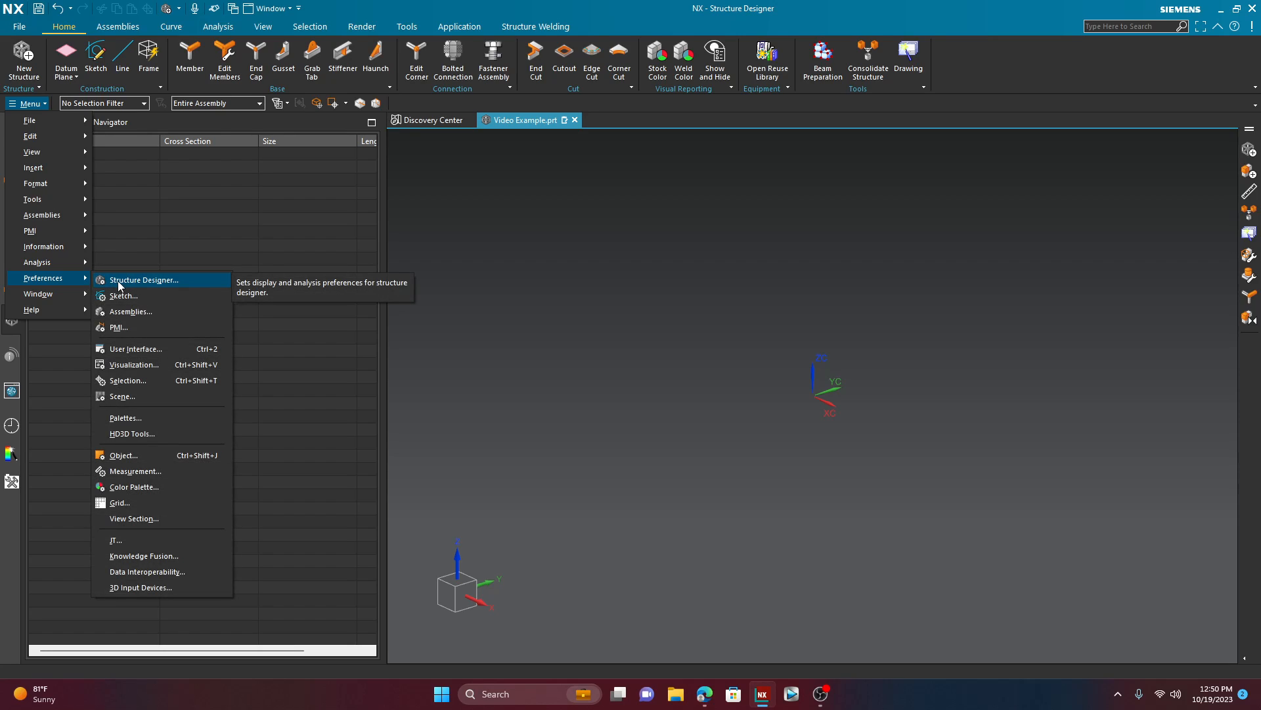
click(143, 279)
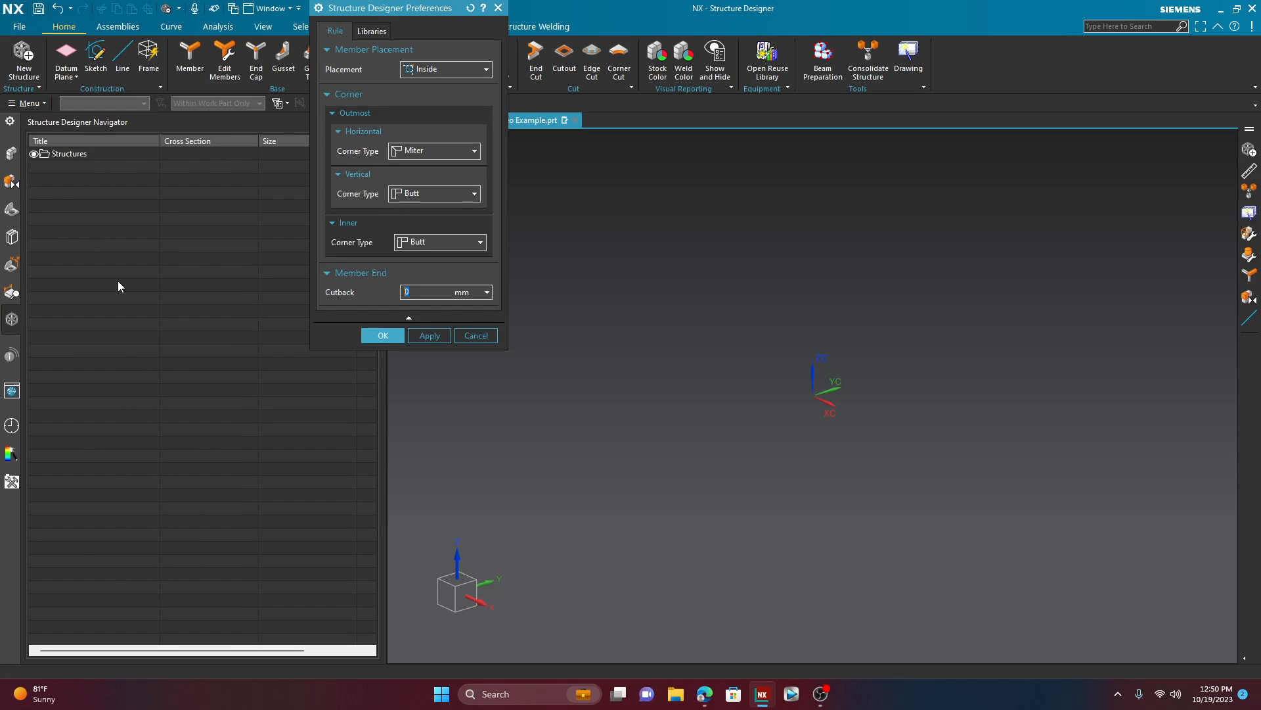
mouse_move(354, 24)
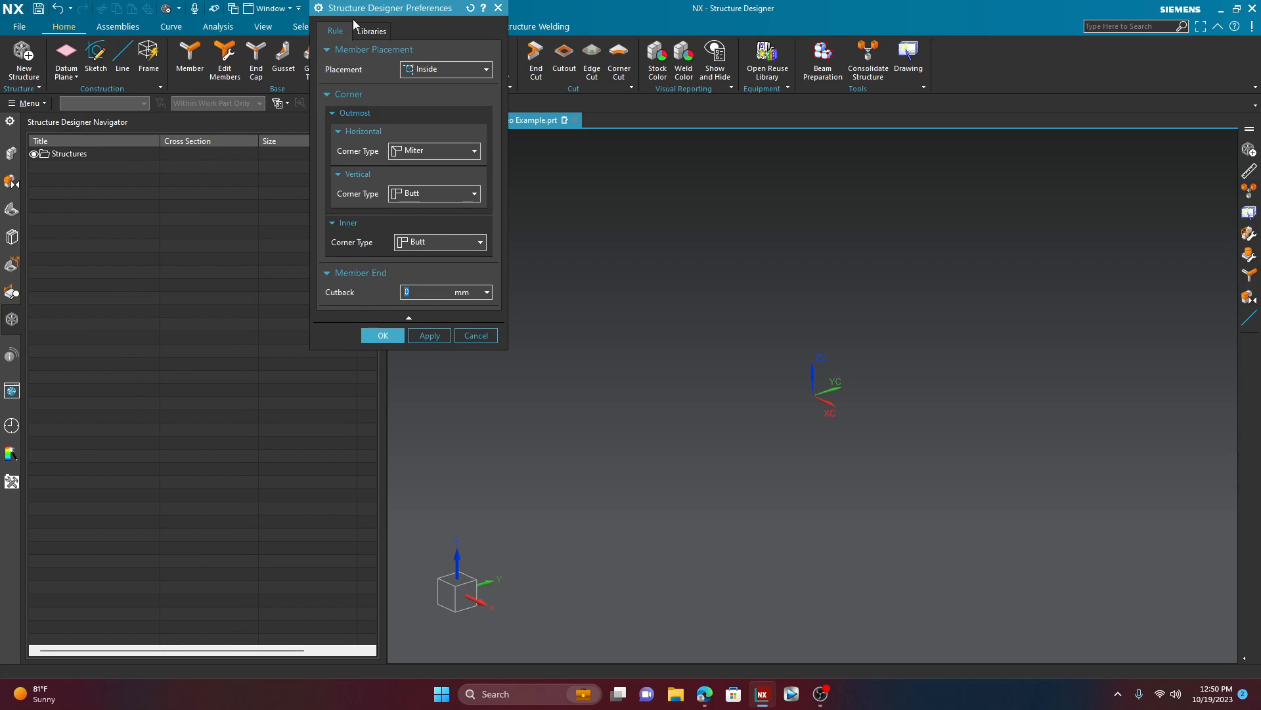
click(371, 31)
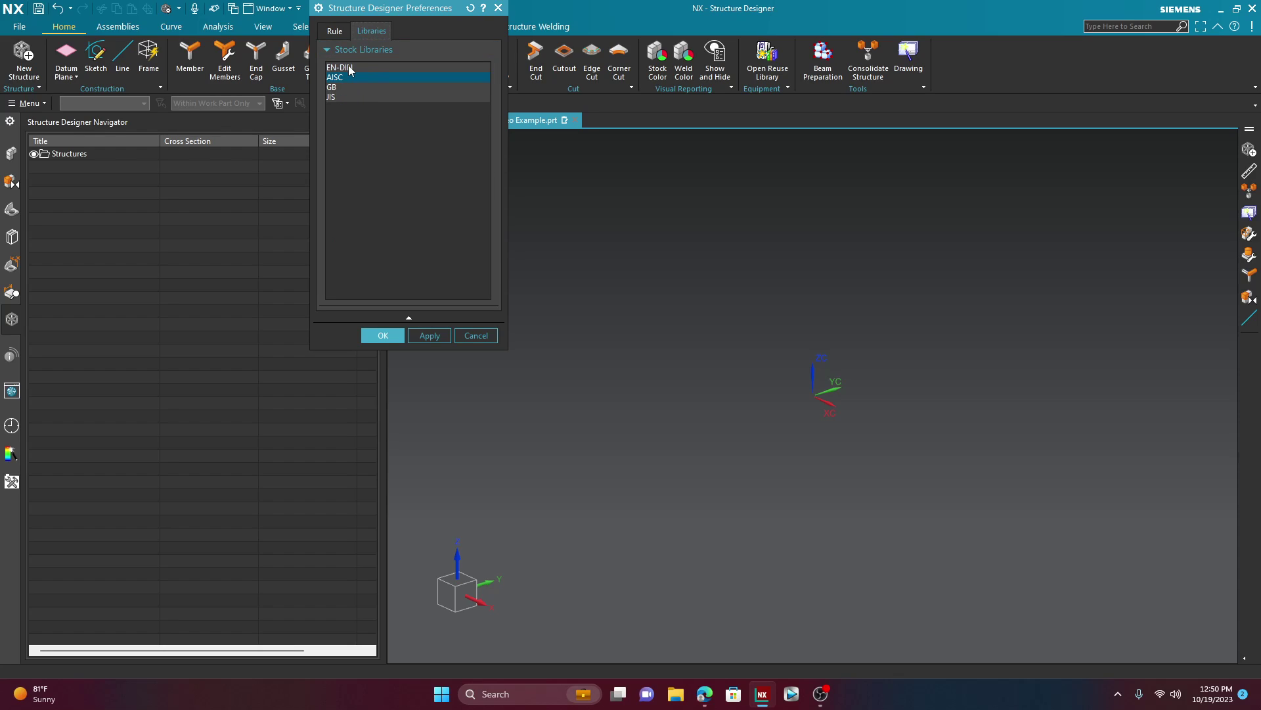
click(340, 68)
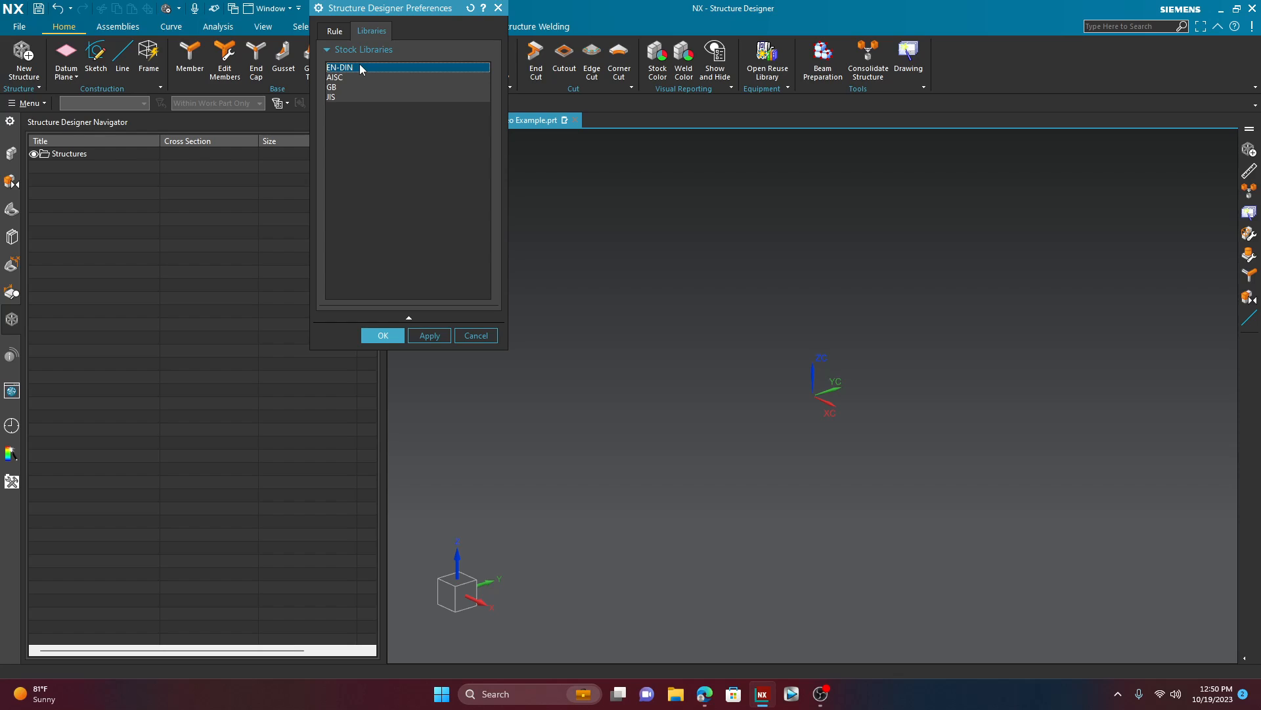
mouse_move(350, 71)
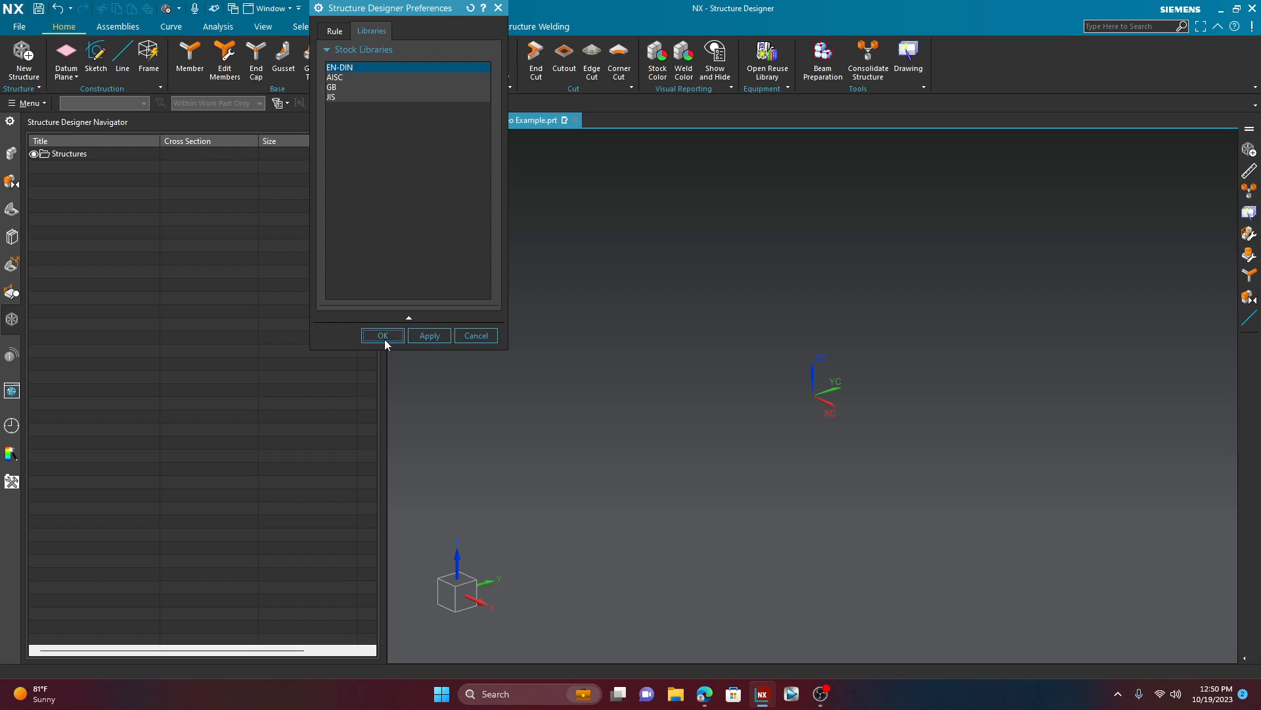
click(383, 335)
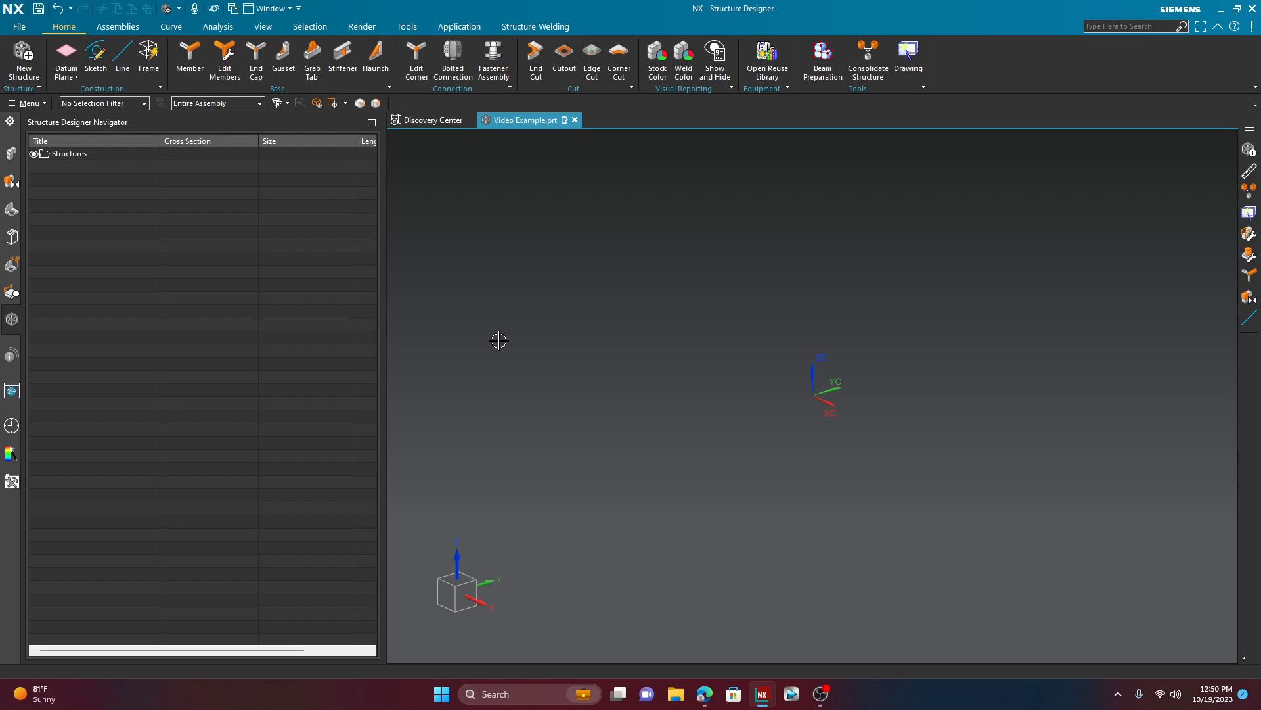
click(24, 60)
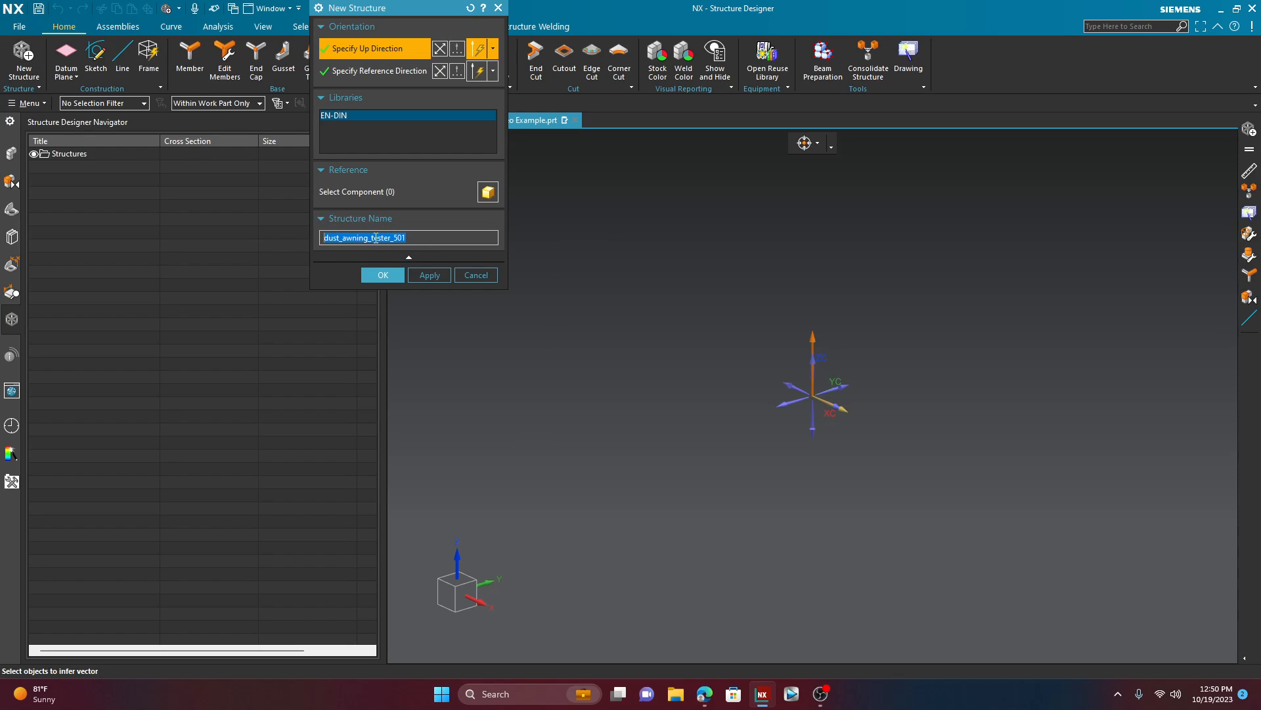
Step: Name the new EN-DIN structure 'Video Structure', creating Video Structure_00
text(Video Structu)
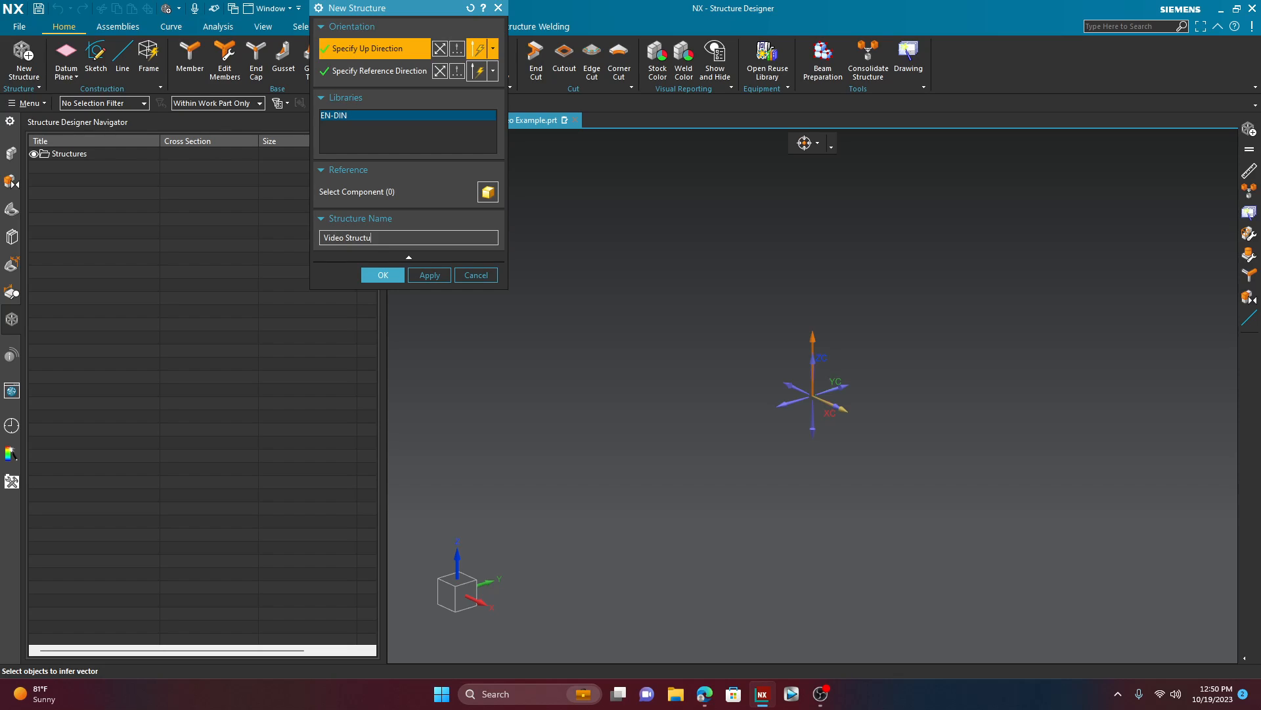
text(re)
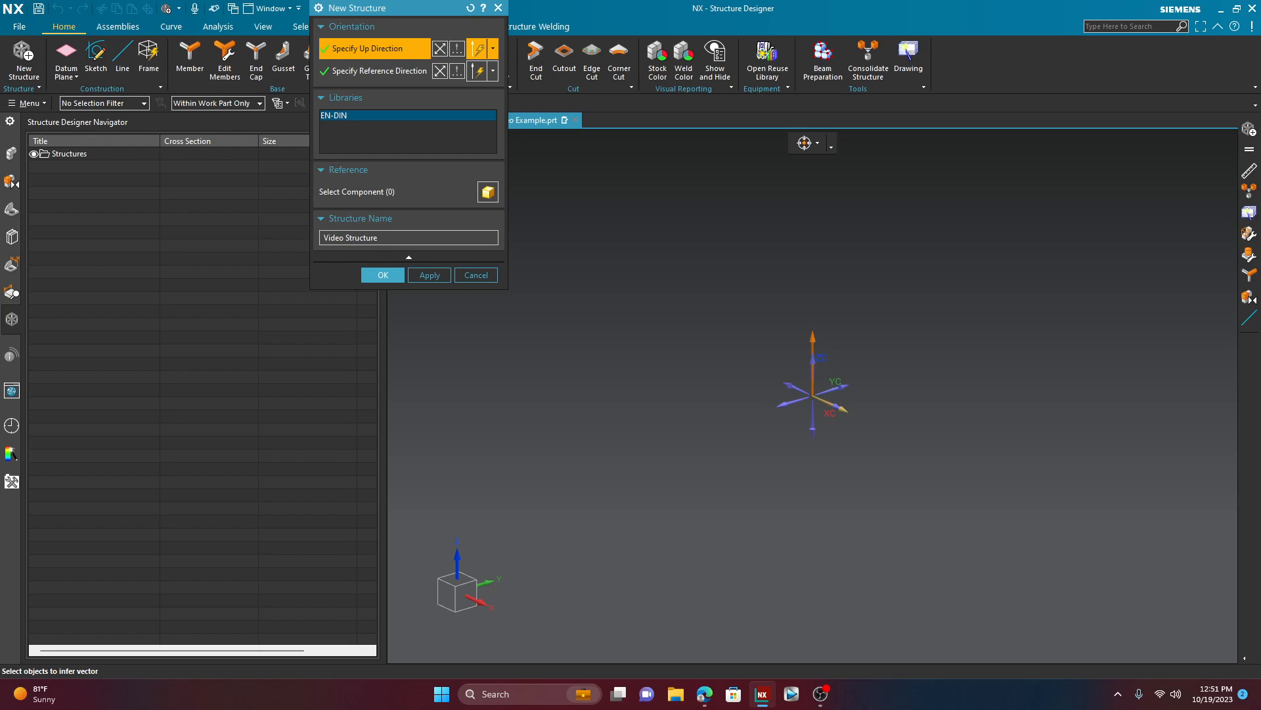
click(407, 238)
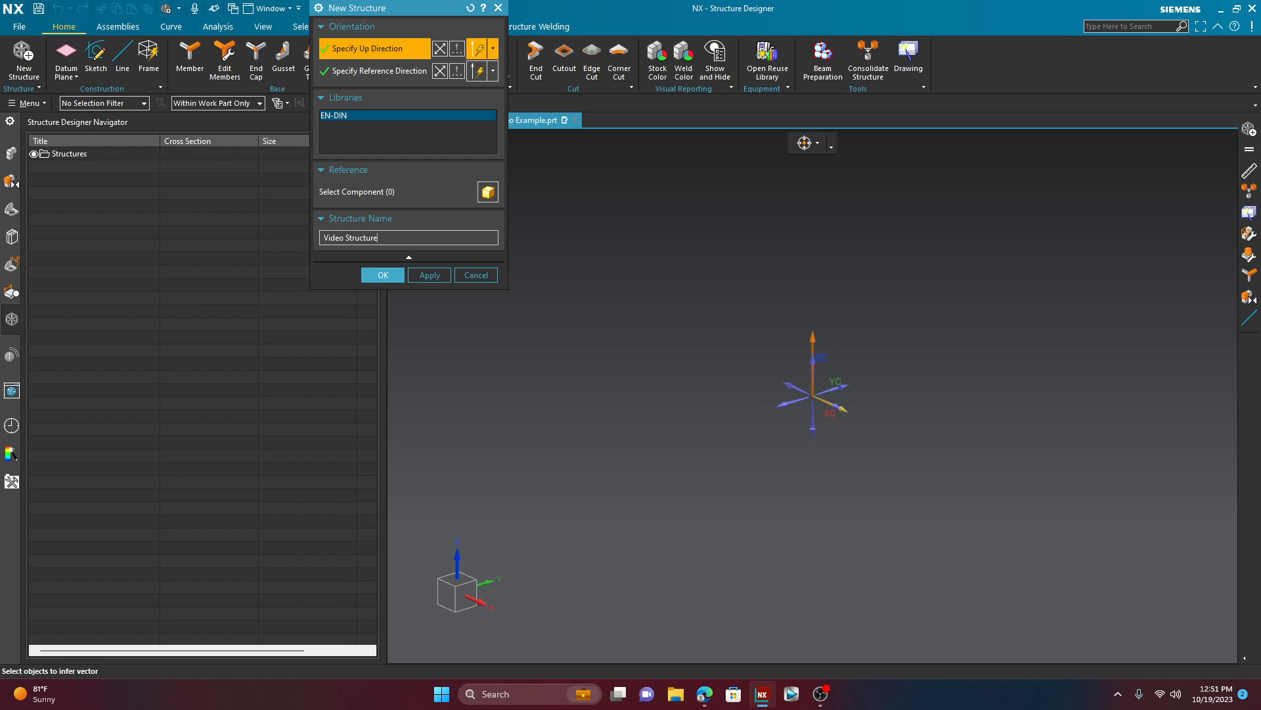
click(382, 275)
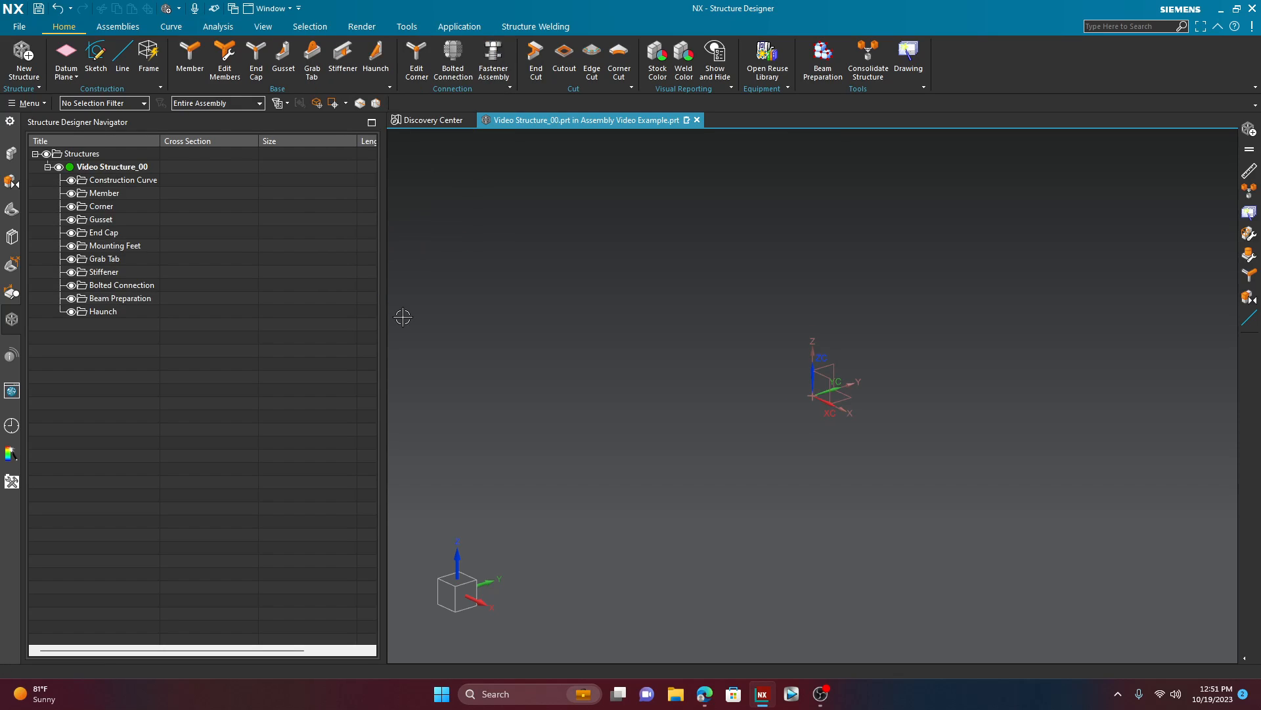
mouse_move(144, 123)
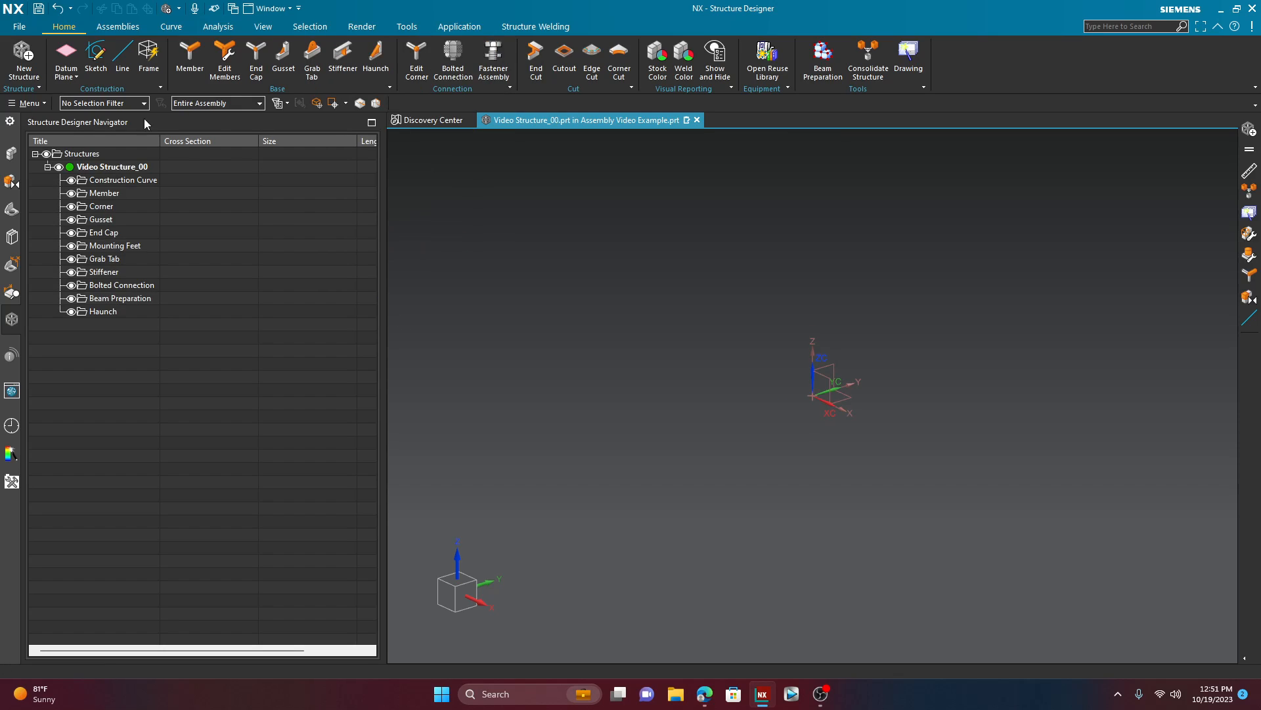
mouse_move(101, 129)
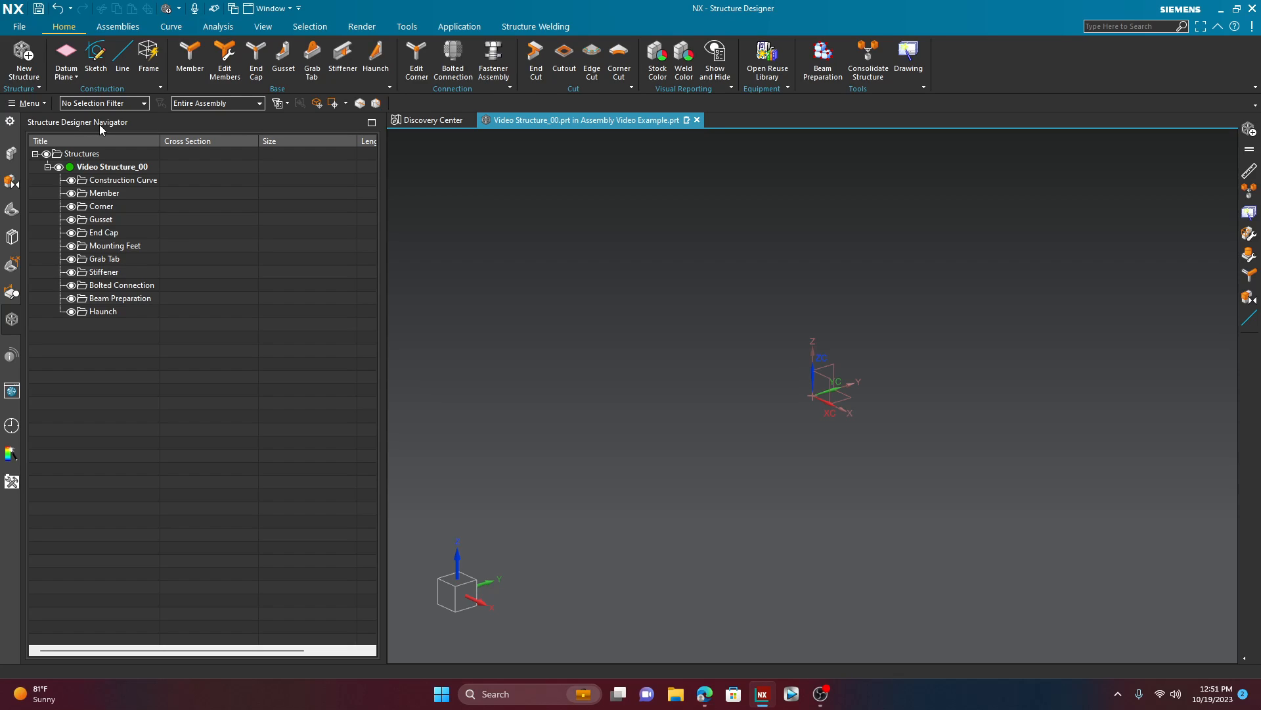
Step: Show the assembly tree with Video Structure_00 under Video Example
click(113, 167)
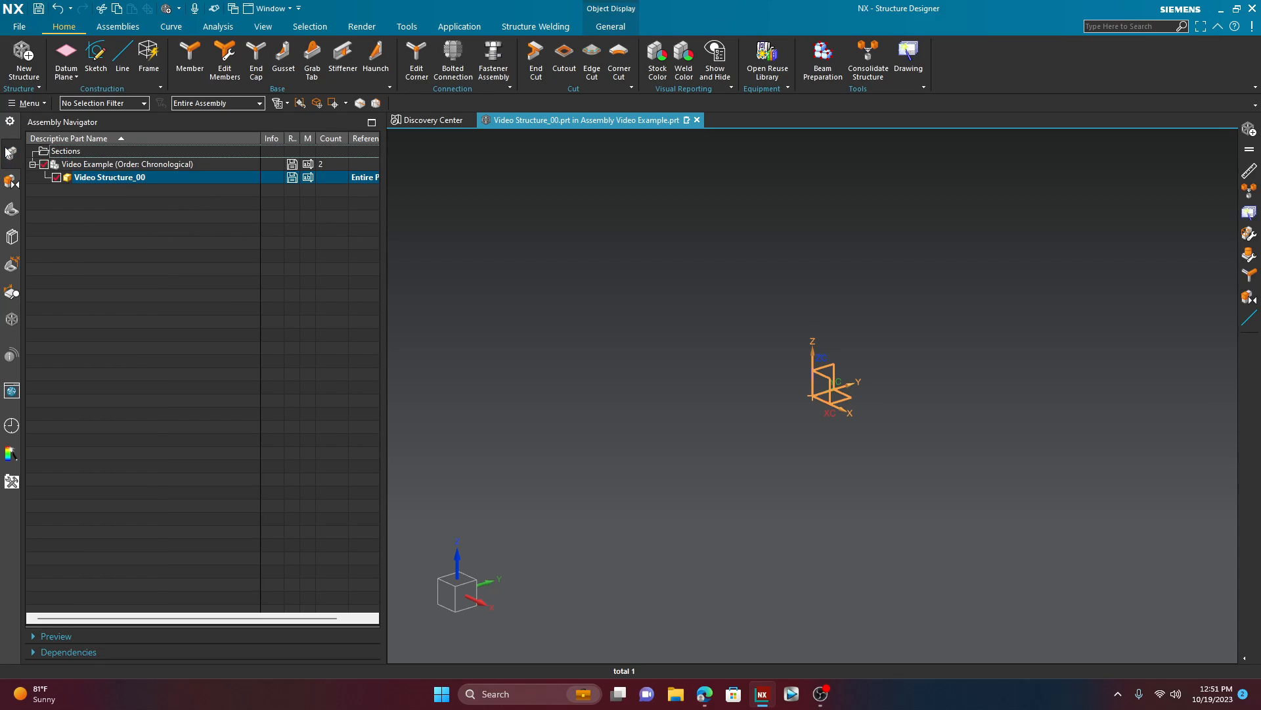
mouse_move(11, 154)
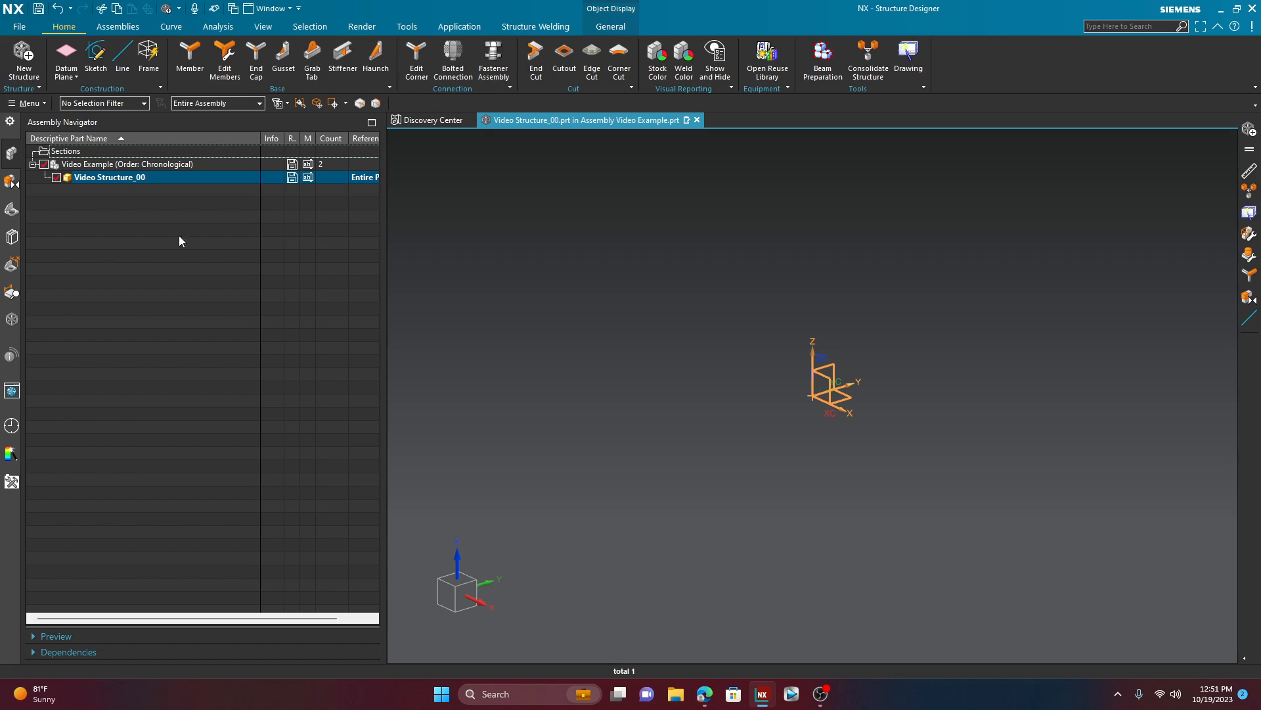
mouse_move(121, 56)
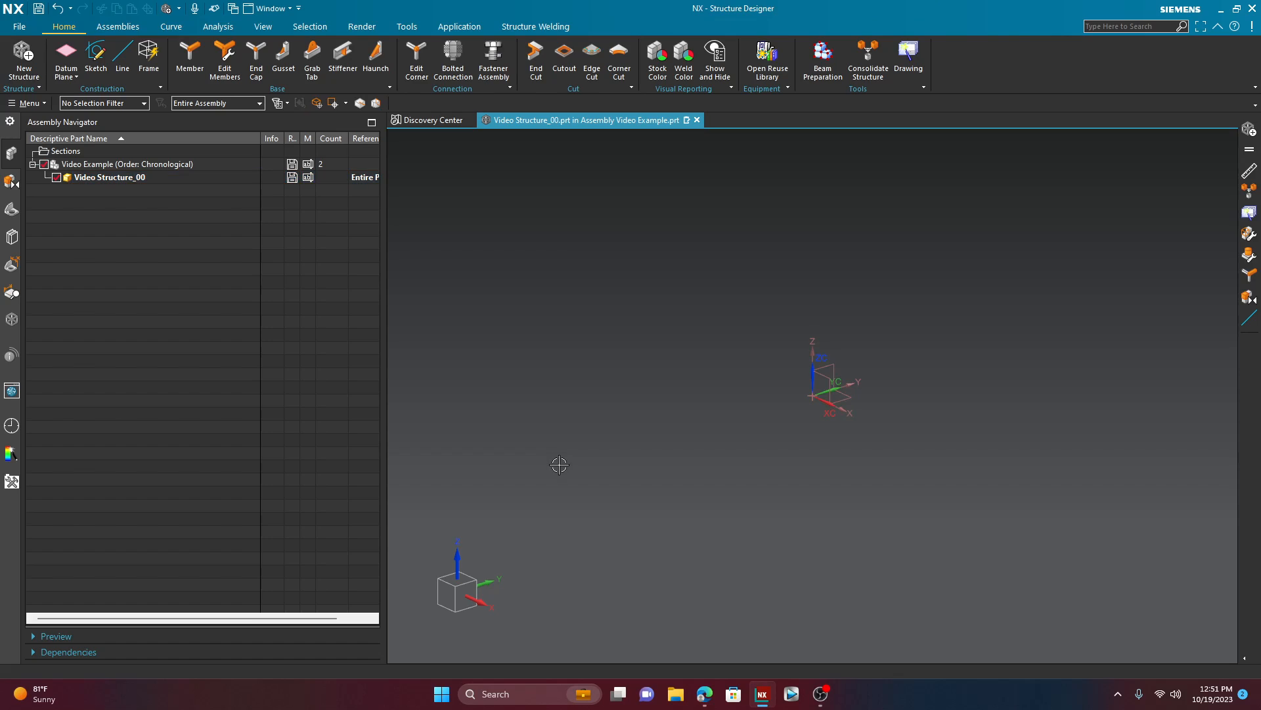
mouse_move(567, 473)
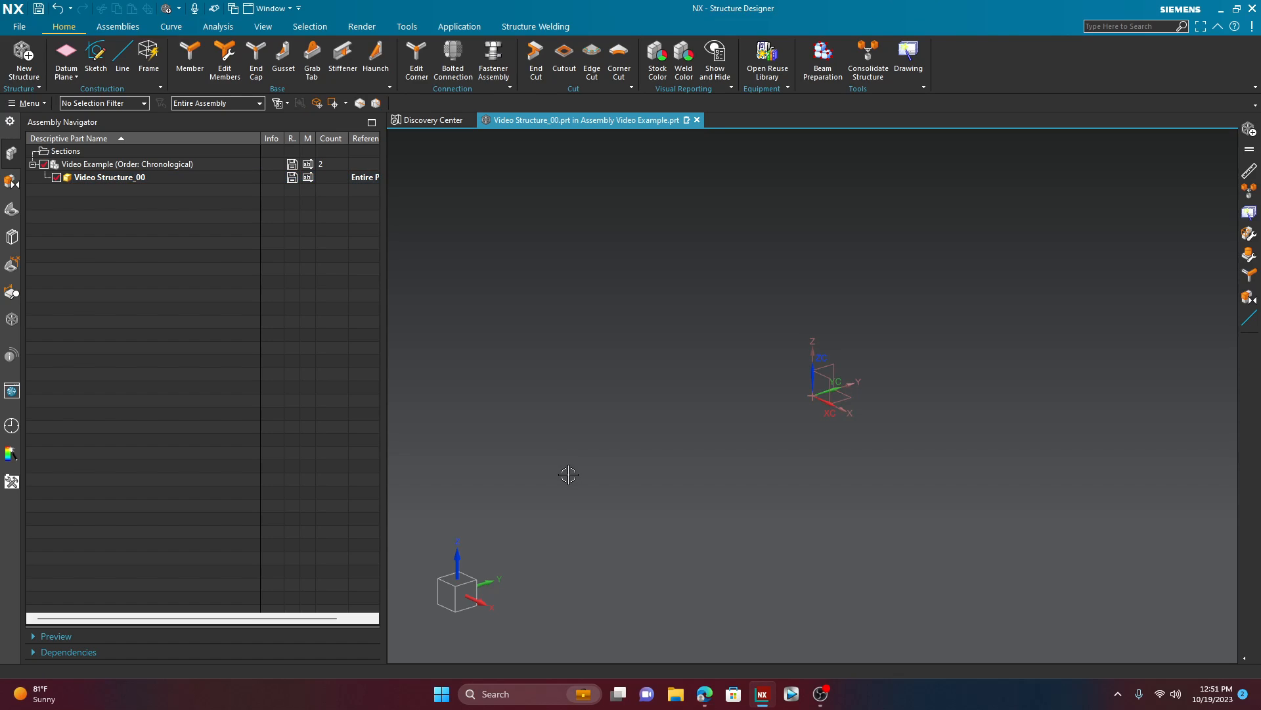
mouse_move(256, 144)
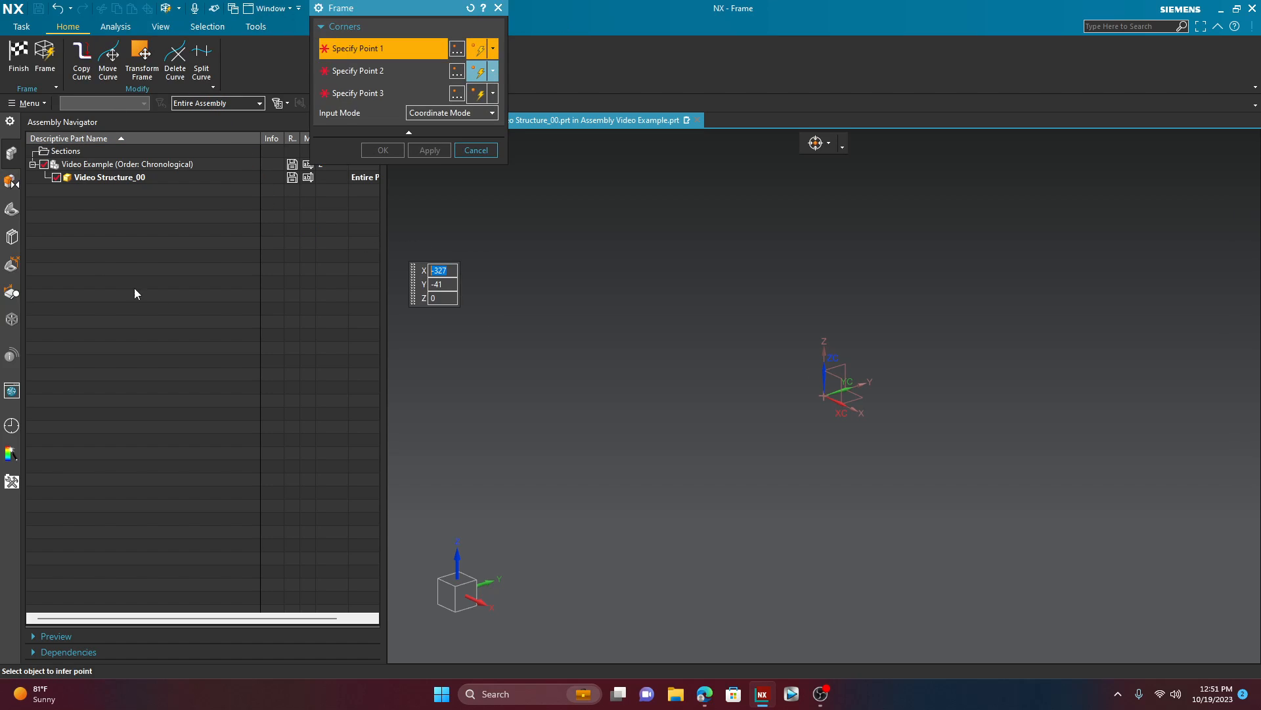
mouse_move(779, 397)
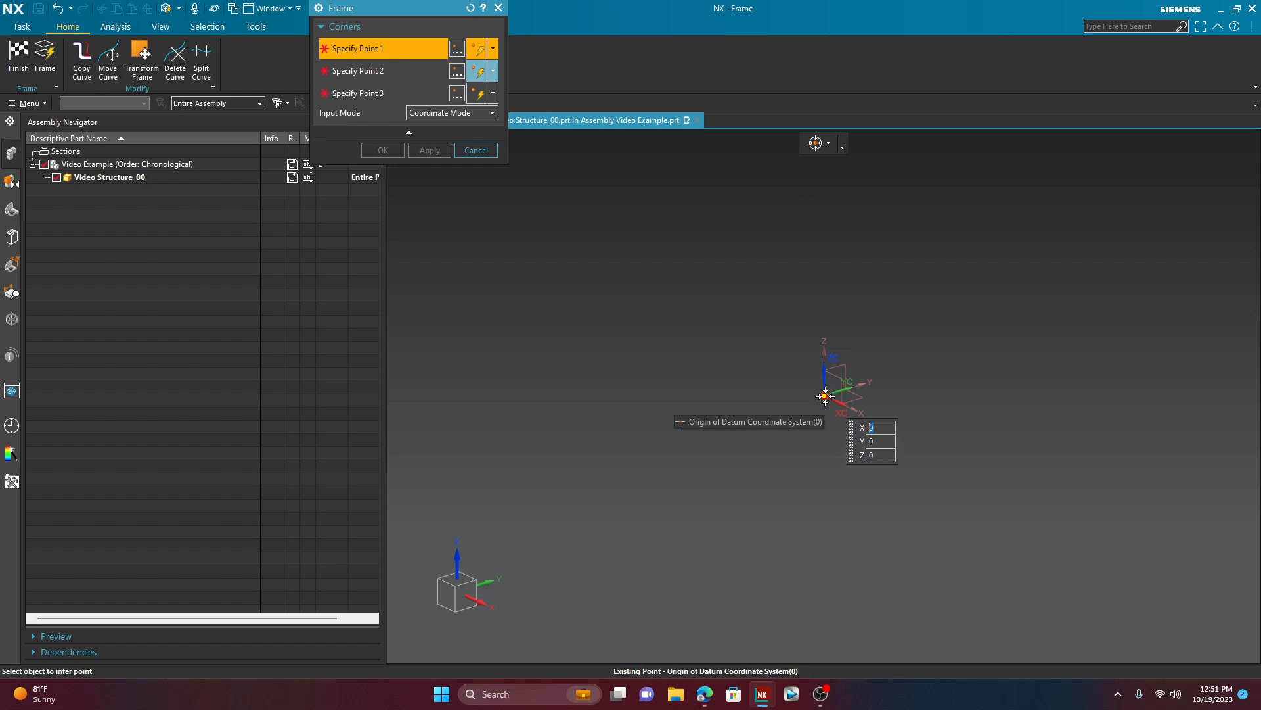
Step: Create a 1000 by 500 by 250 box frame from the datum origin and fit it in view
click(824, 396)
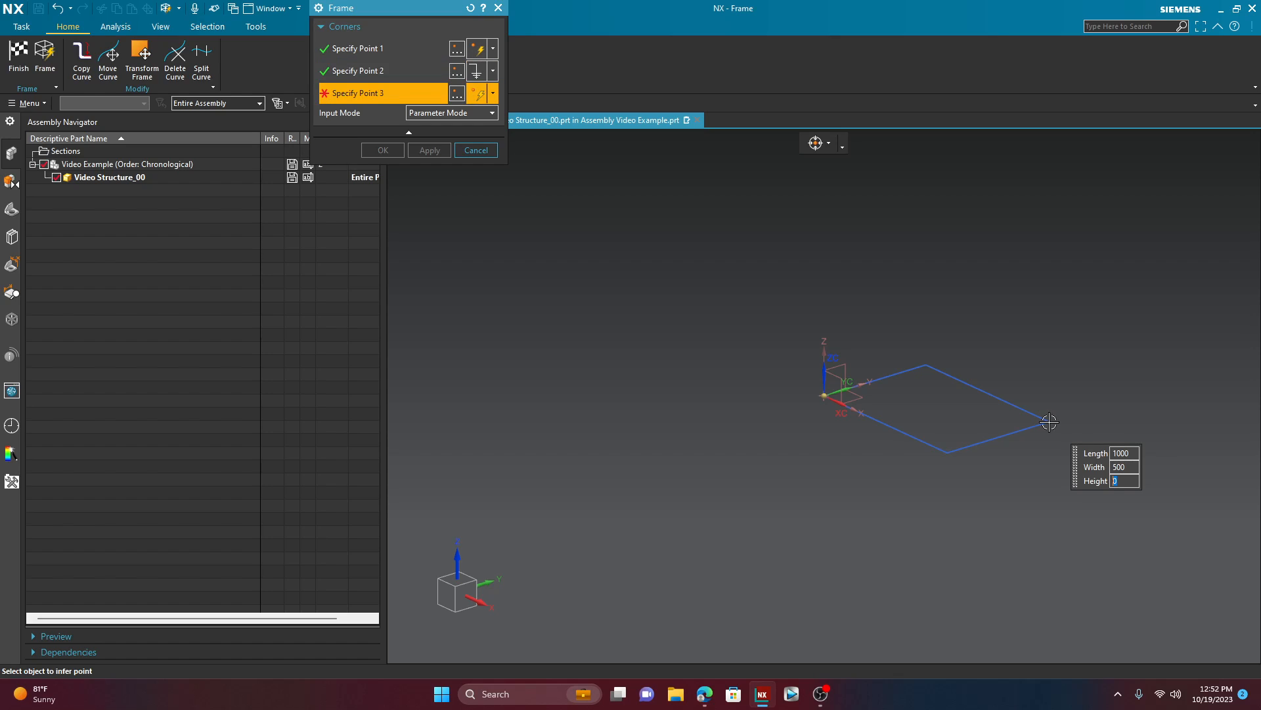
text(250)
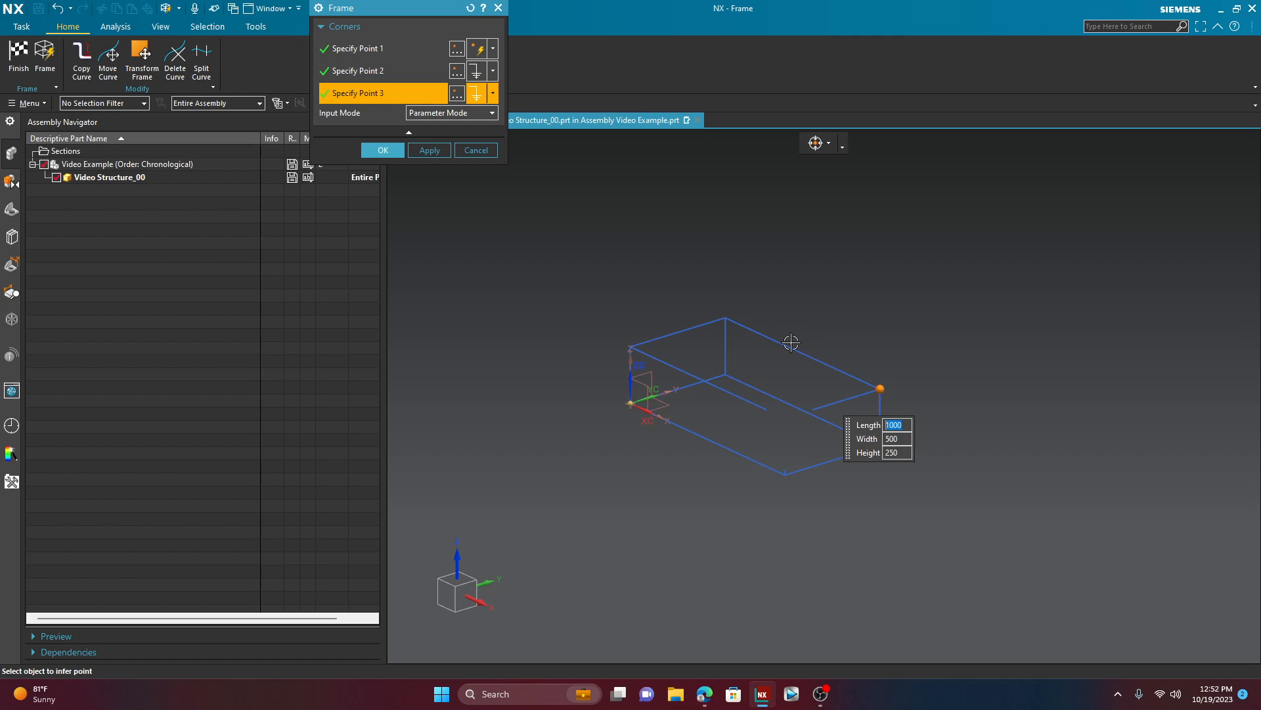
click(382, 150)
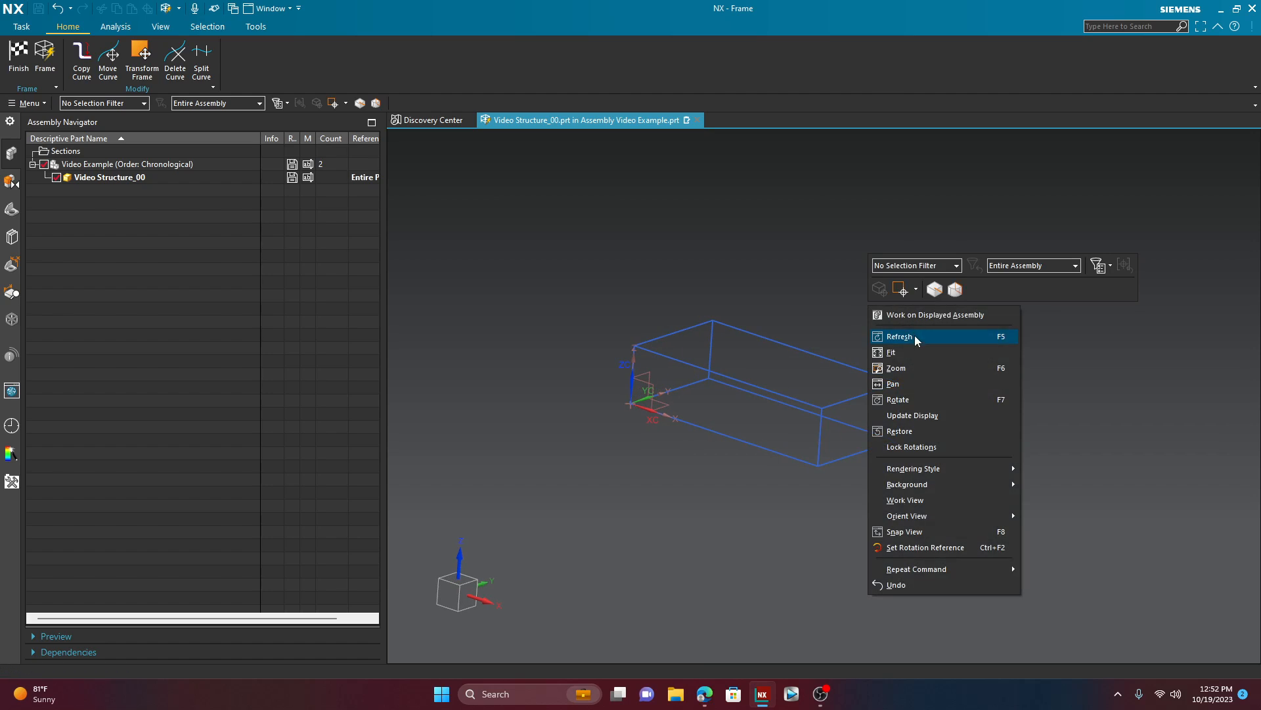
click(891, 352)
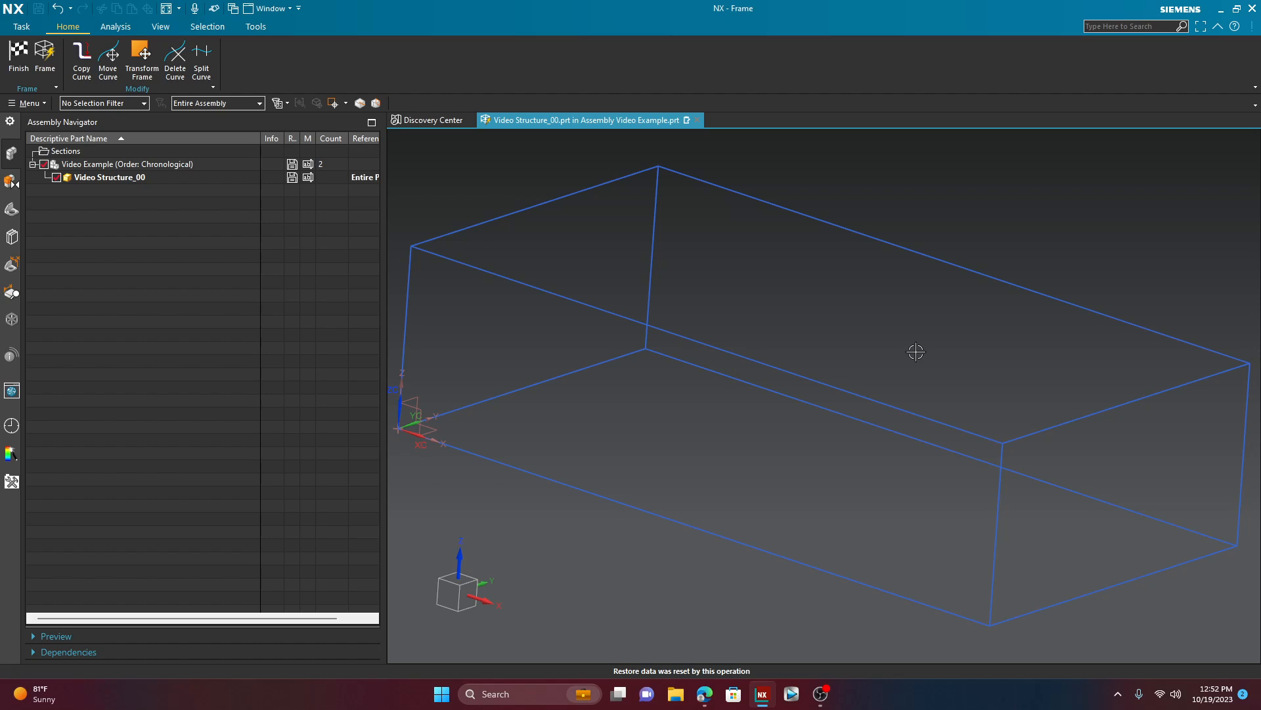
mouse_move(206, 91)
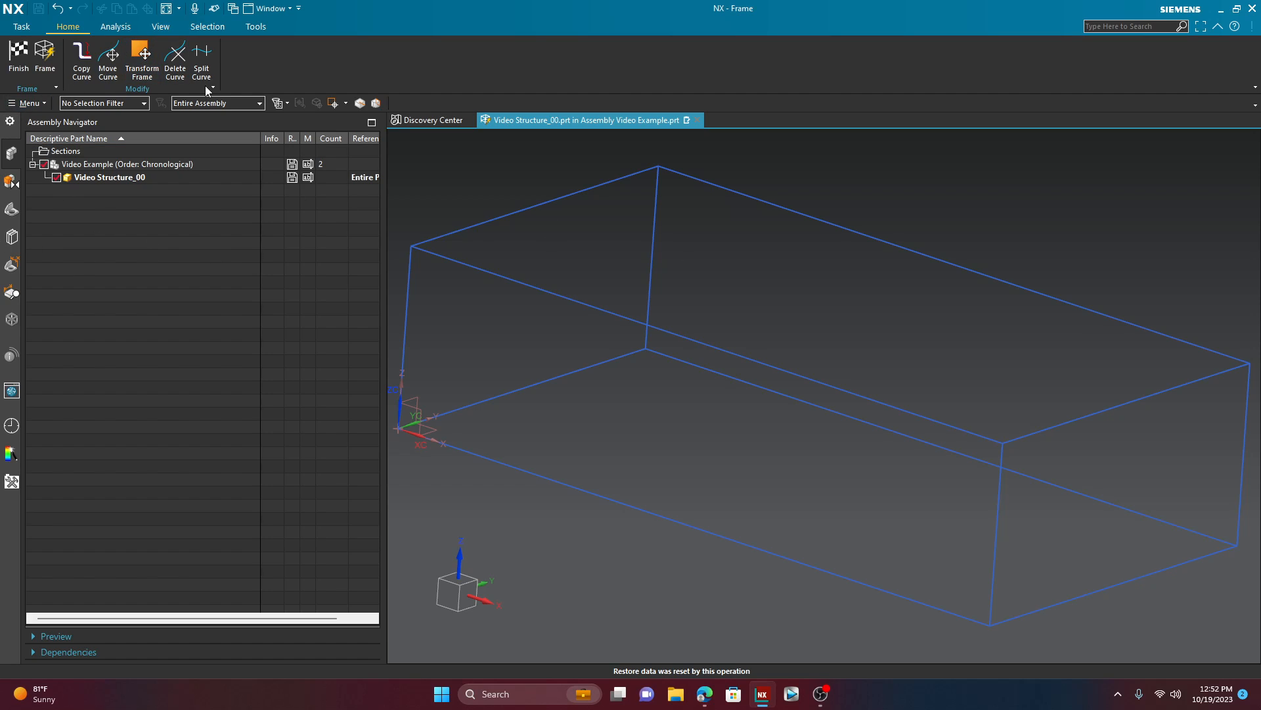
mouse_move(236, 91)
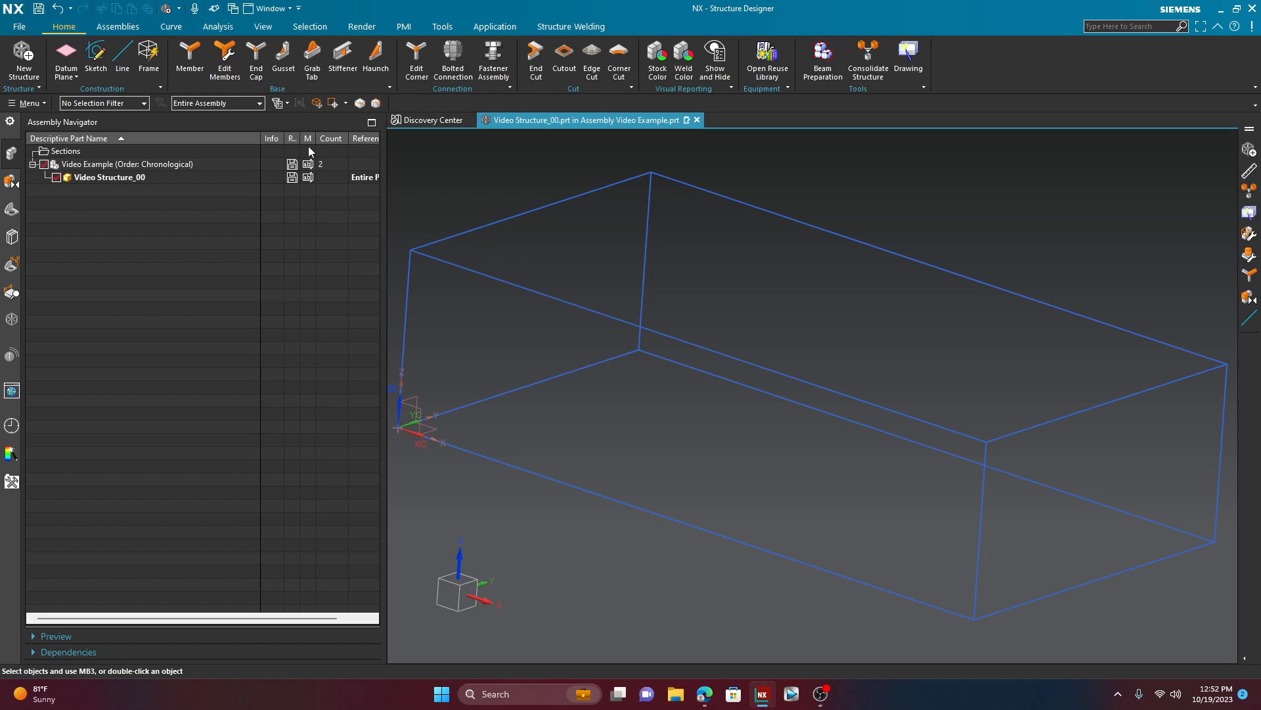
mouse_move(180, 270)
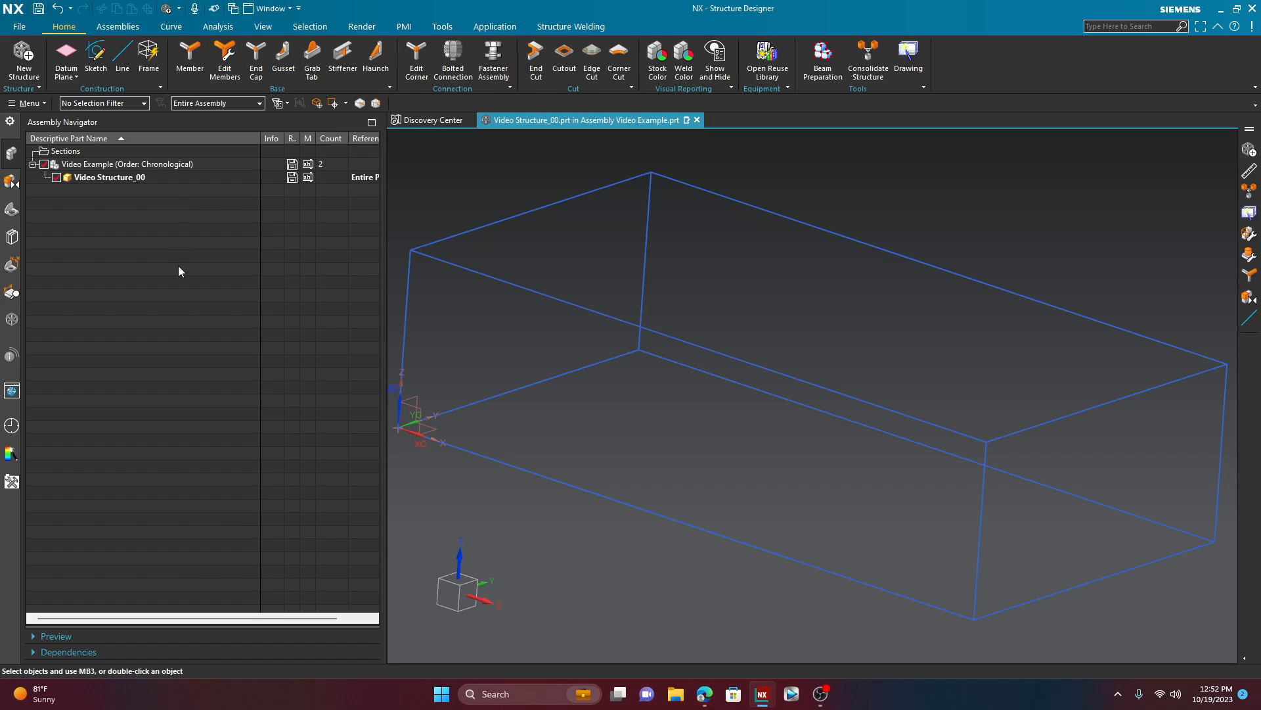
mouse_move(316, 289)
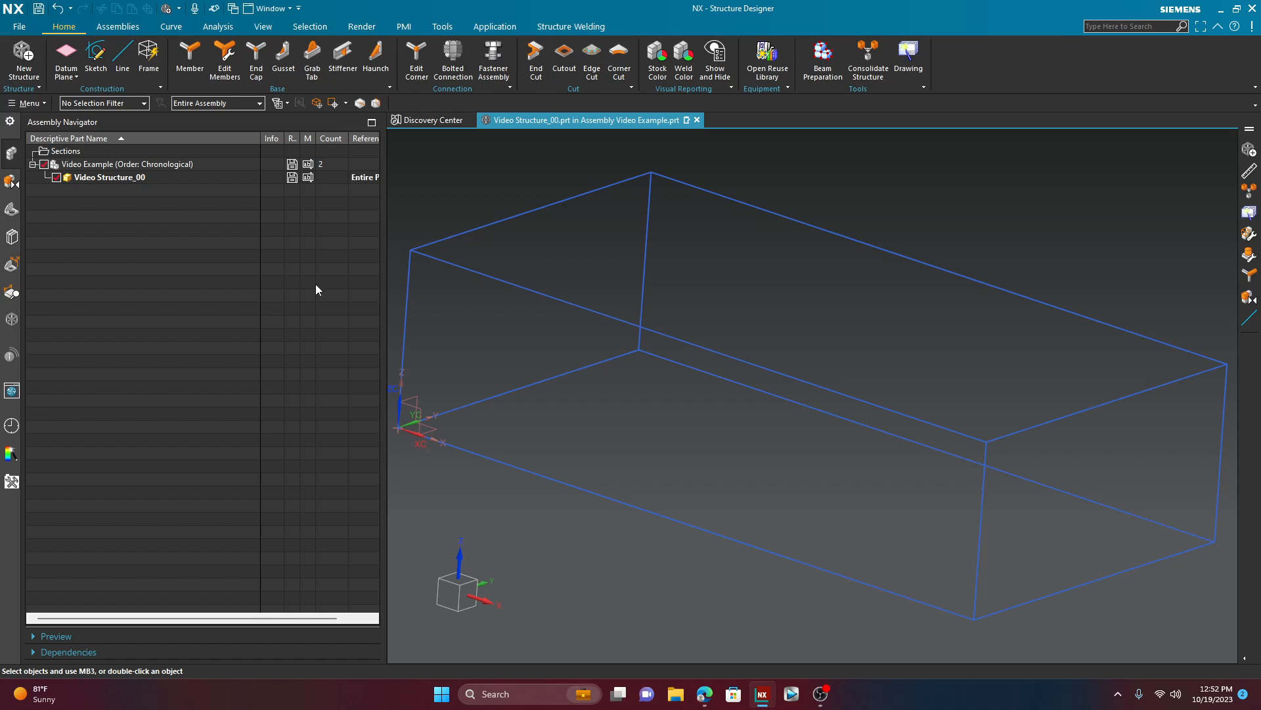
mouse_move(189, 60)
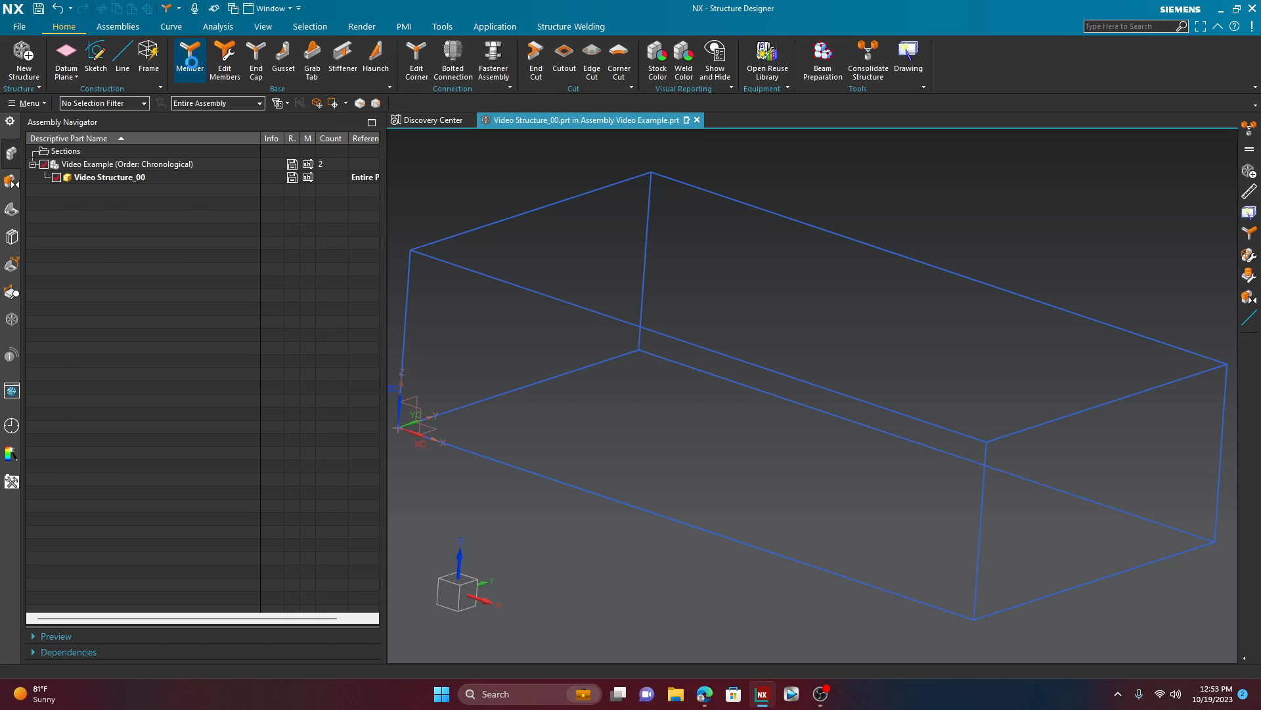
Step: Add T_Slots T20 4-Slot members along all eleven frame curves
click(190, 57)
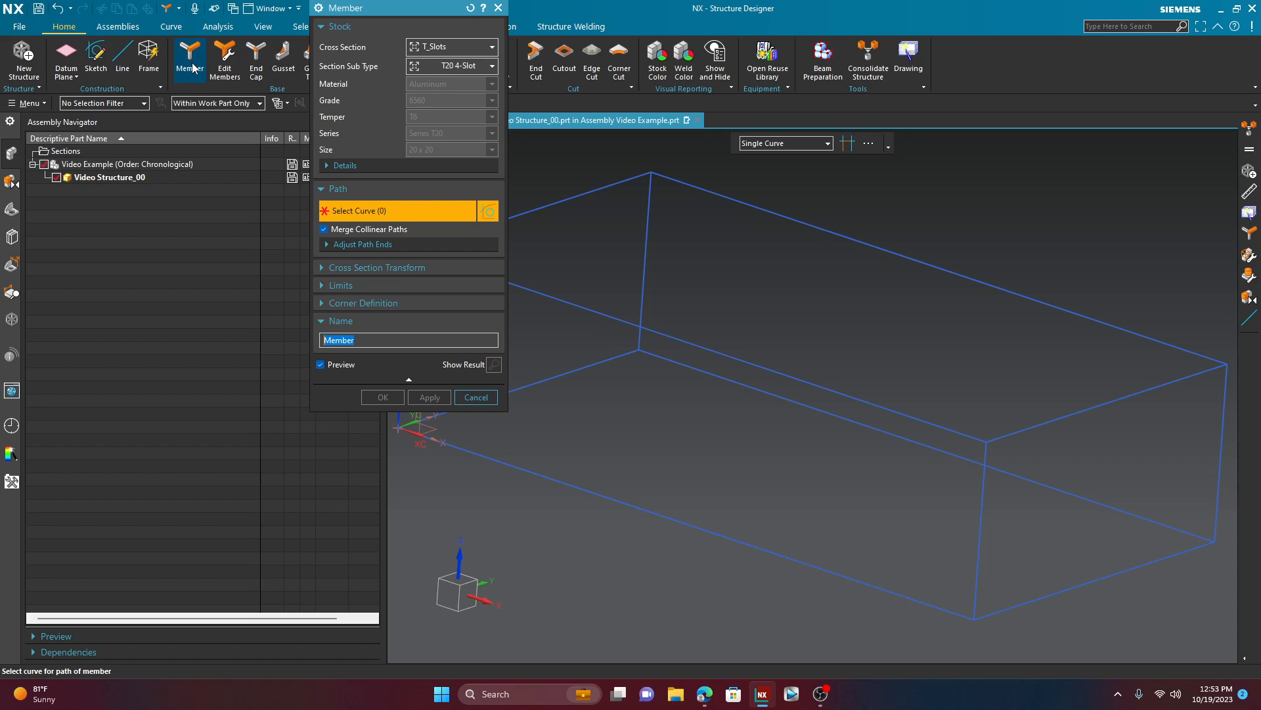
mouse_move(435, 47)
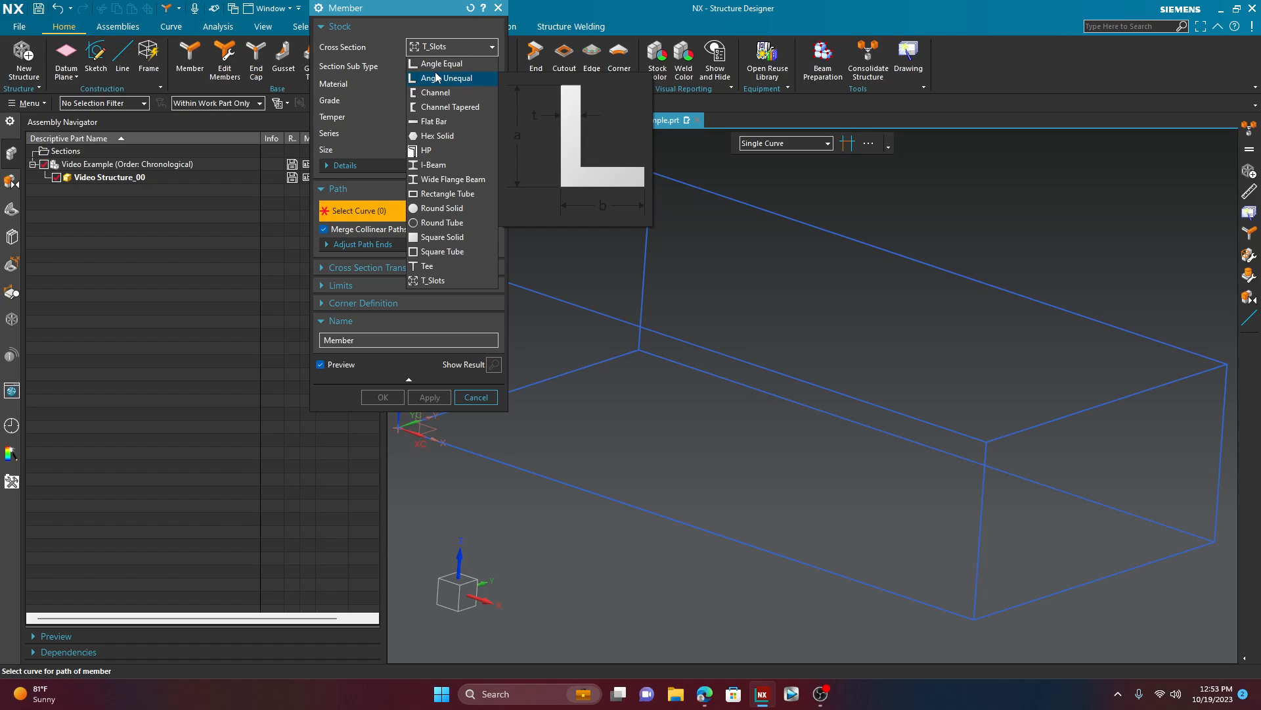
click(434, 280)
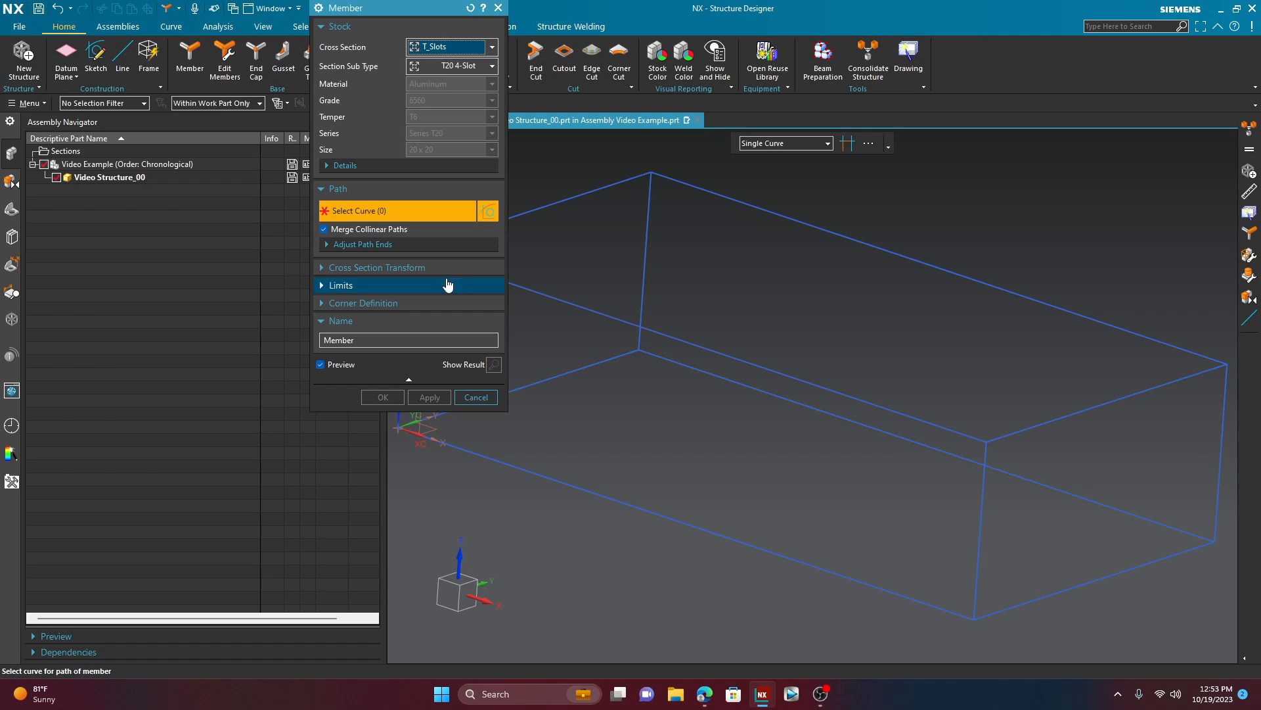
click(490, 65)
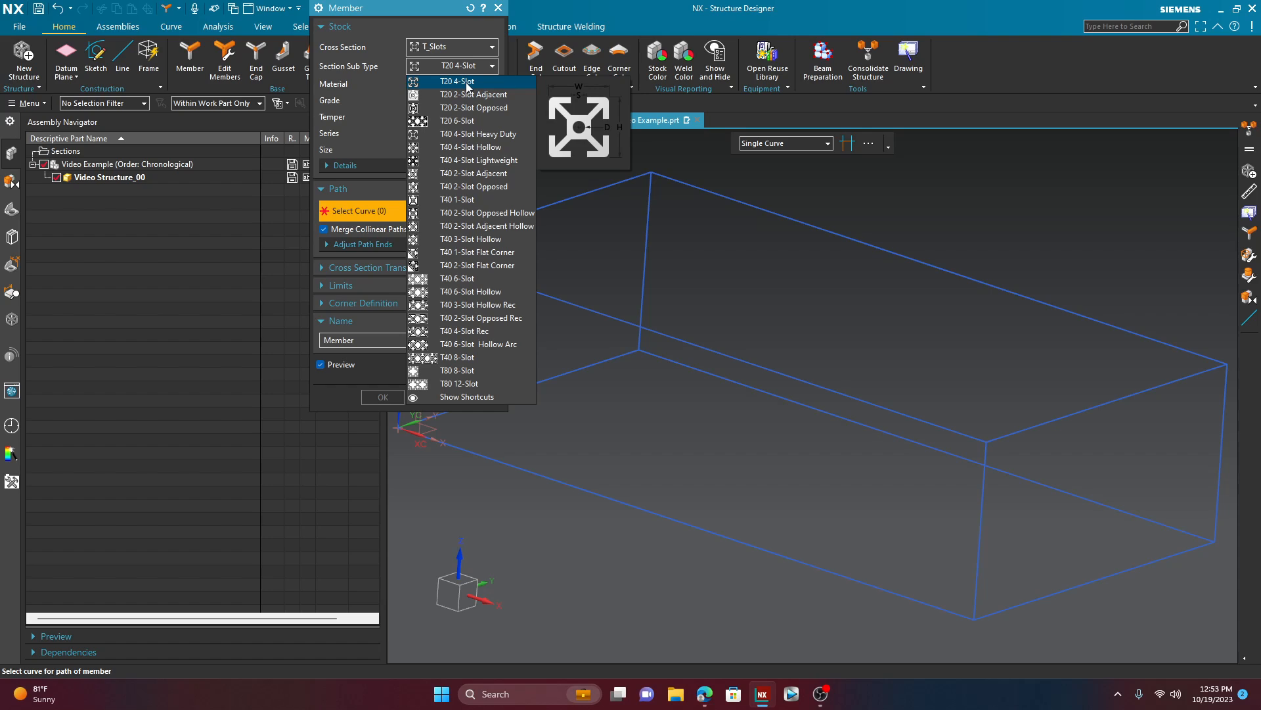
click(456, 82)
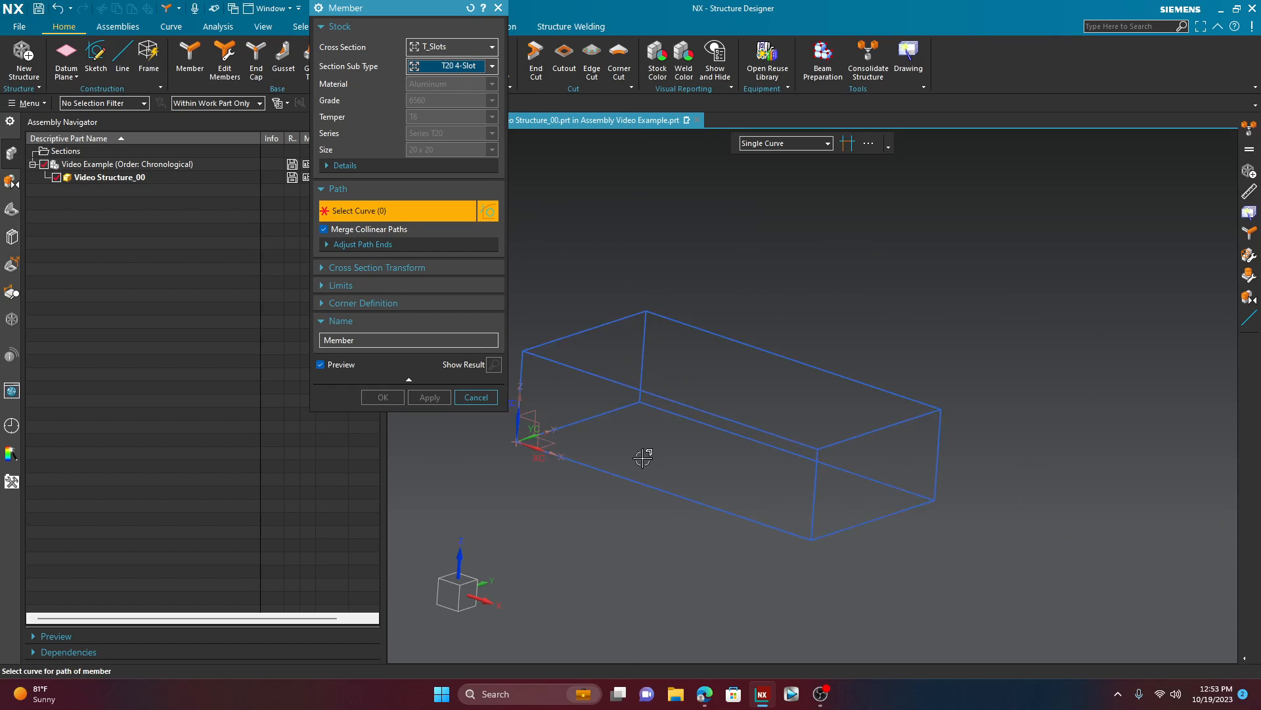
mouse_move(567, 308)
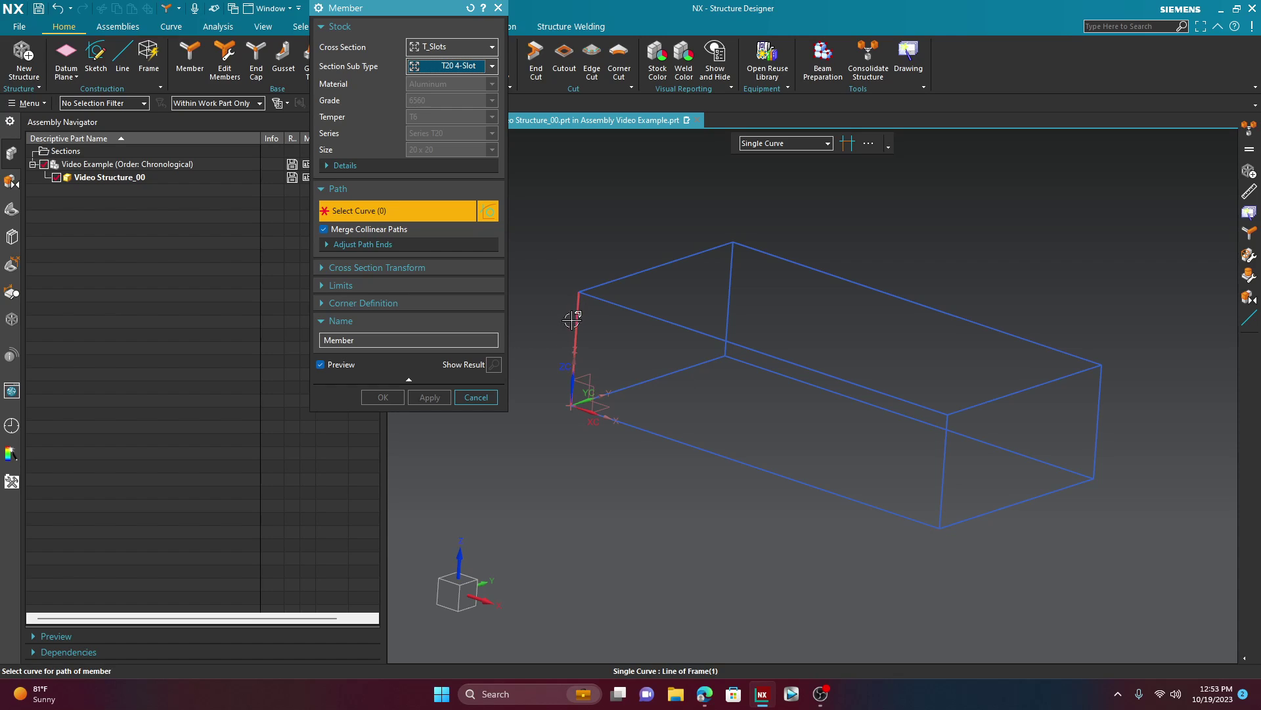
mouse_move(644, 346)
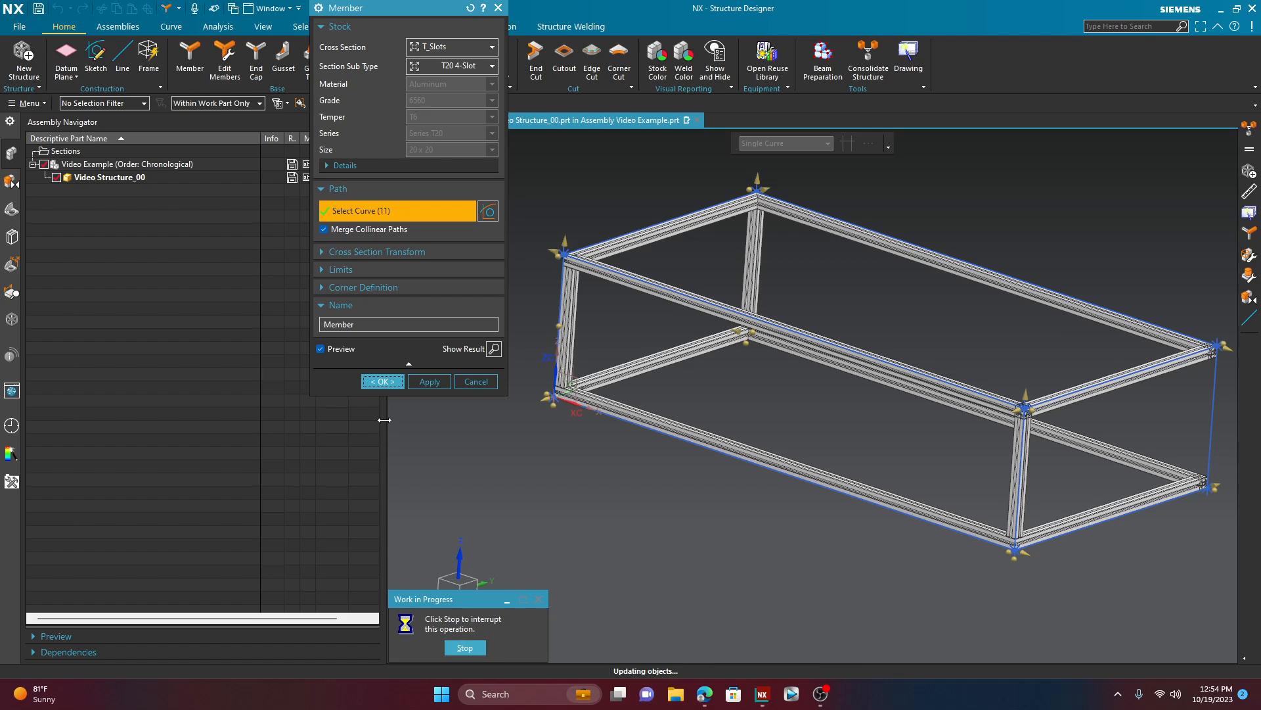
click(381, 381)
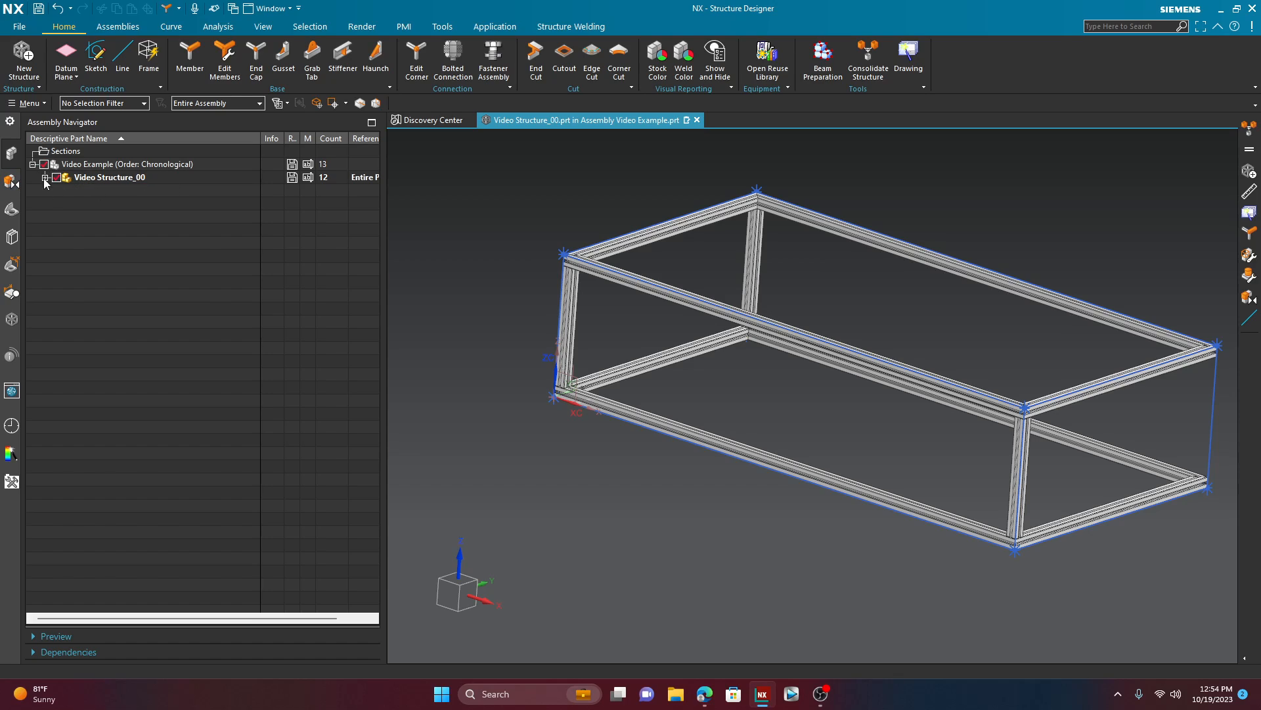
Step: Expand Video Structure_00 to list Member_T slot_00 through _10 and highlight slot_00
click(46, 178)
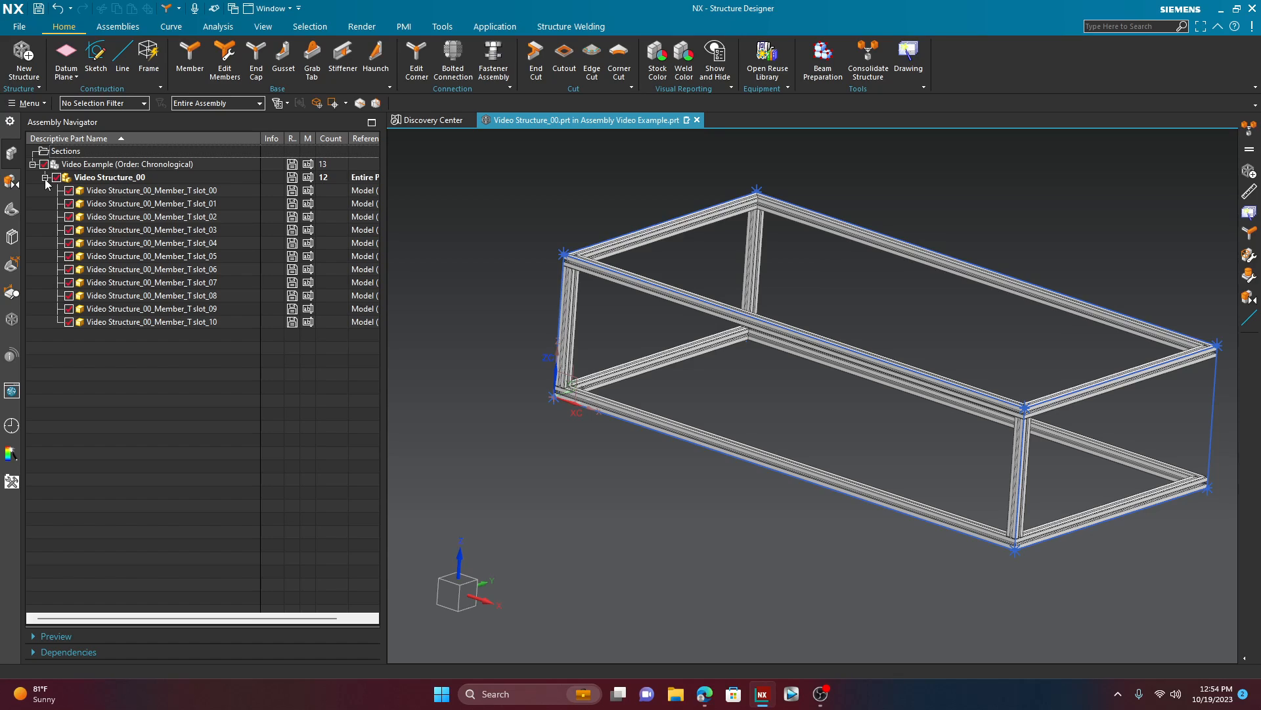
mouse_move(139, 211)
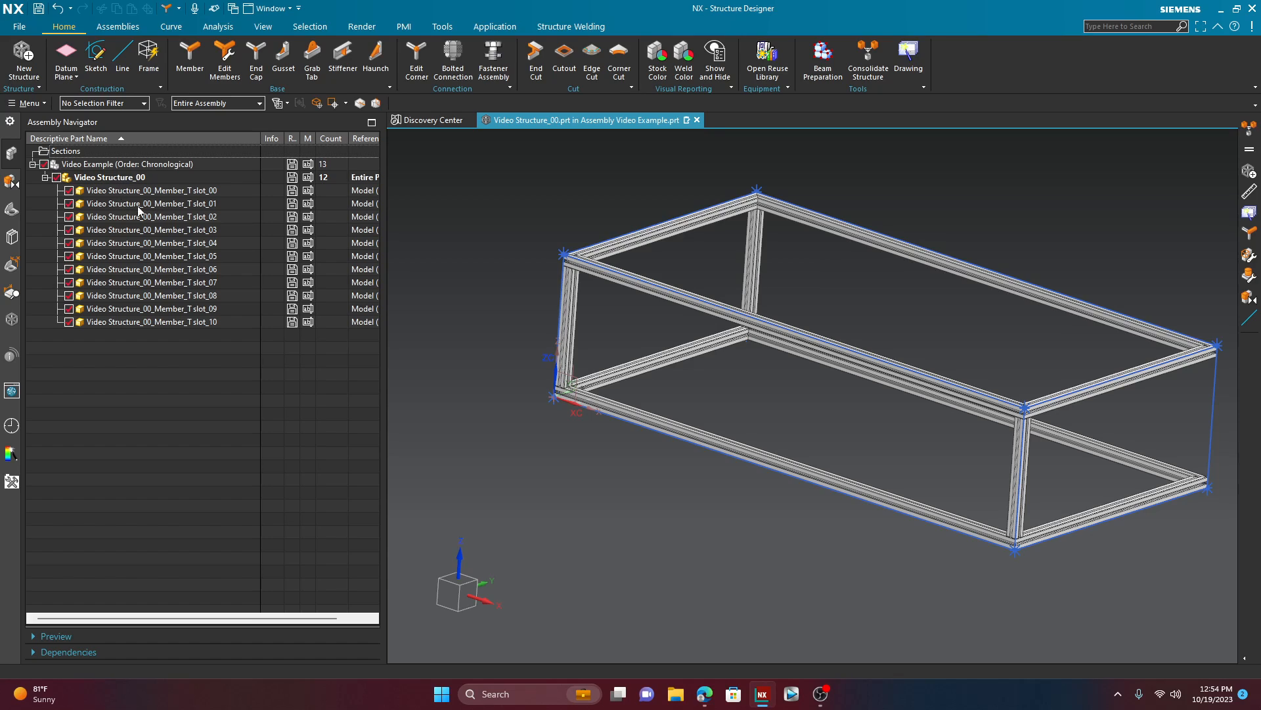
click(150, 190)
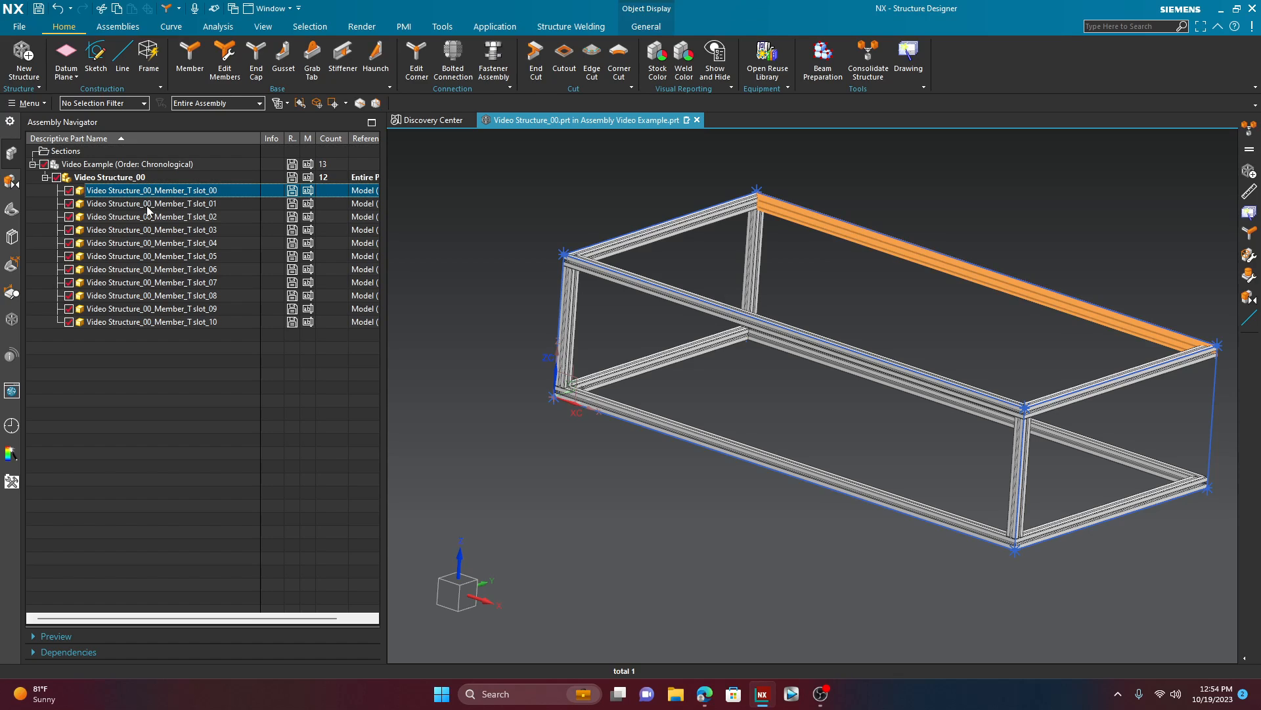
click(150, 217)
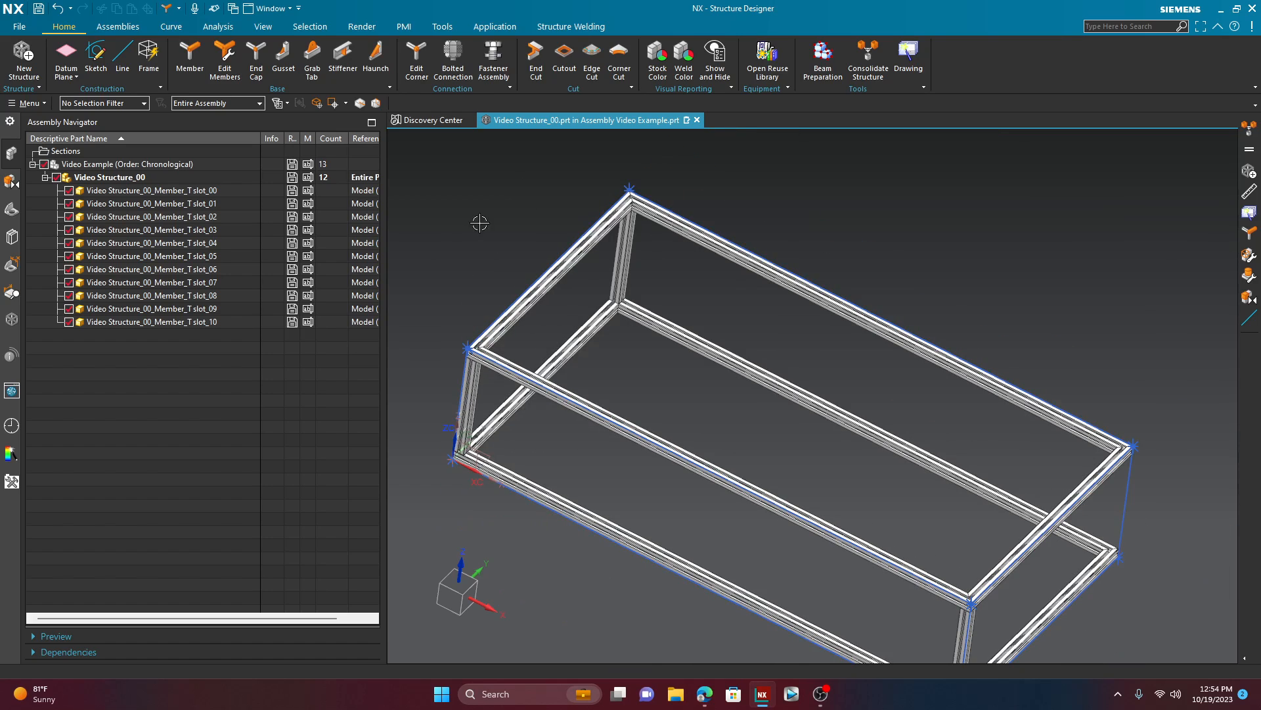
mouse_move(457, 250)
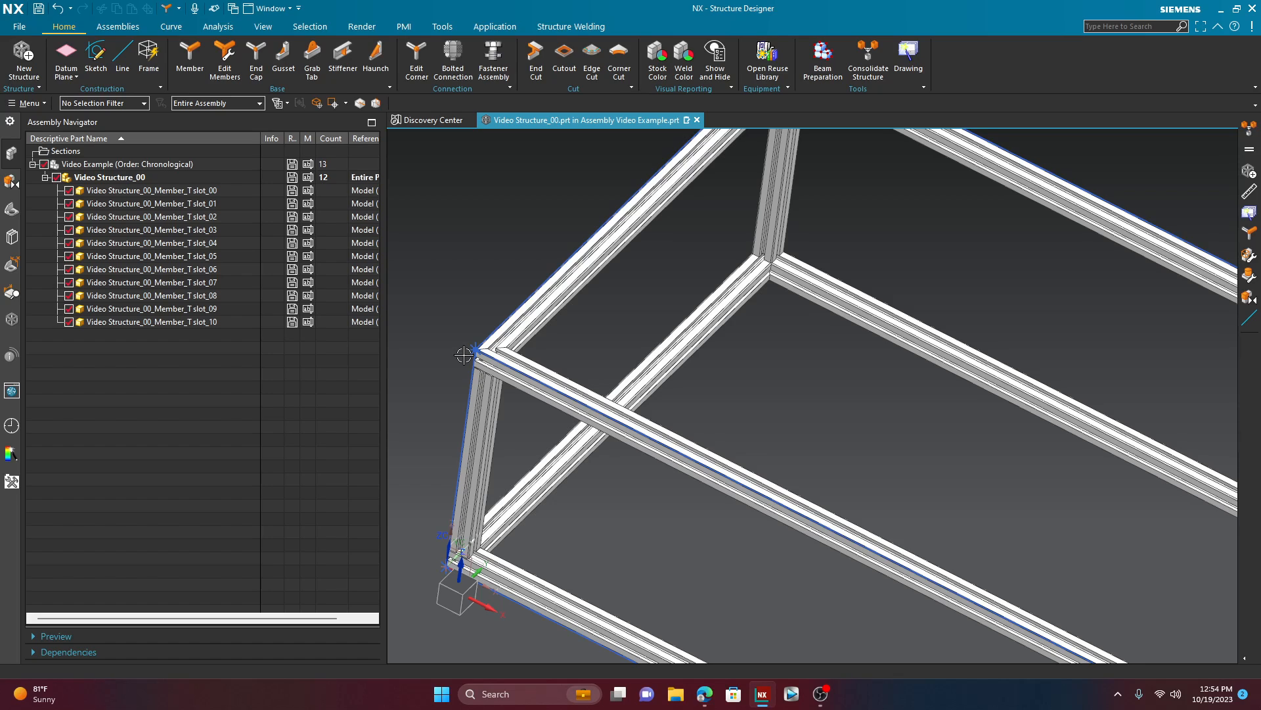
mouse_move(449, 140)
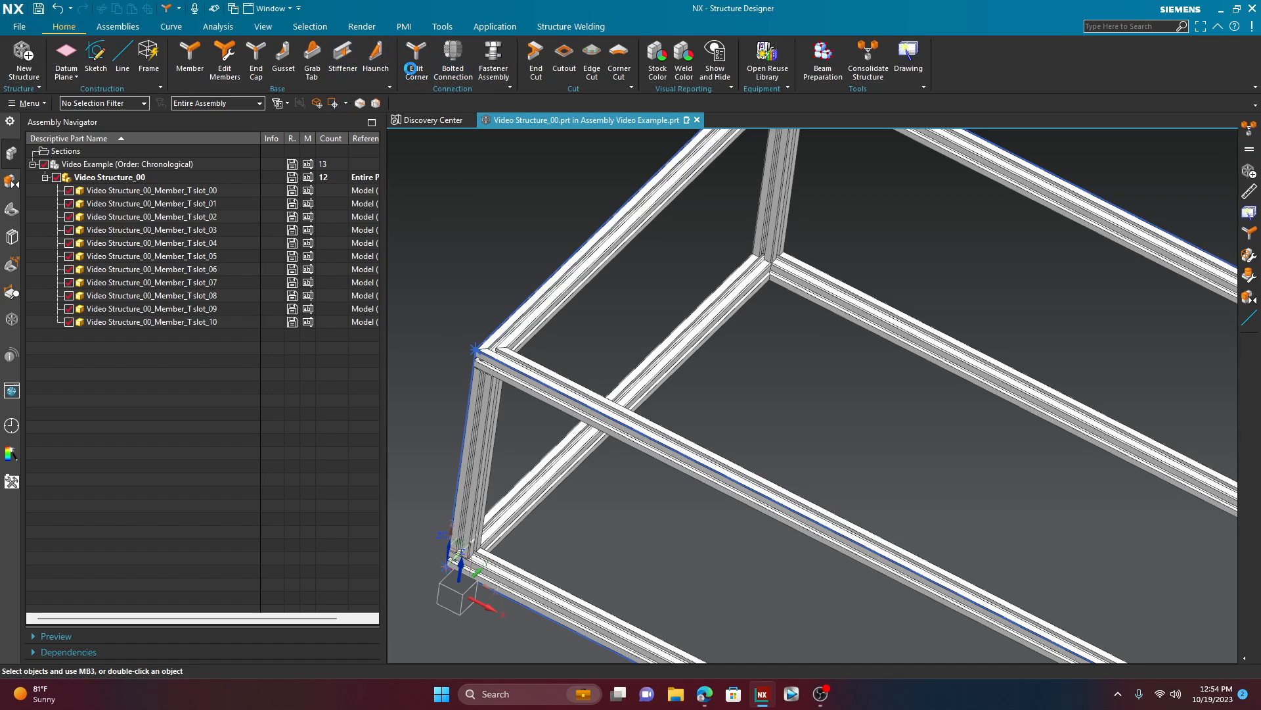
Step: In Edit Corner at the top corner, move post slot_06 first and set its Corner Type to None
click(415, 61)
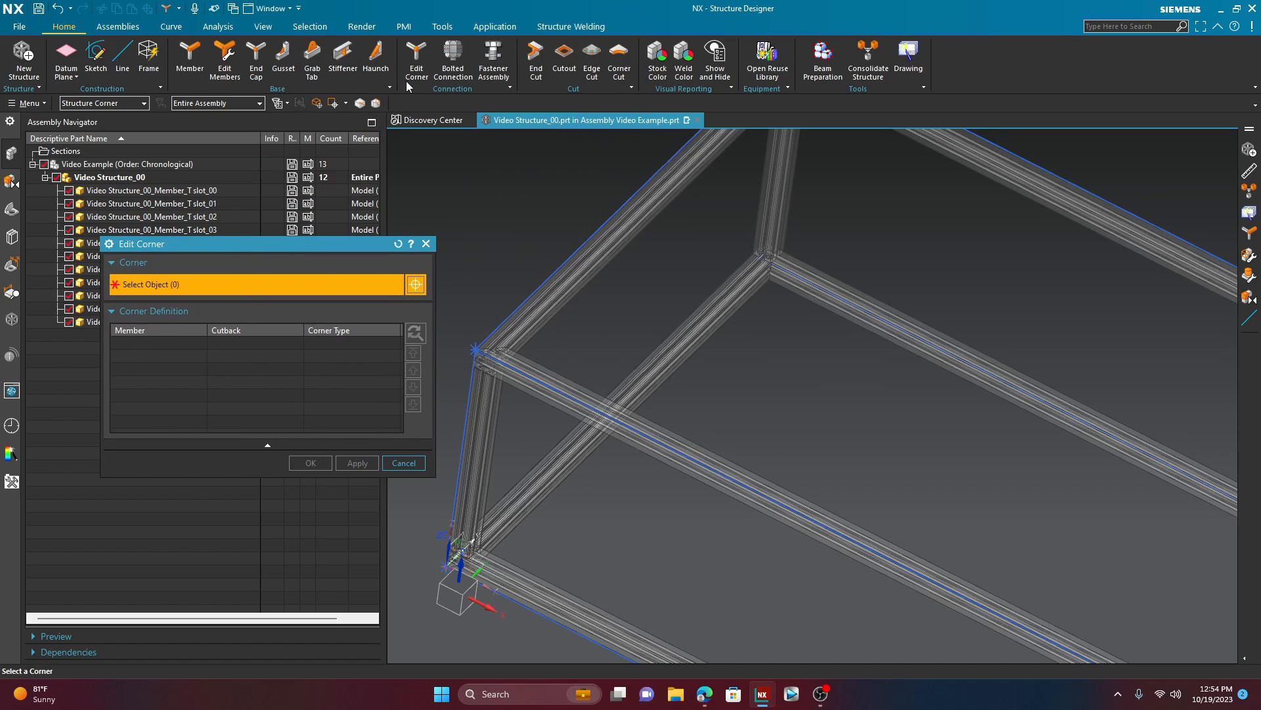
mouse_move(415, 60)
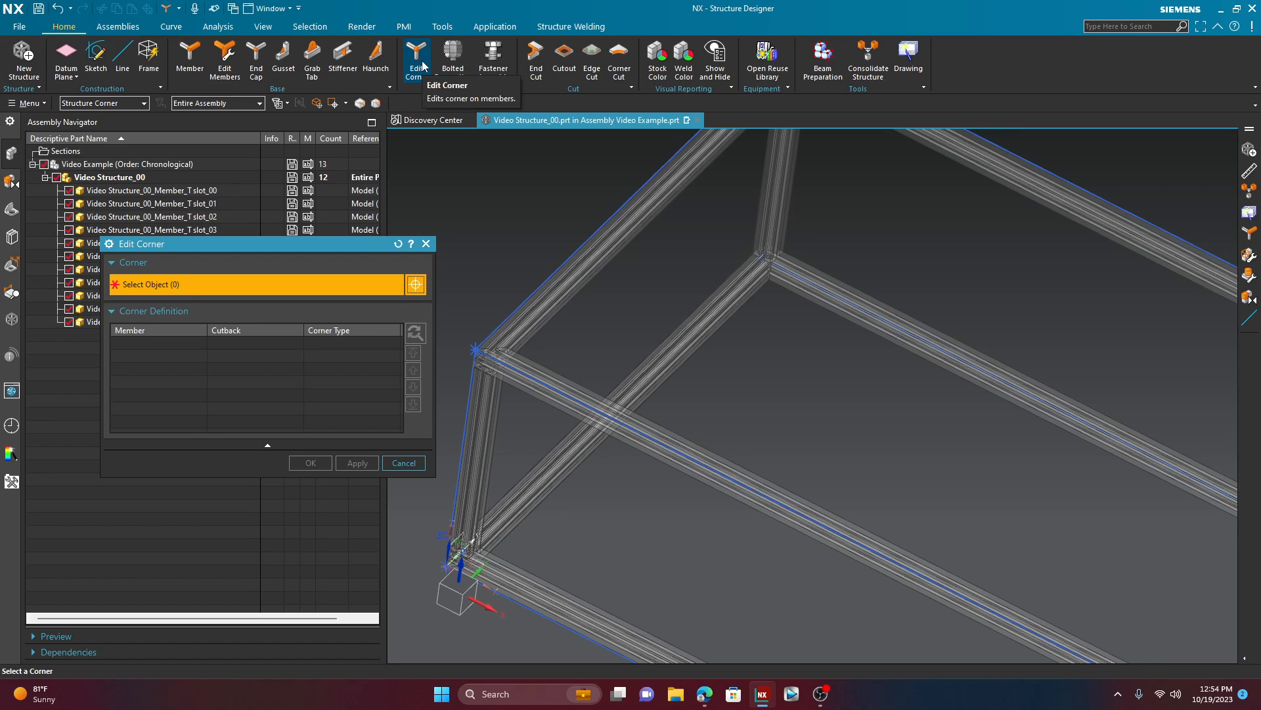
click(475, 347)
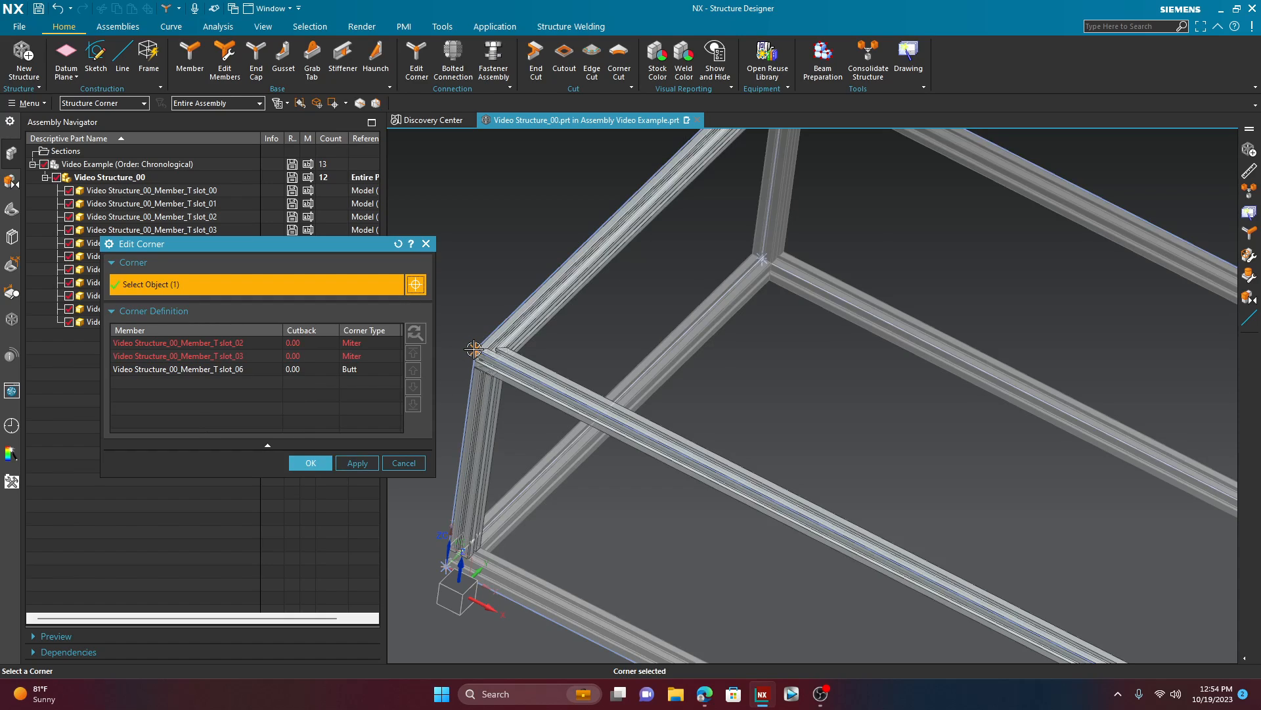
click(178, 370)
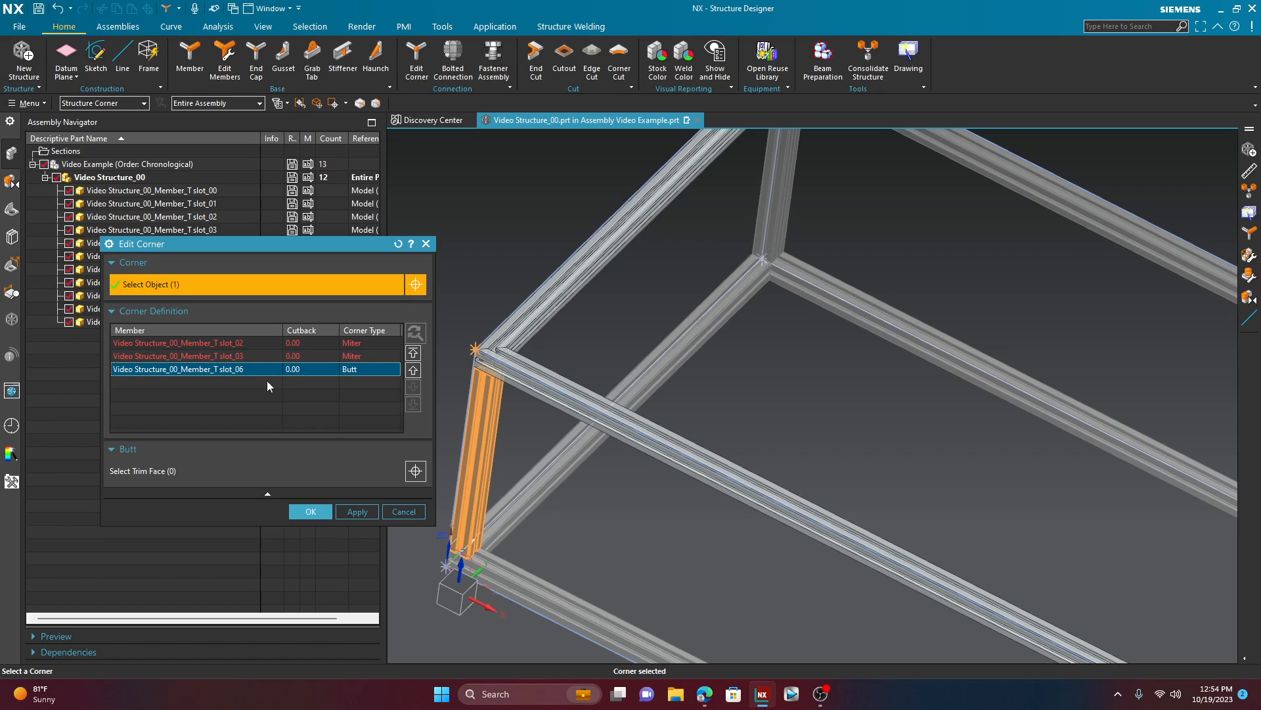
mouse_move(252, 350)
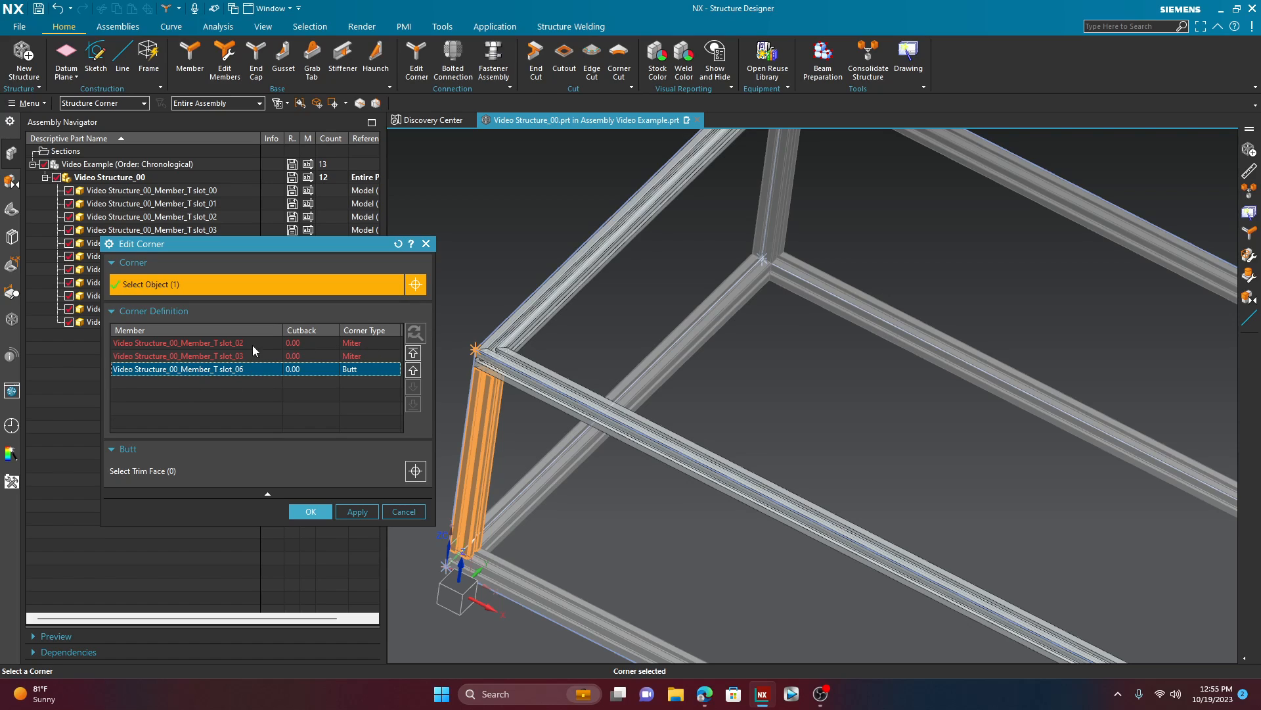
mouse_move(251, 377)
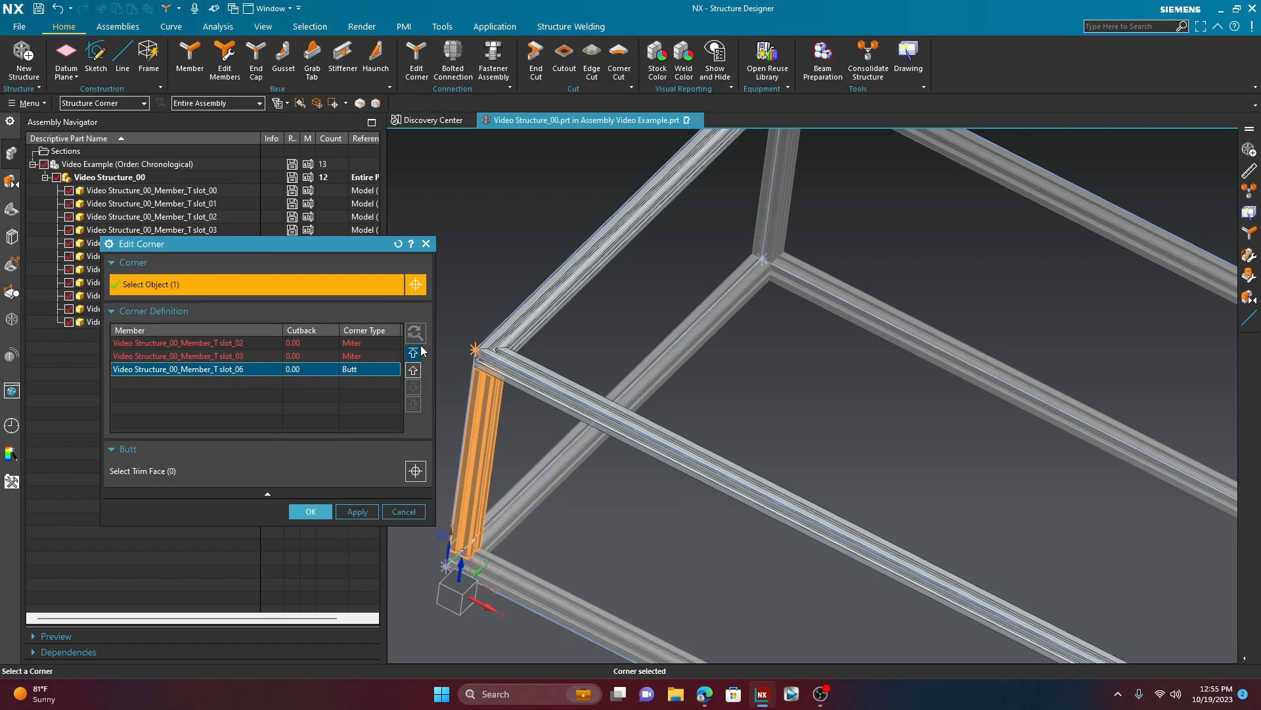
click(412, 352)
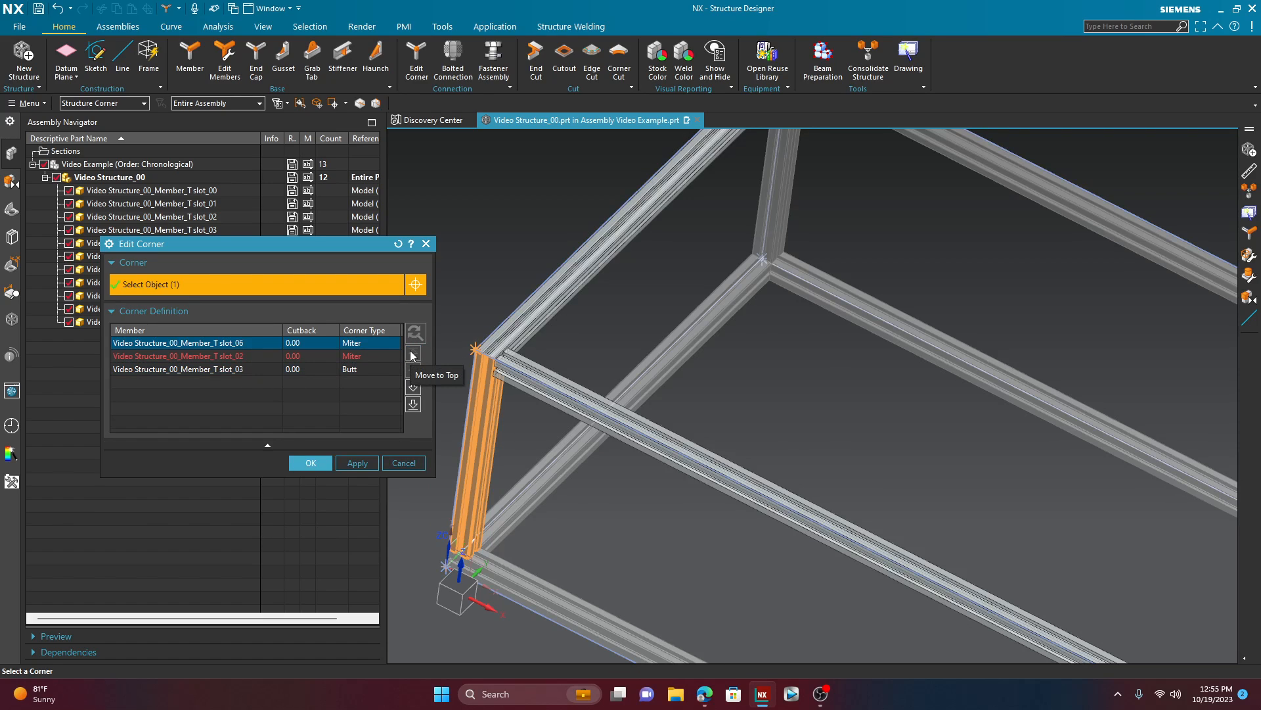
mouse_move(321, 352)
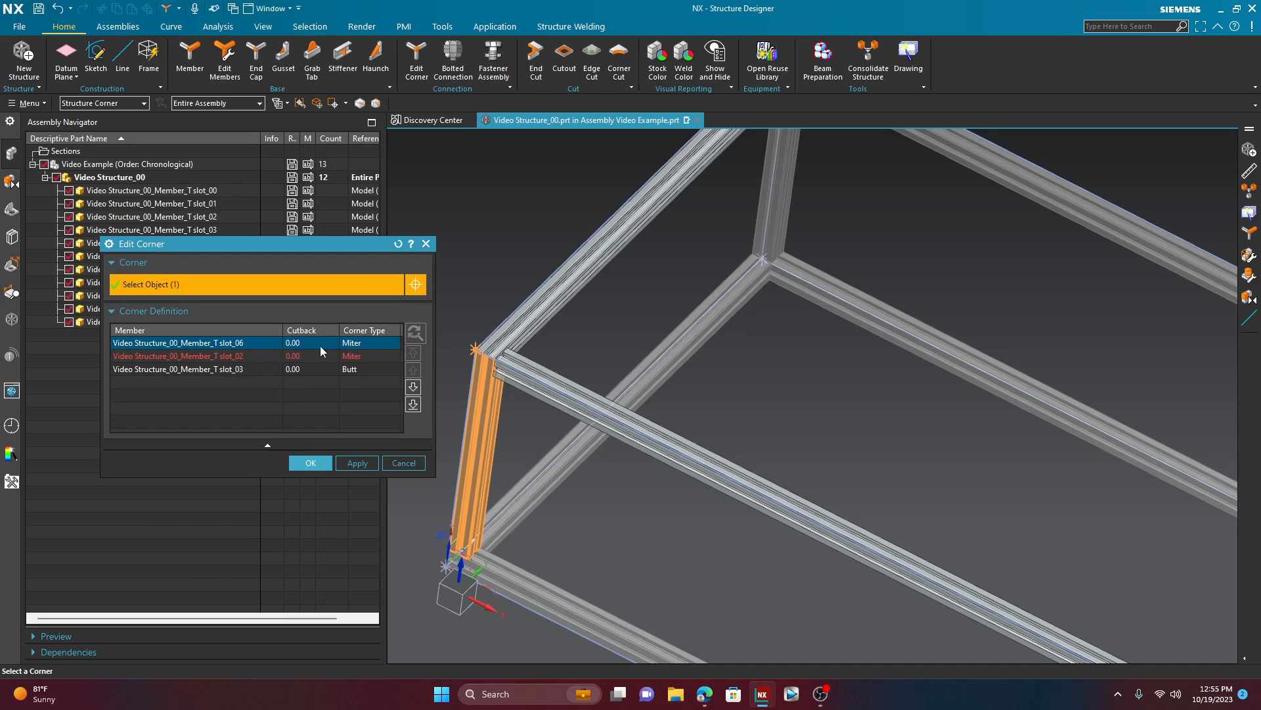
click(393, 344)
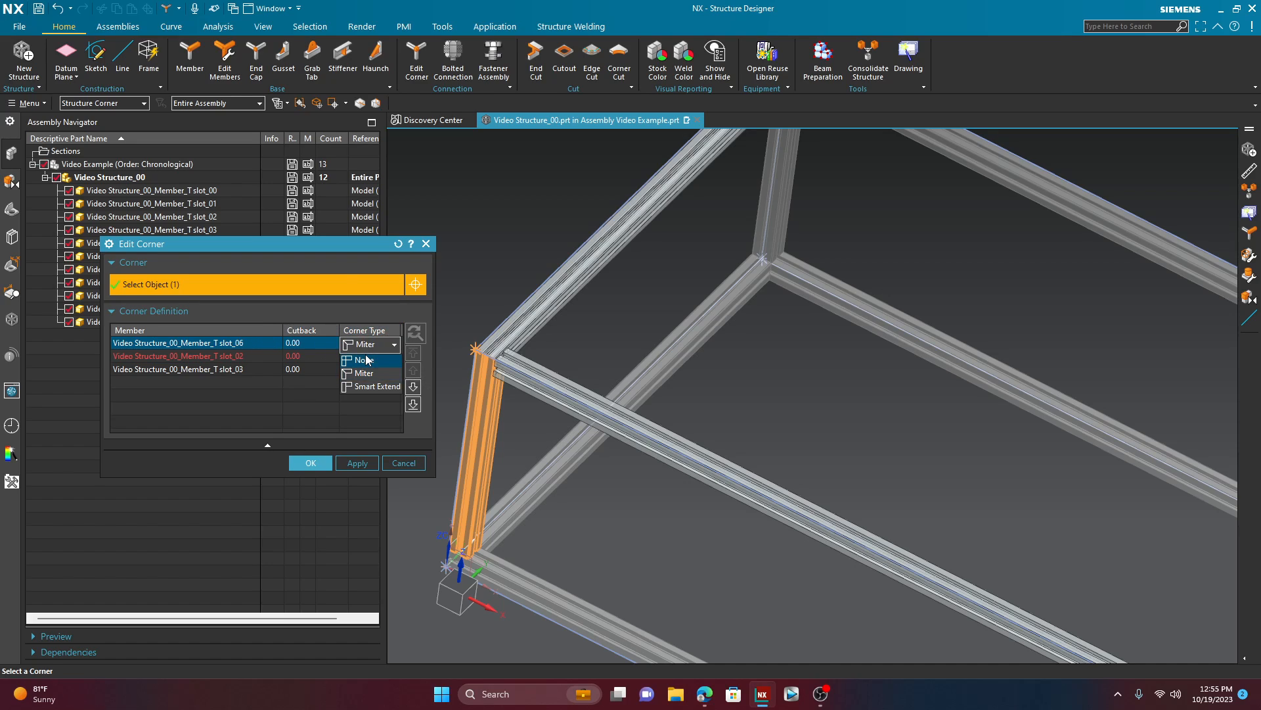
click(360, 360)
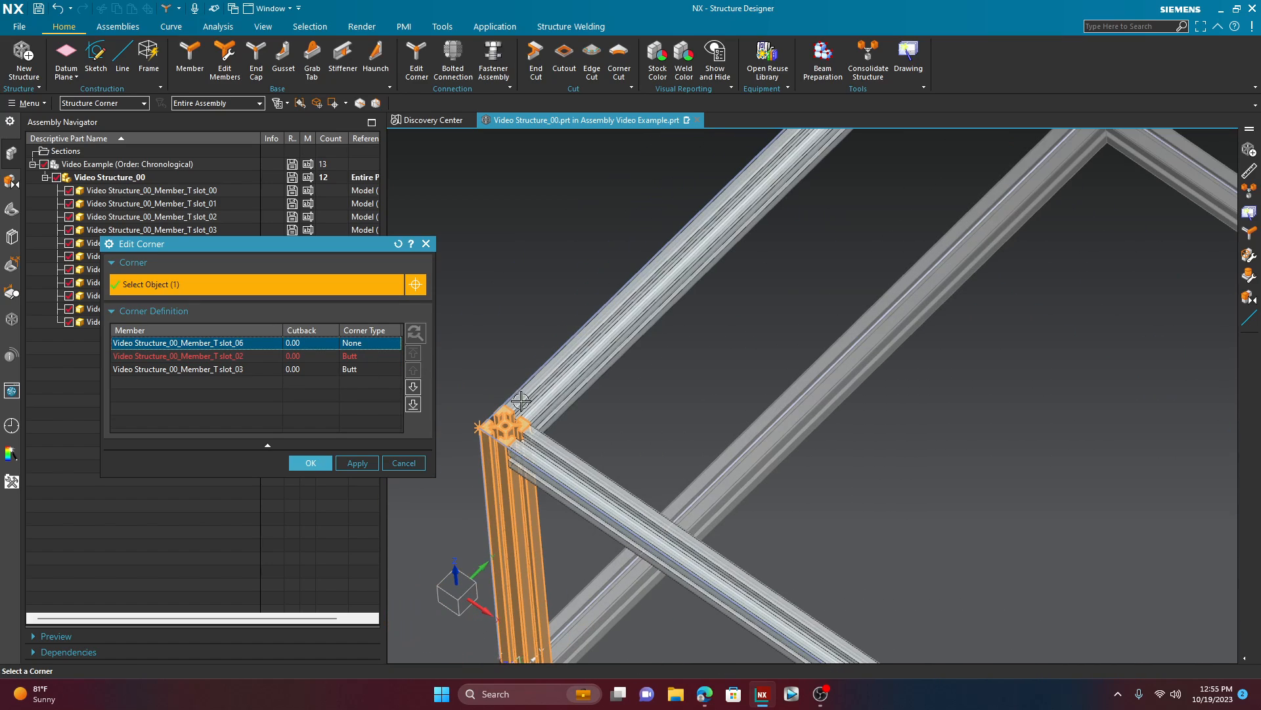
mouse_move(556, 464)
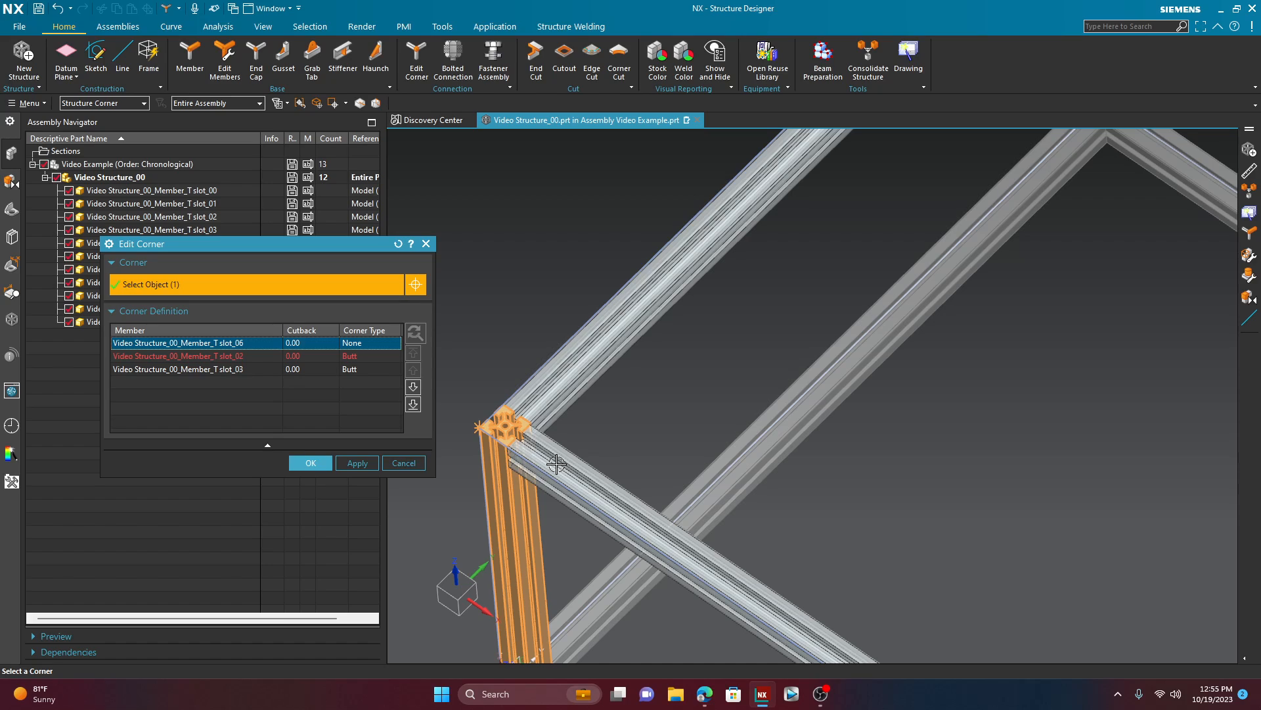
mouse_move(537, 464)
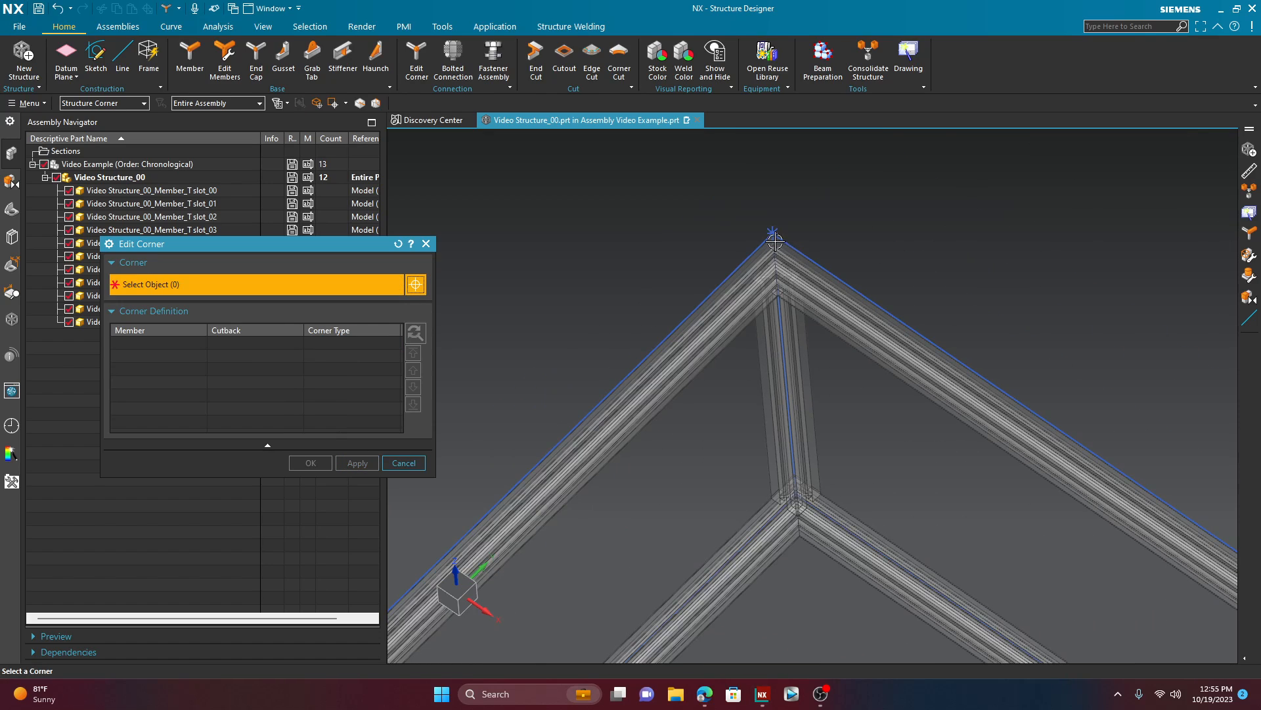
Step: Make post slot_04 lead the next top corner and let it run uncut through it
click(775, 242)
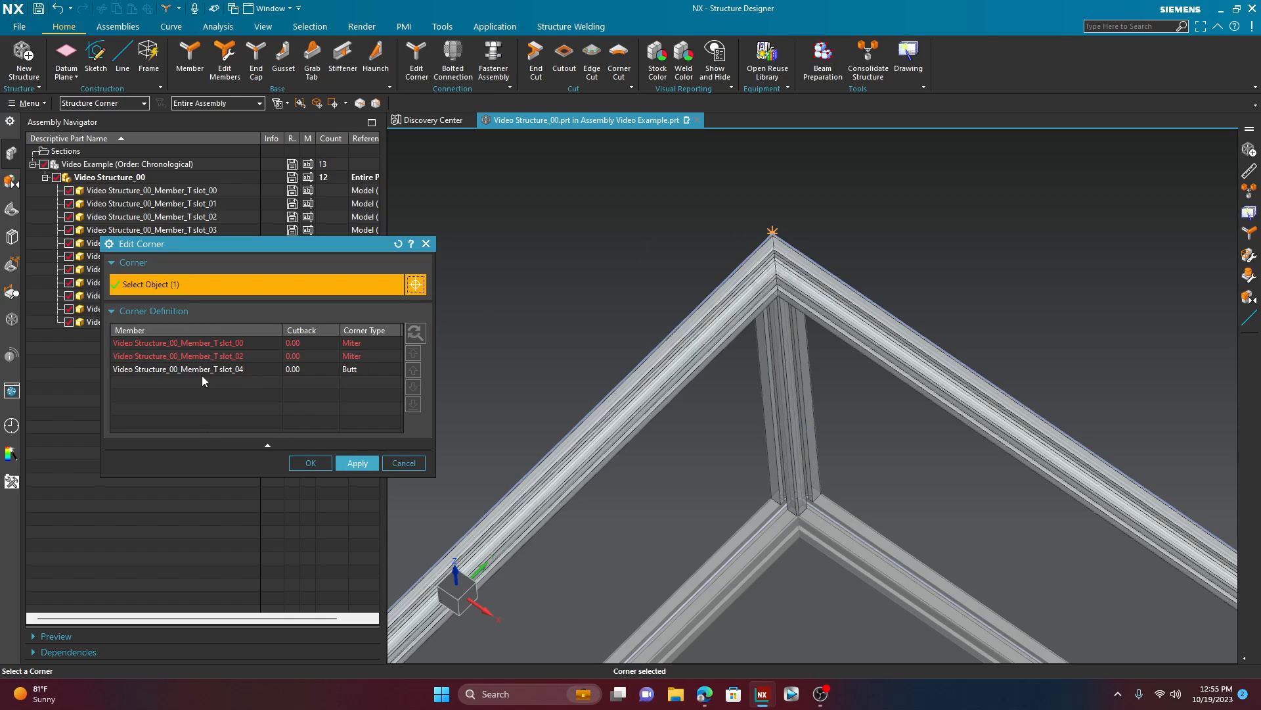
click(177, 369)
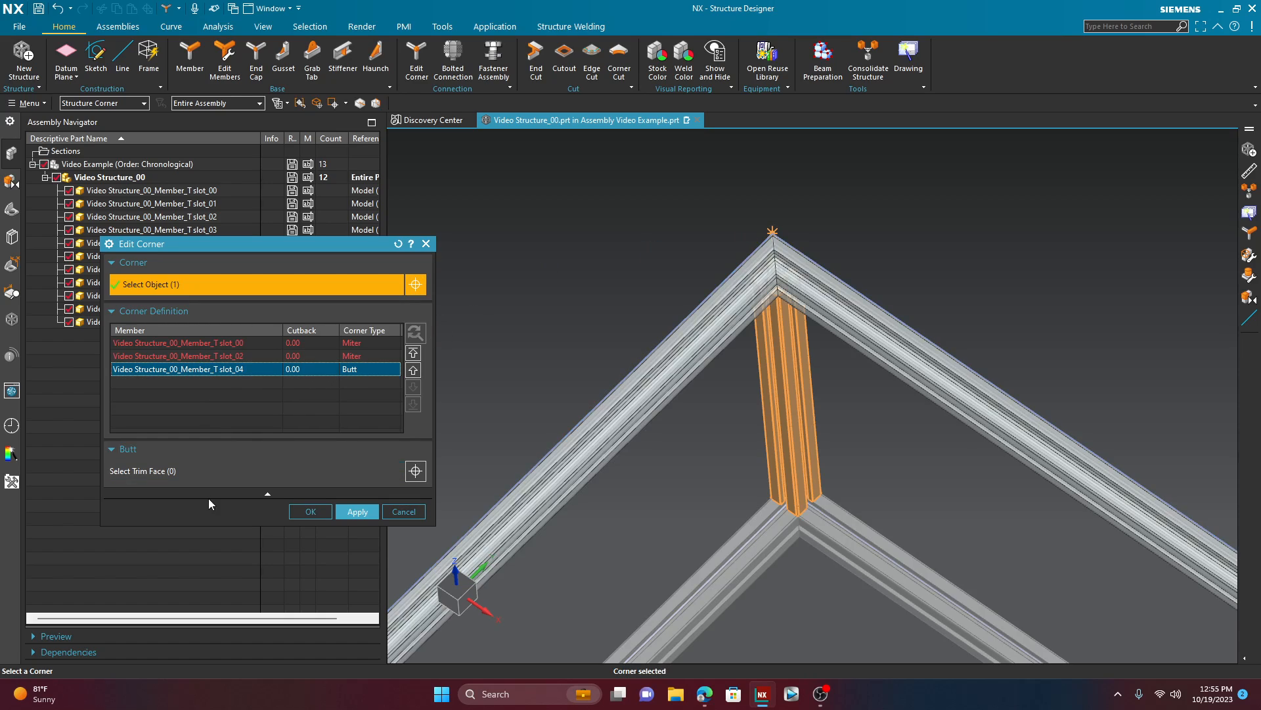
mouse_move(412, 354)
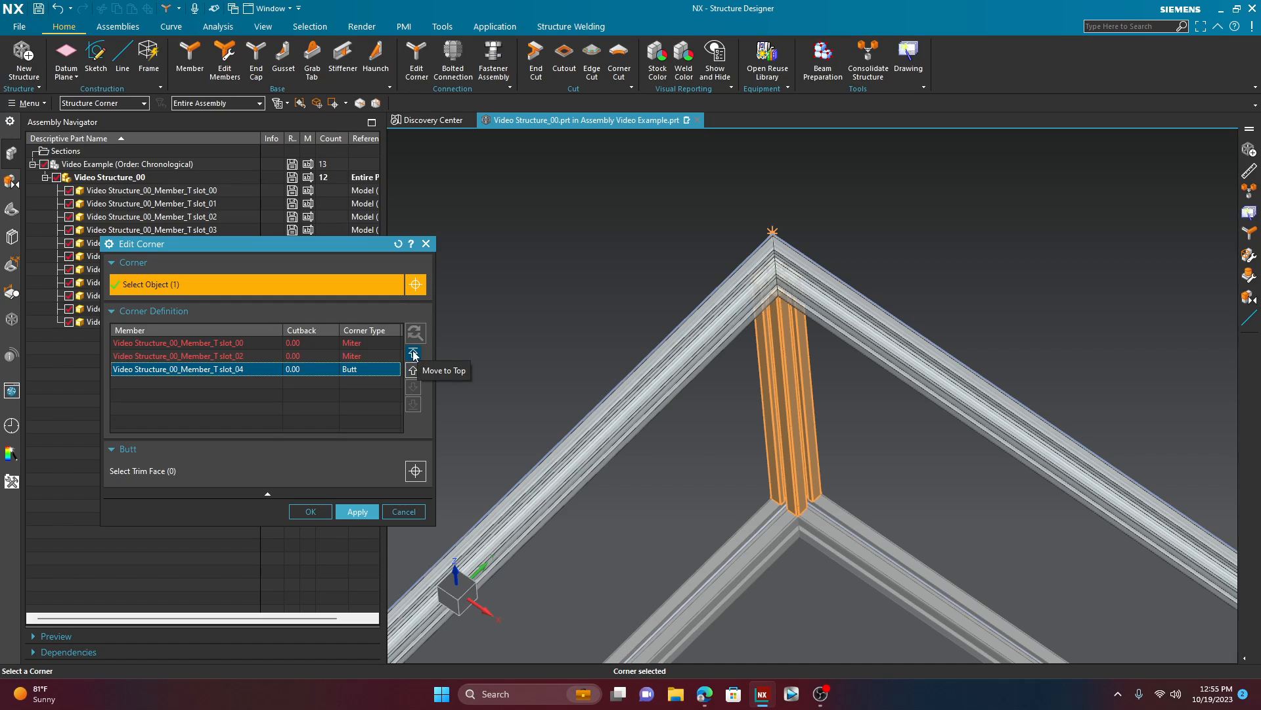
click(412, 354)
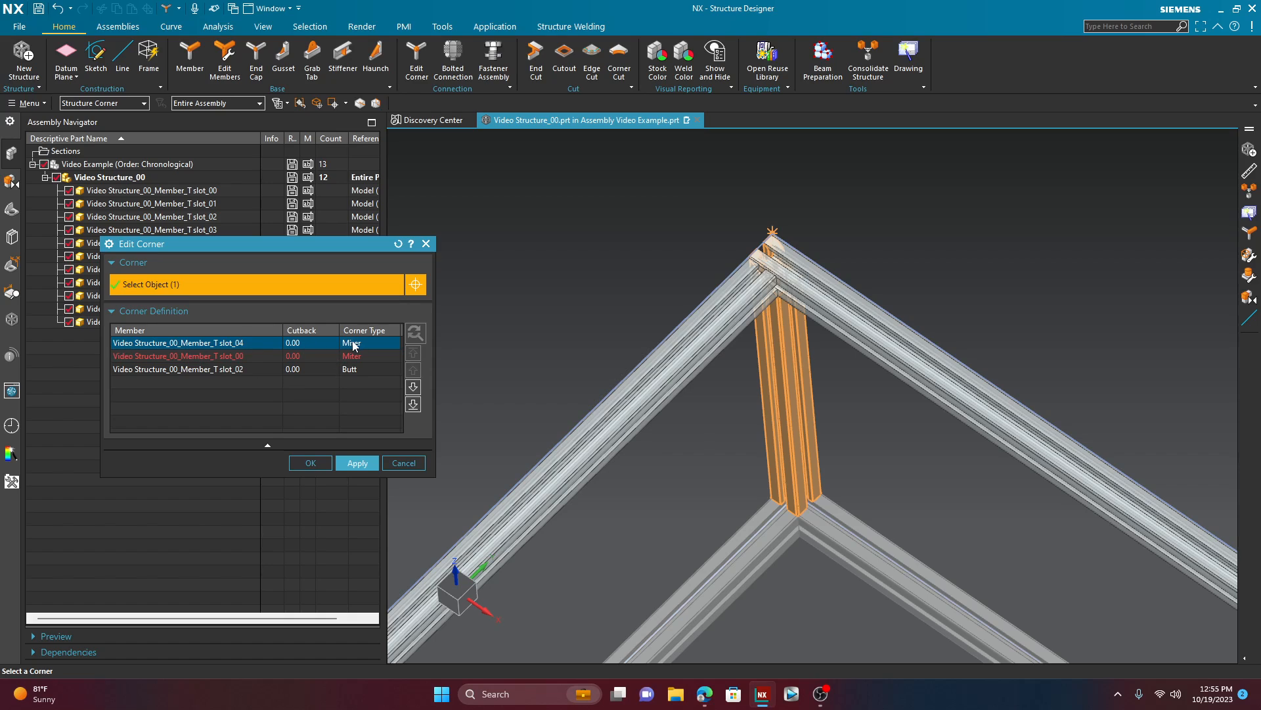
click(368, 341)
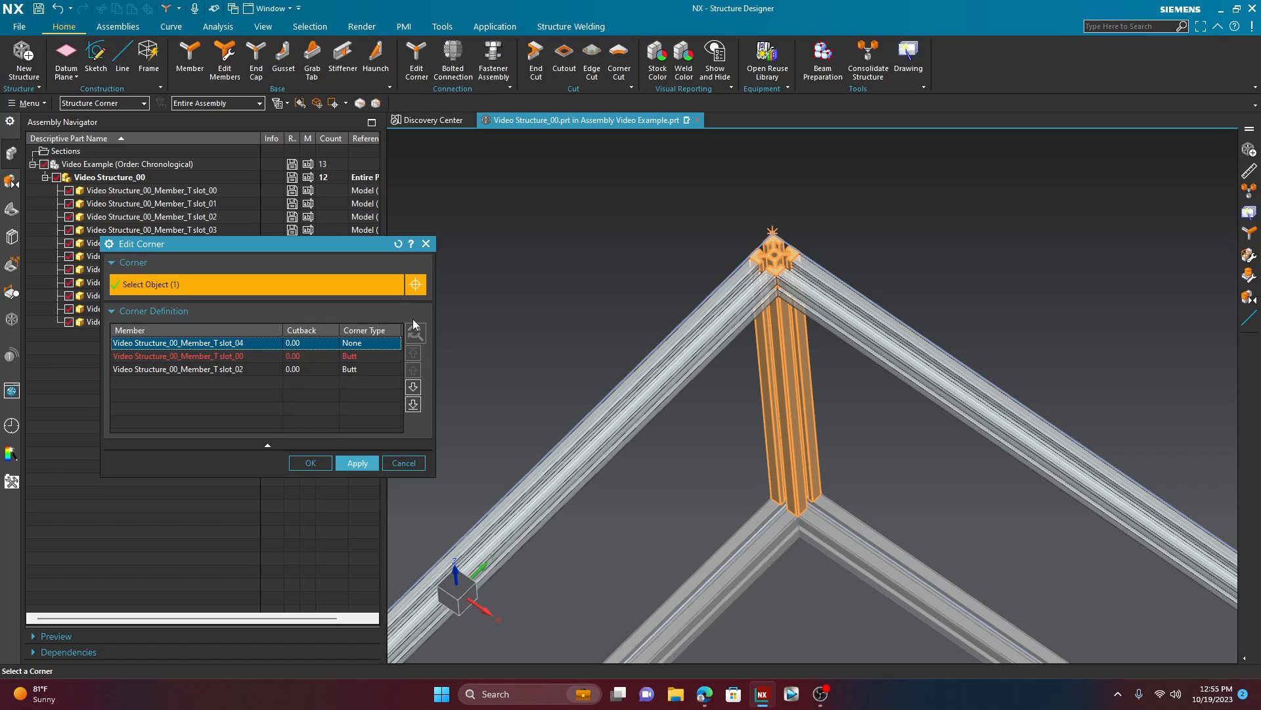
click(356, 463)
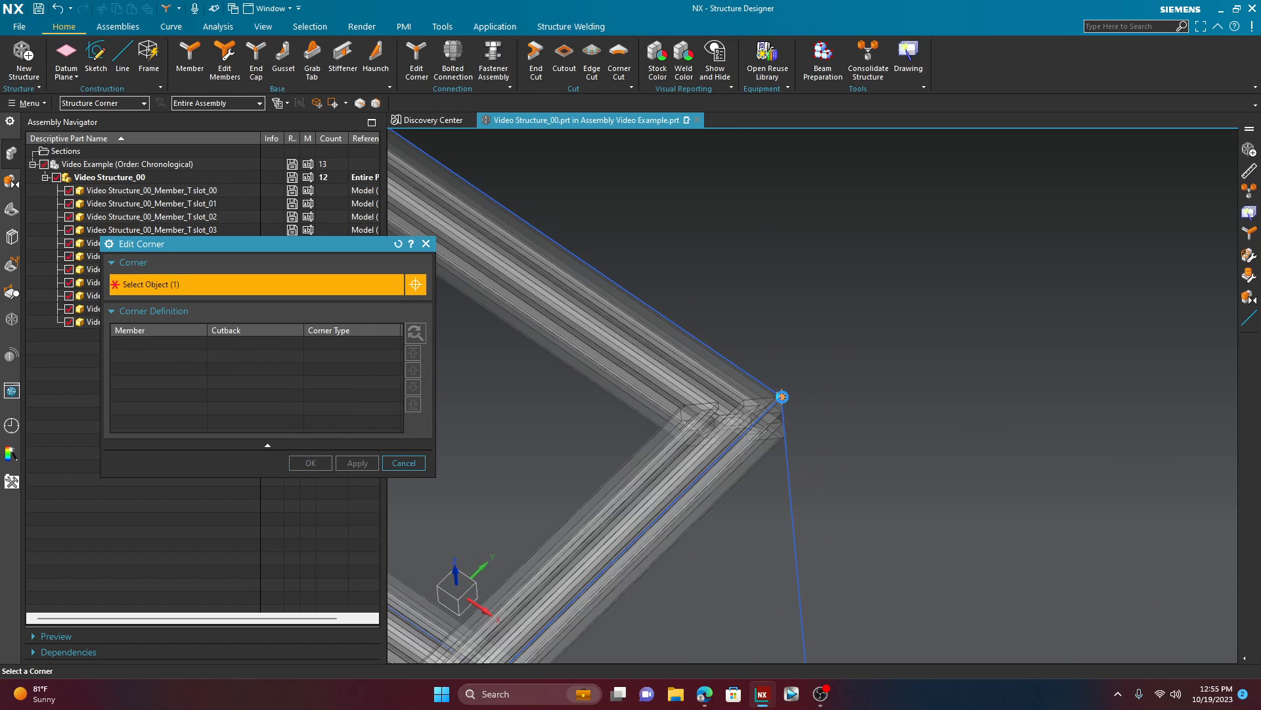
Step: Select the corner where top rails slot_00 and slot_01 meet to load its miter definition
click(781, 396)
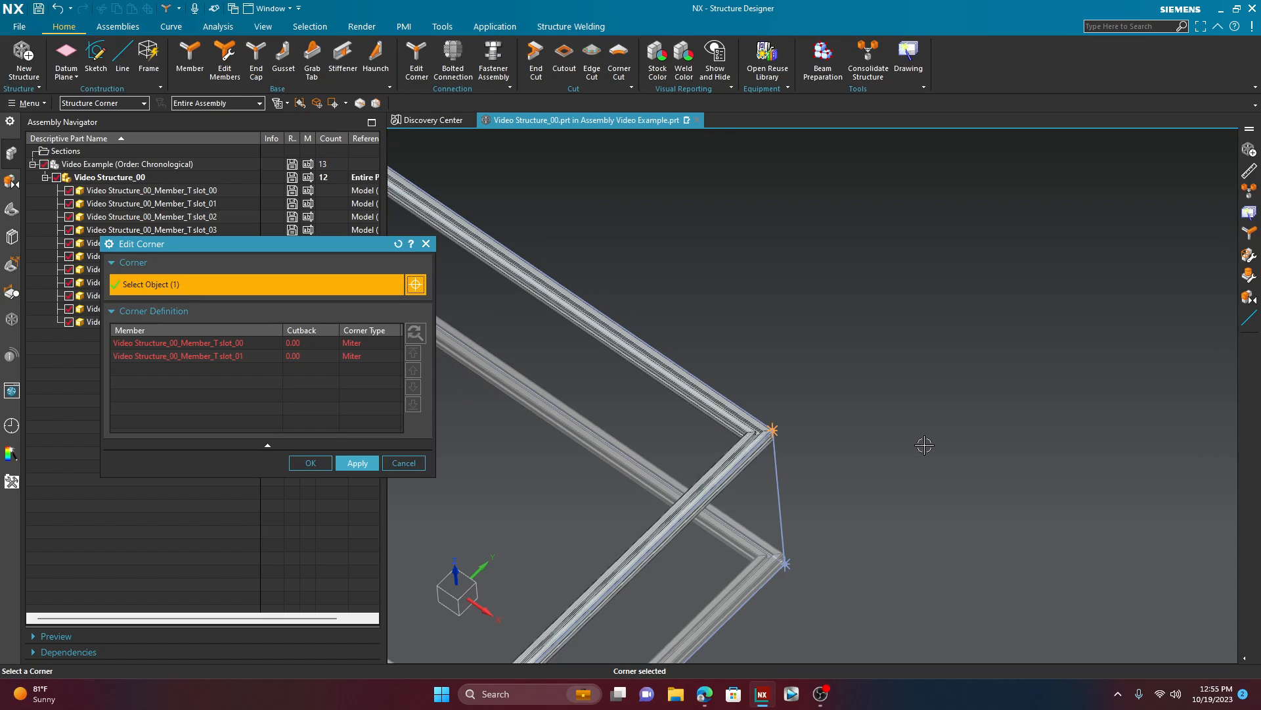
mouse_move(403, 463)
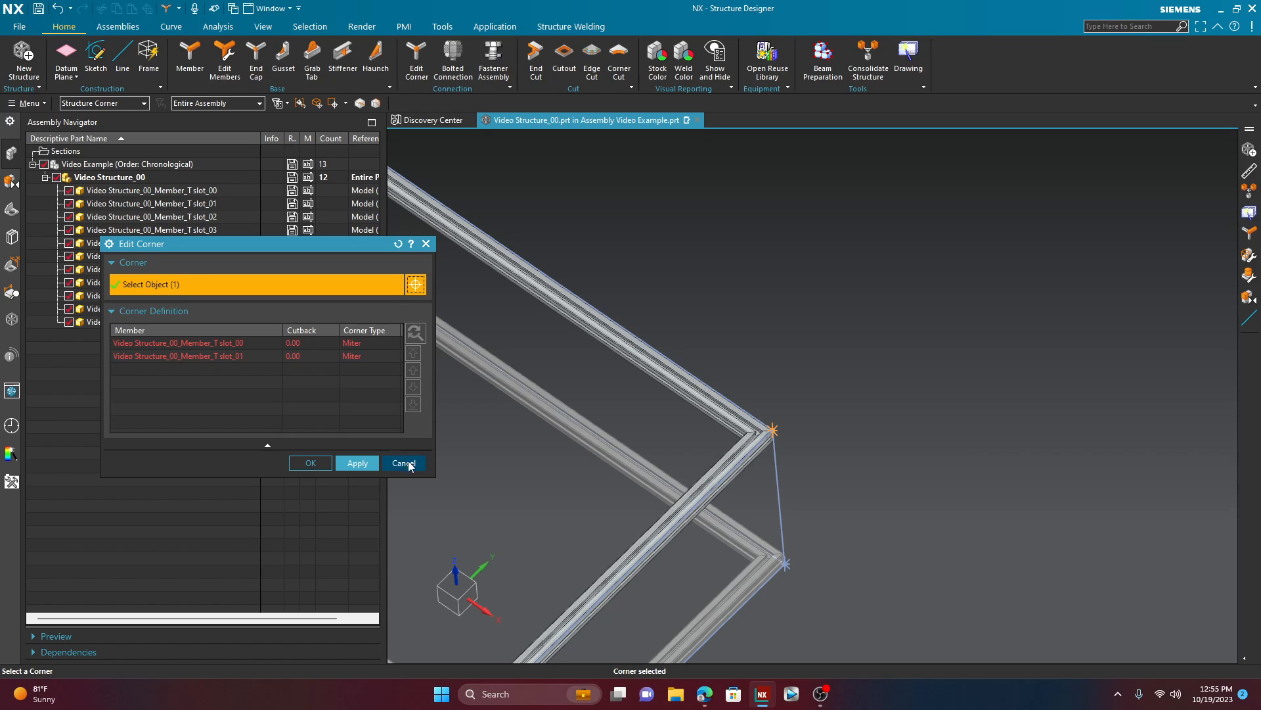
Step: Cancel the Edit Corner dialog, leaving the slot_00/slot_01 corner unchanged
click(405, 463)
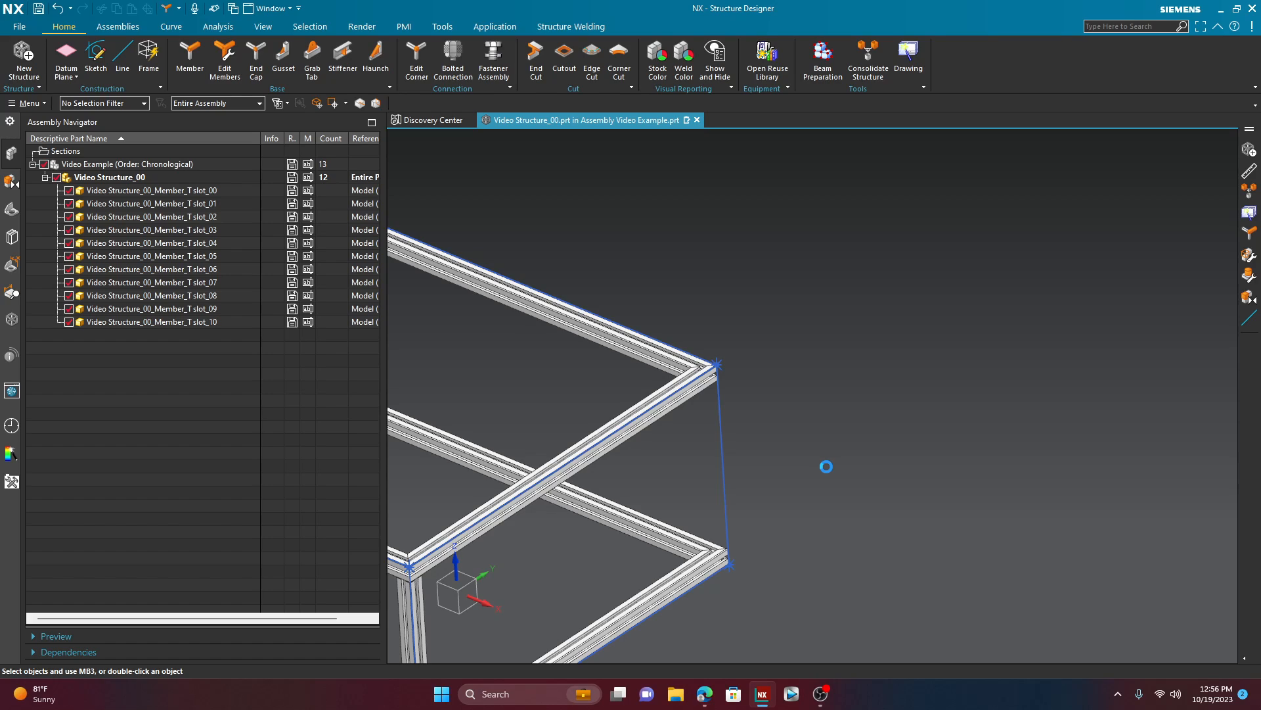
Step: Create T20 4-Slot member slot_11 along the vertical end line of the frame
click(189, 60)
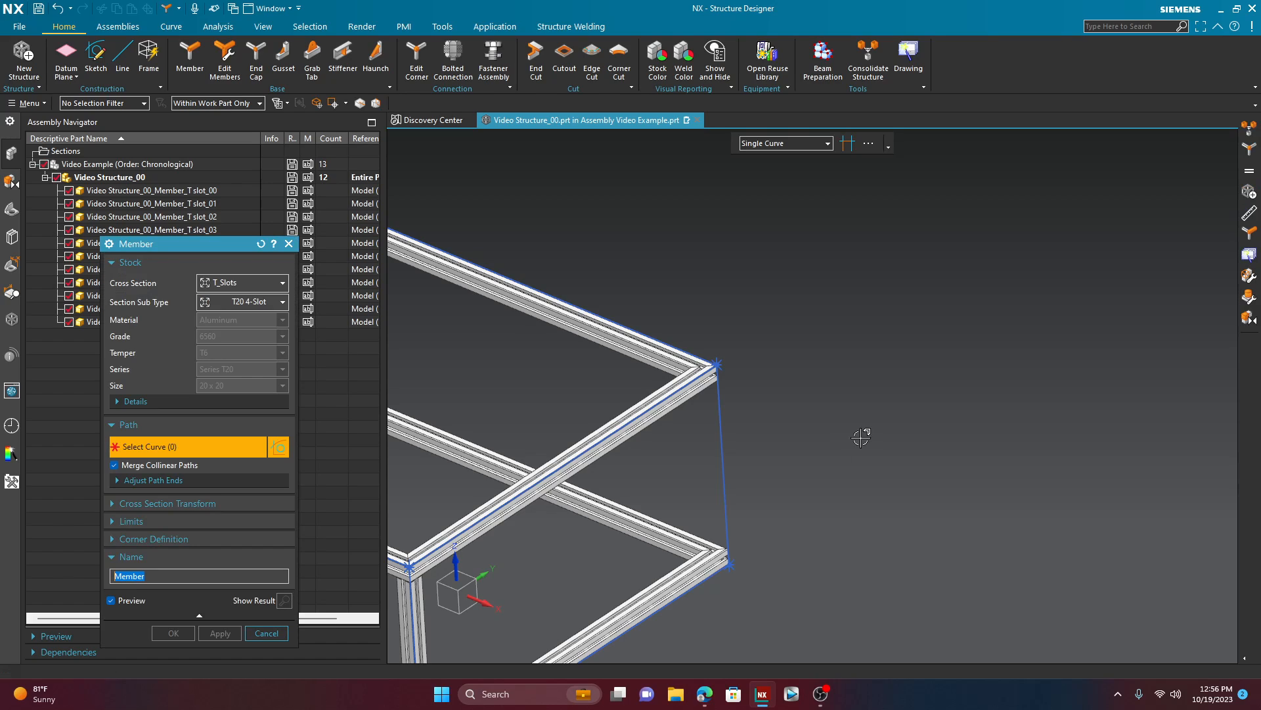
click(721, 459)
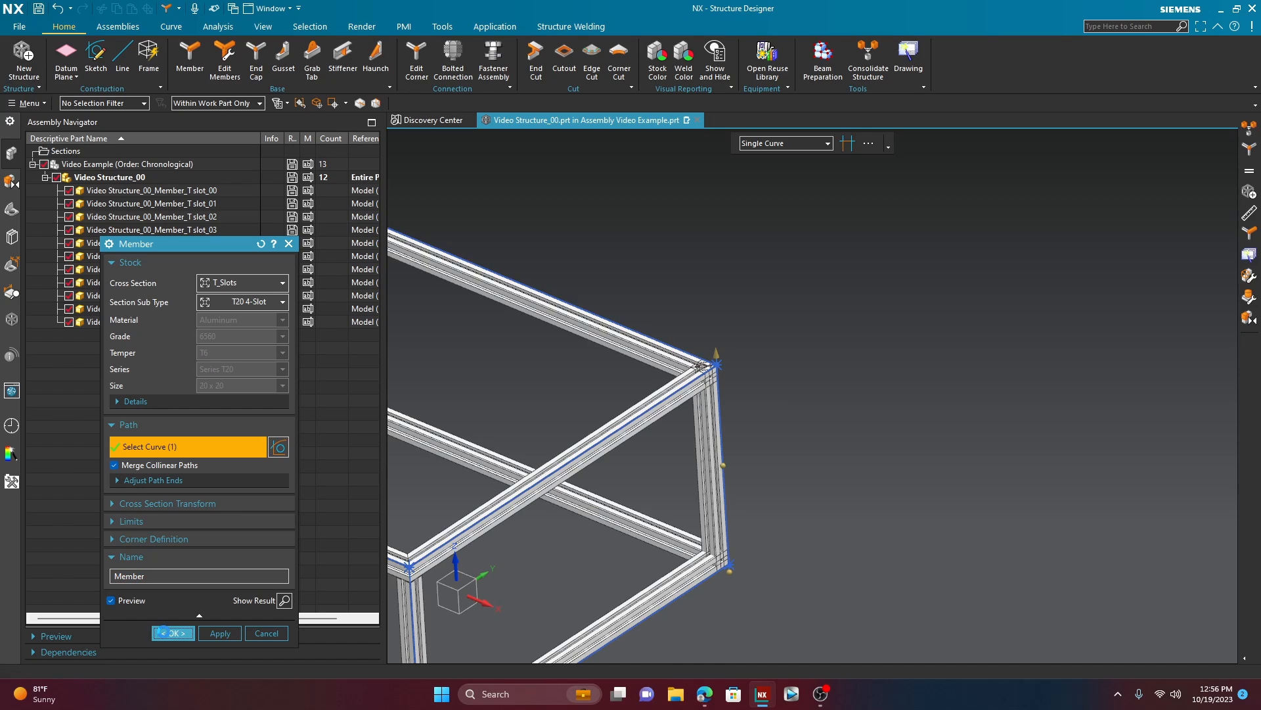
click(171, 633)
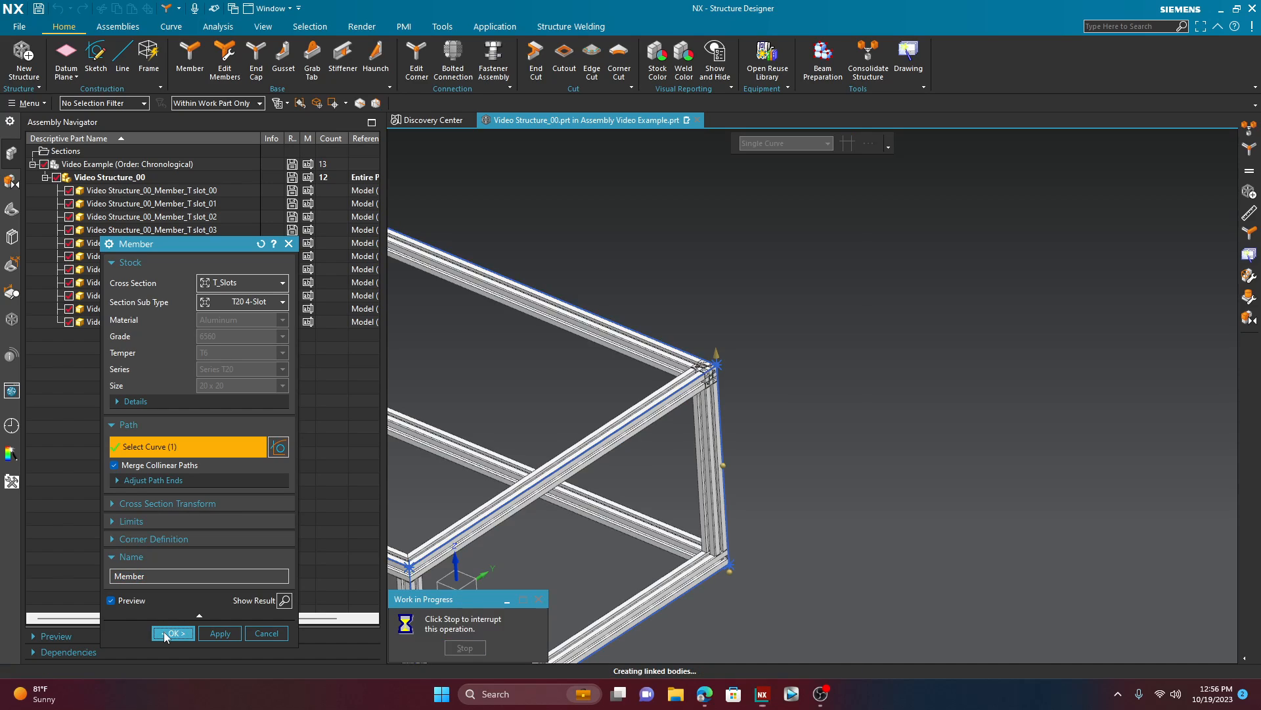
click(171, 633)
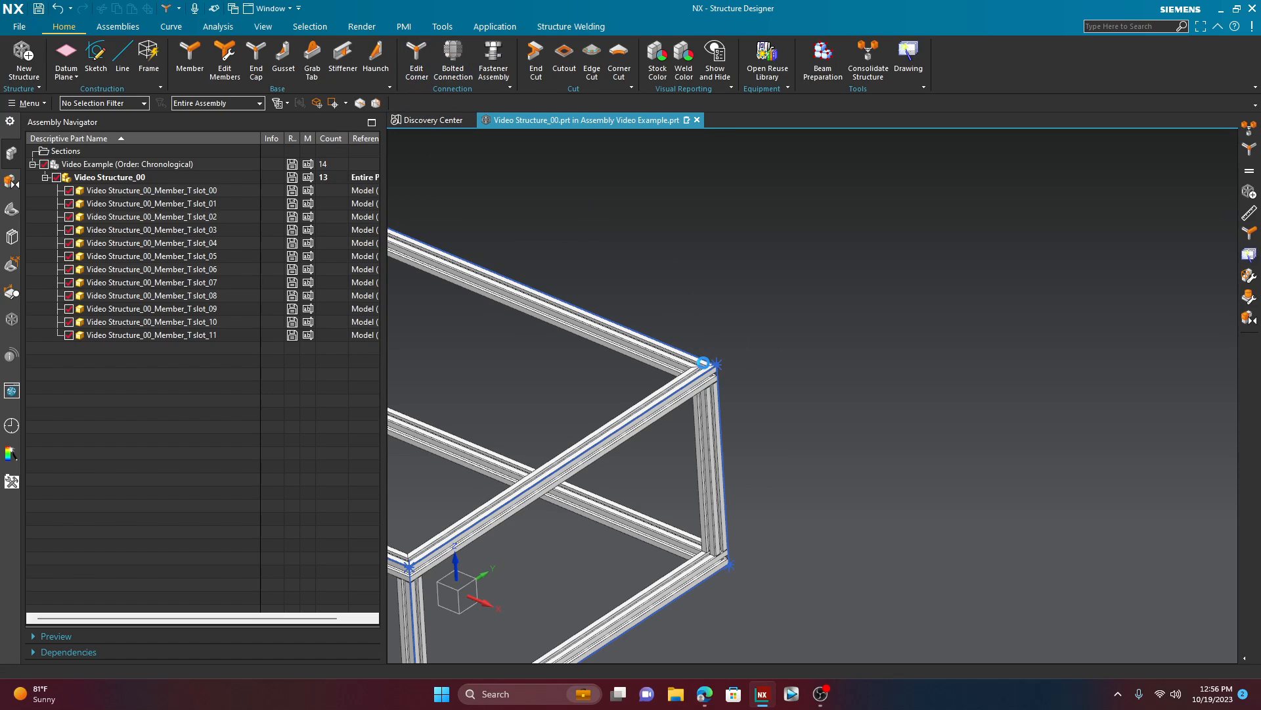
Step: Set the front vertical's corner type to None and apply a butt joint at its bottom corner
click(704, 363)
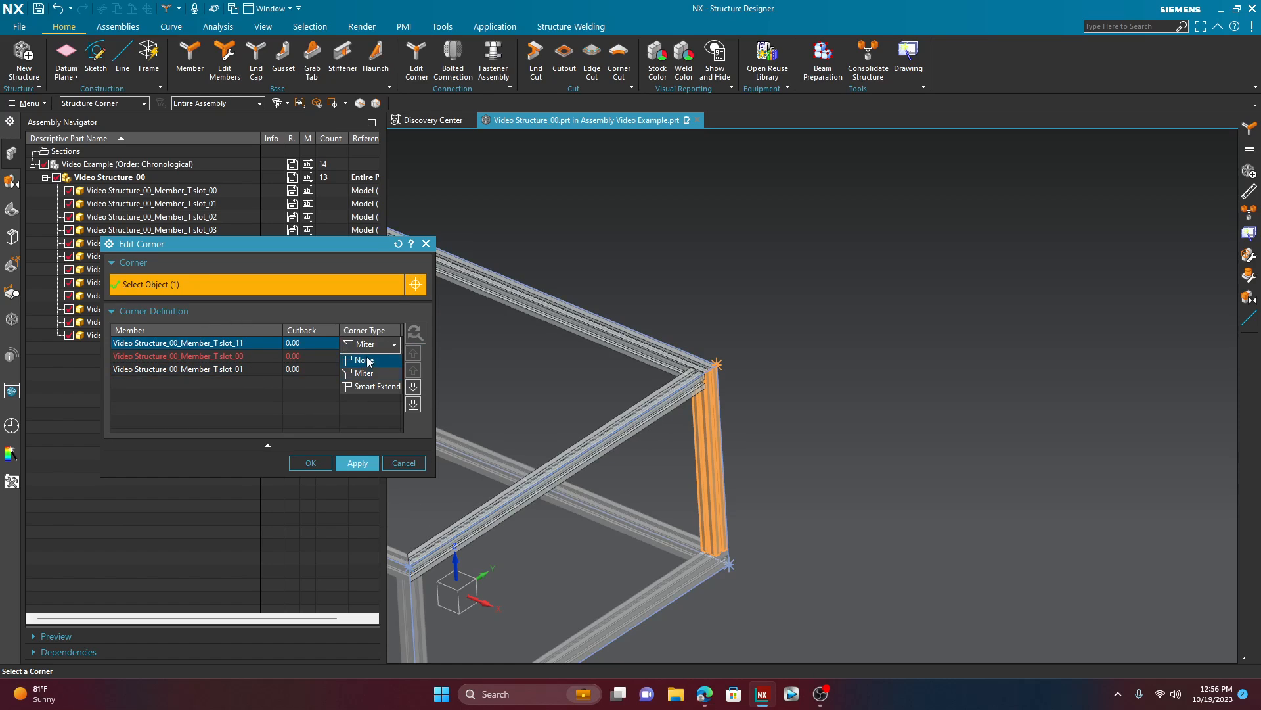
click(364, 359)
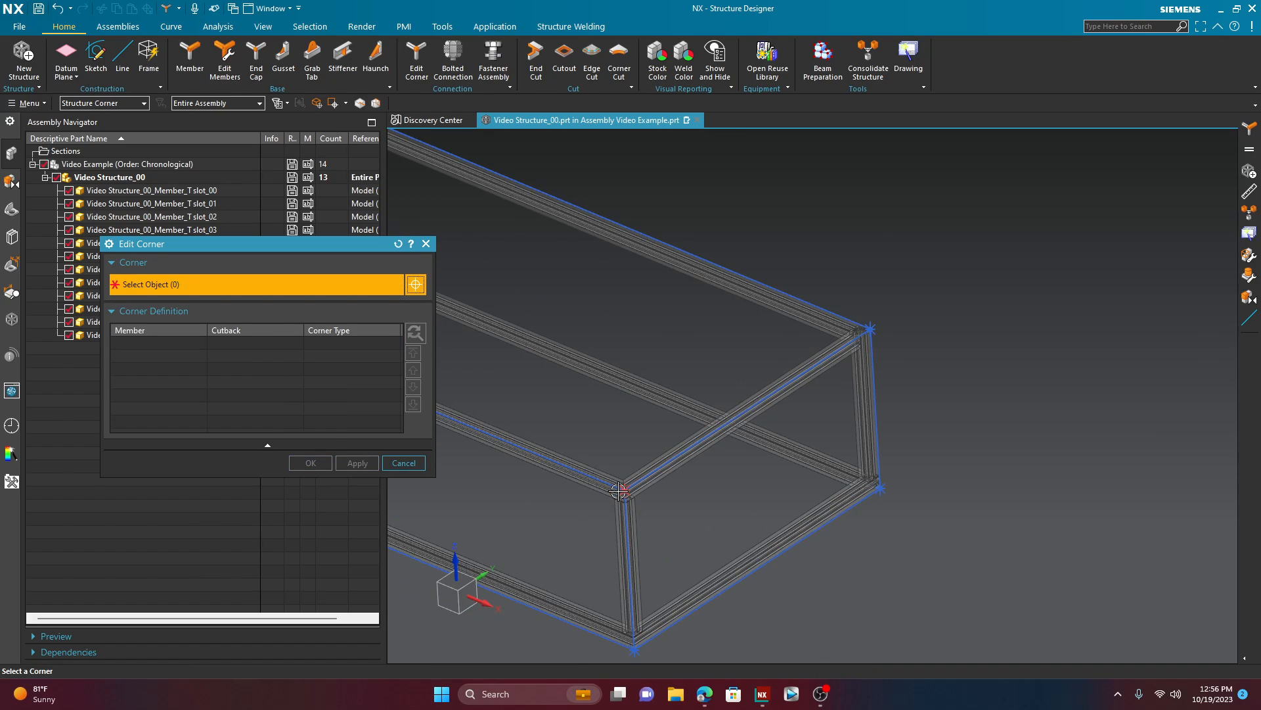
click(619, 491)
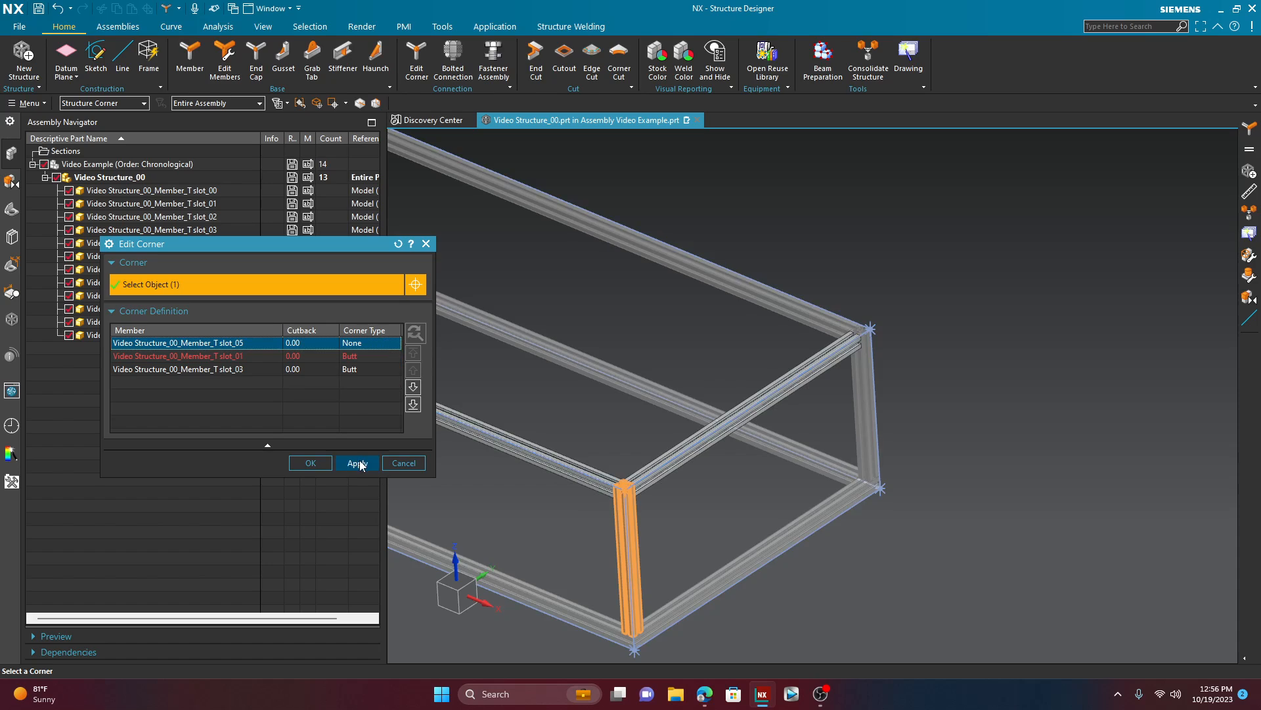
click(357, 463)
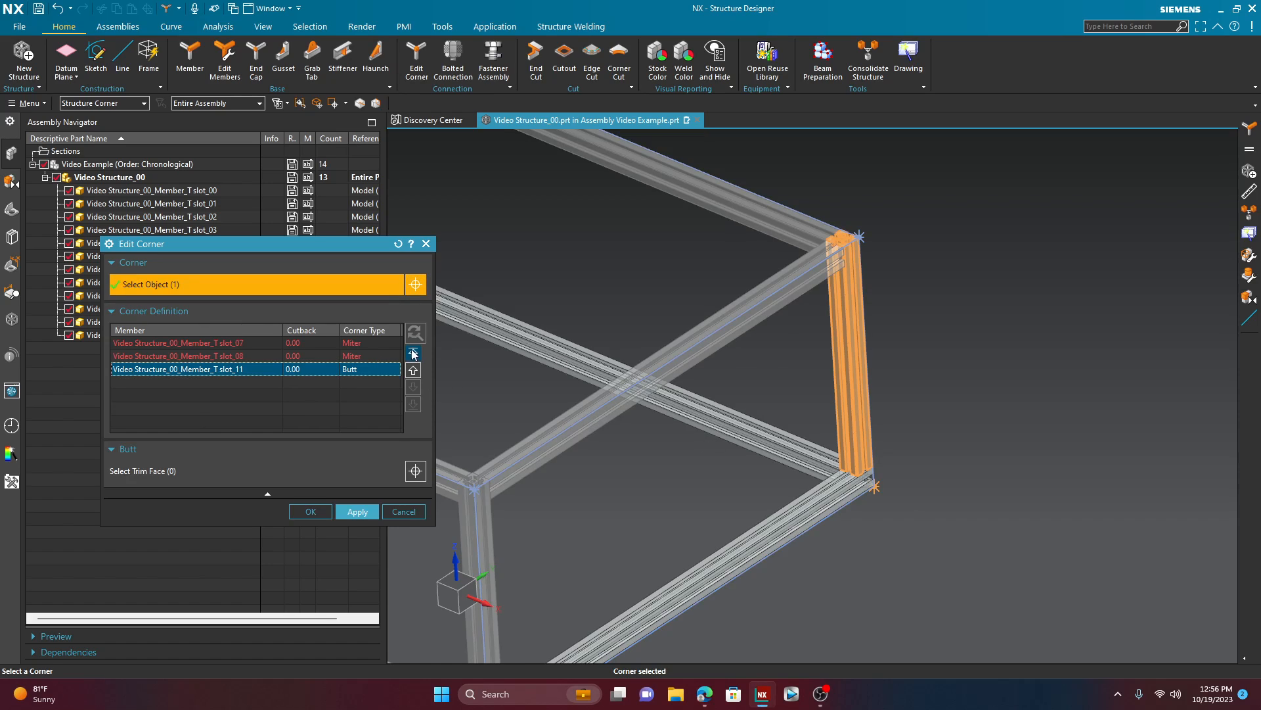
Step: Move slot_11 to lead the top joint, apply it, then load the bottom rear corner
click(392, 344)
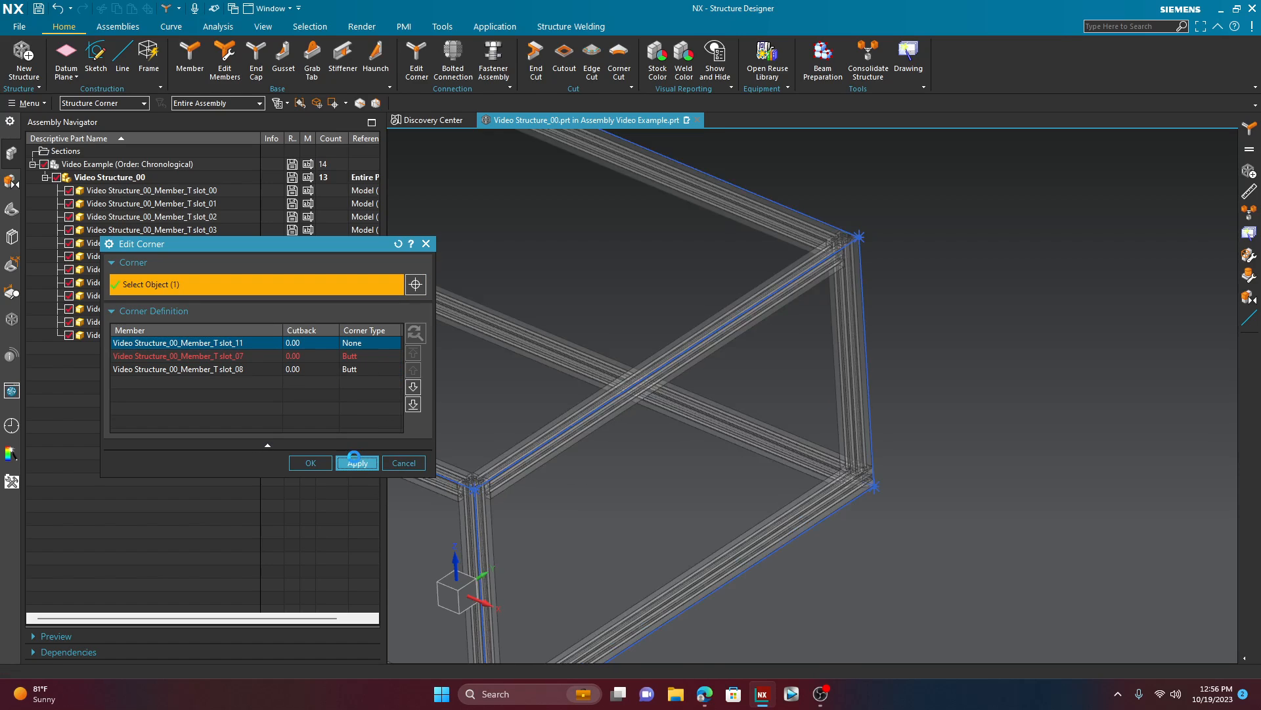
click(356, 463)
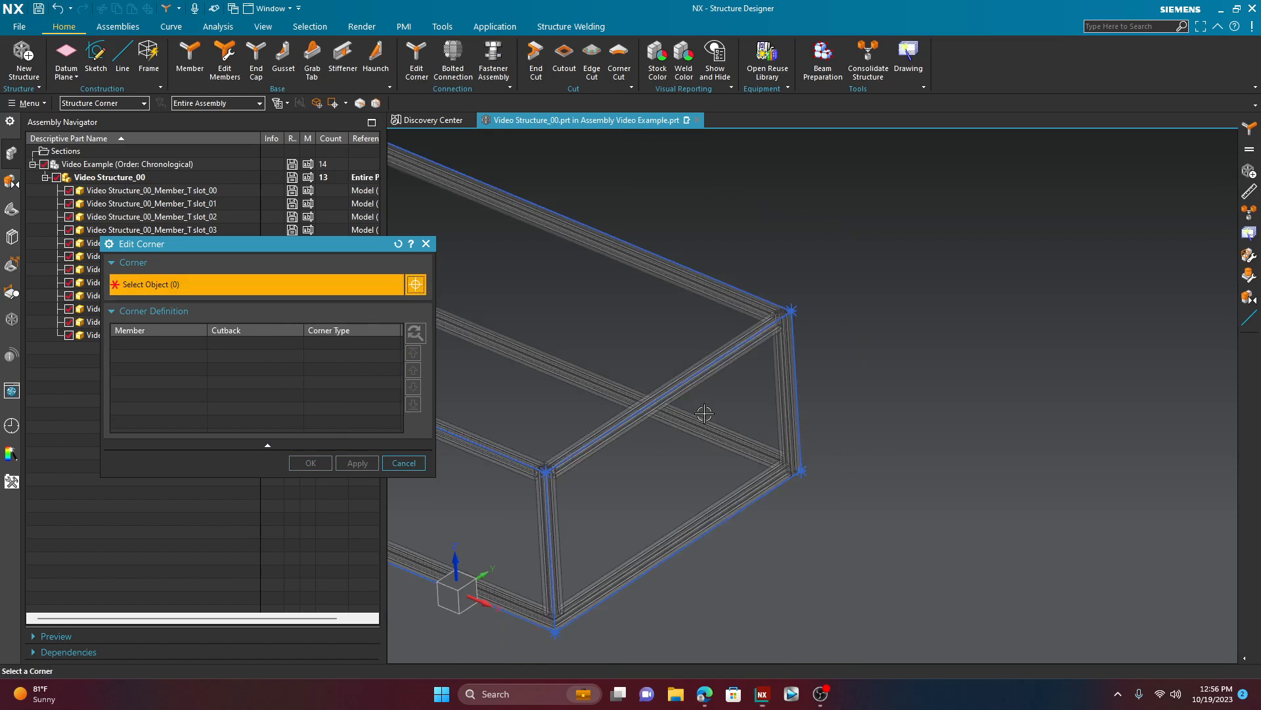
click(595, 543)
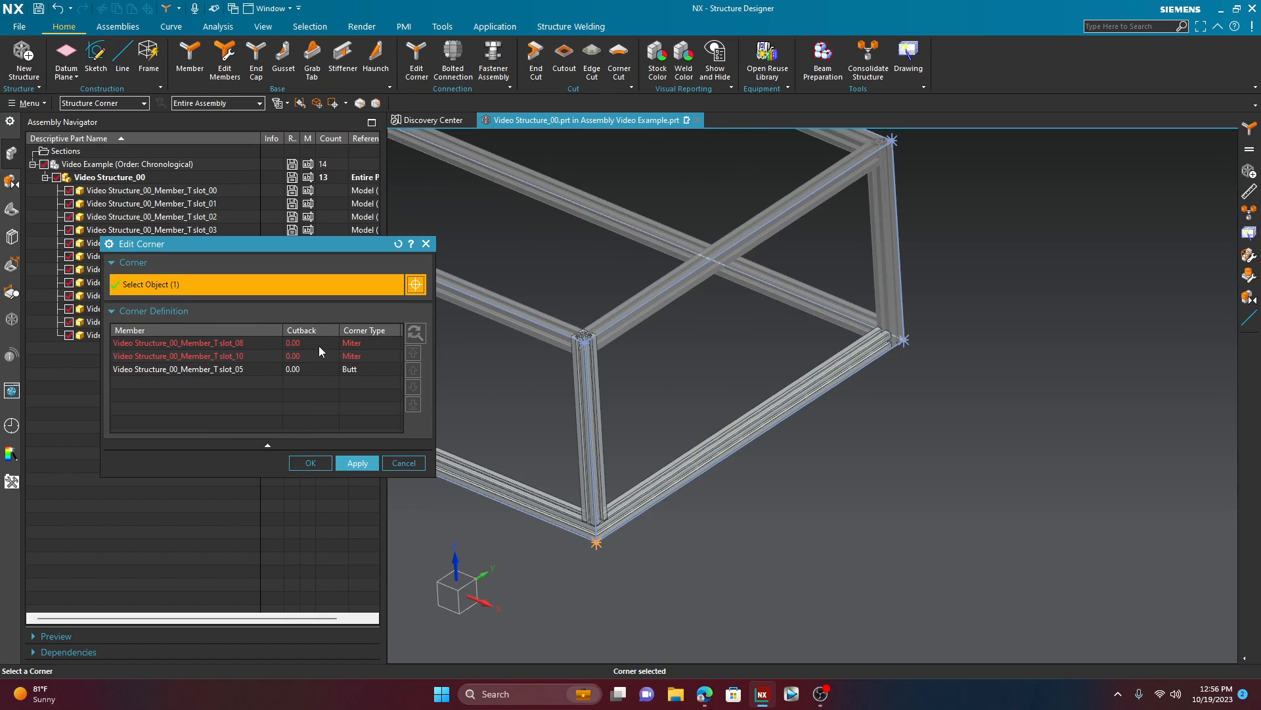
click(179, 341)
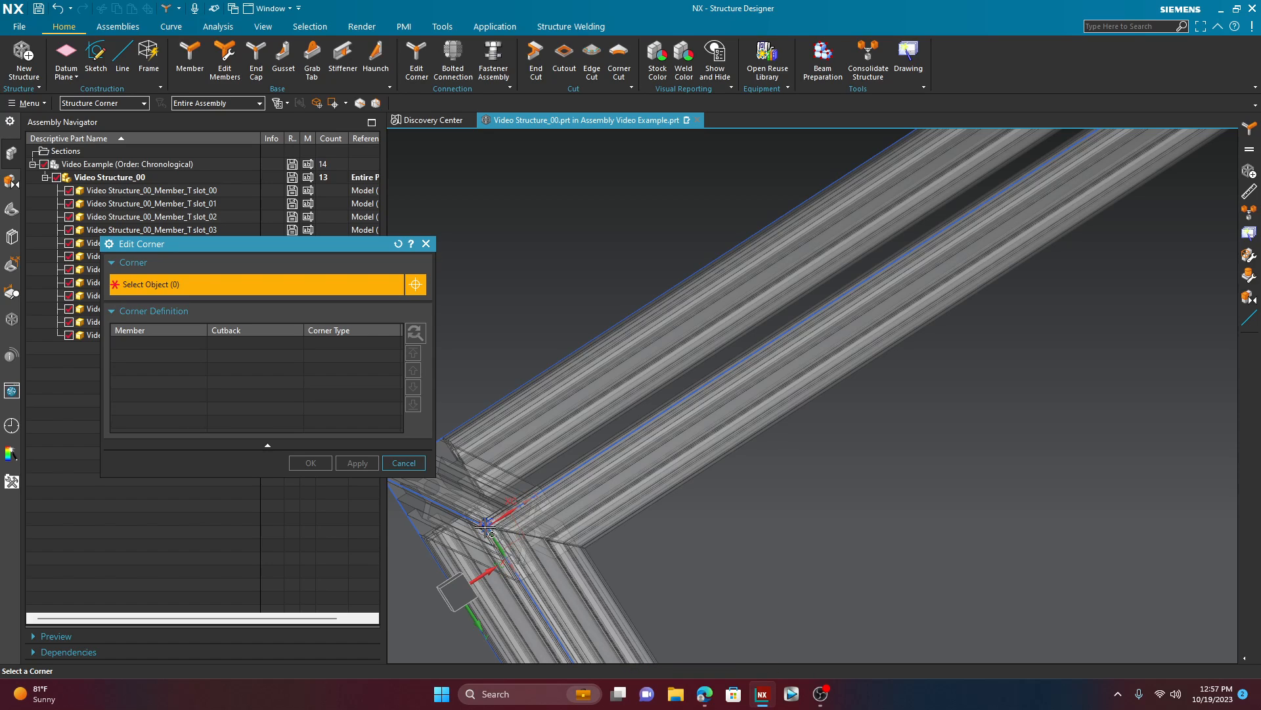
Step: Cancel Edit Corner, hide the construction curves via Show and Hide, and restart Edit Corner
click(403, 463)
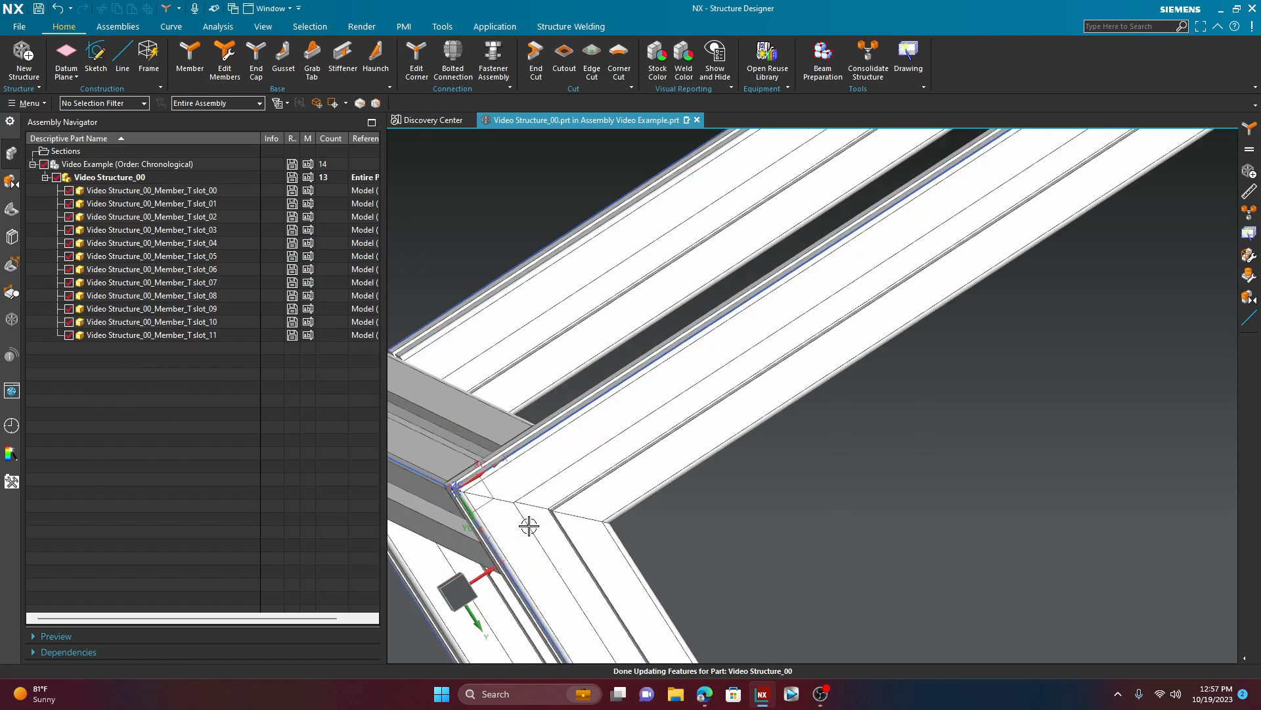
click(713, 60)
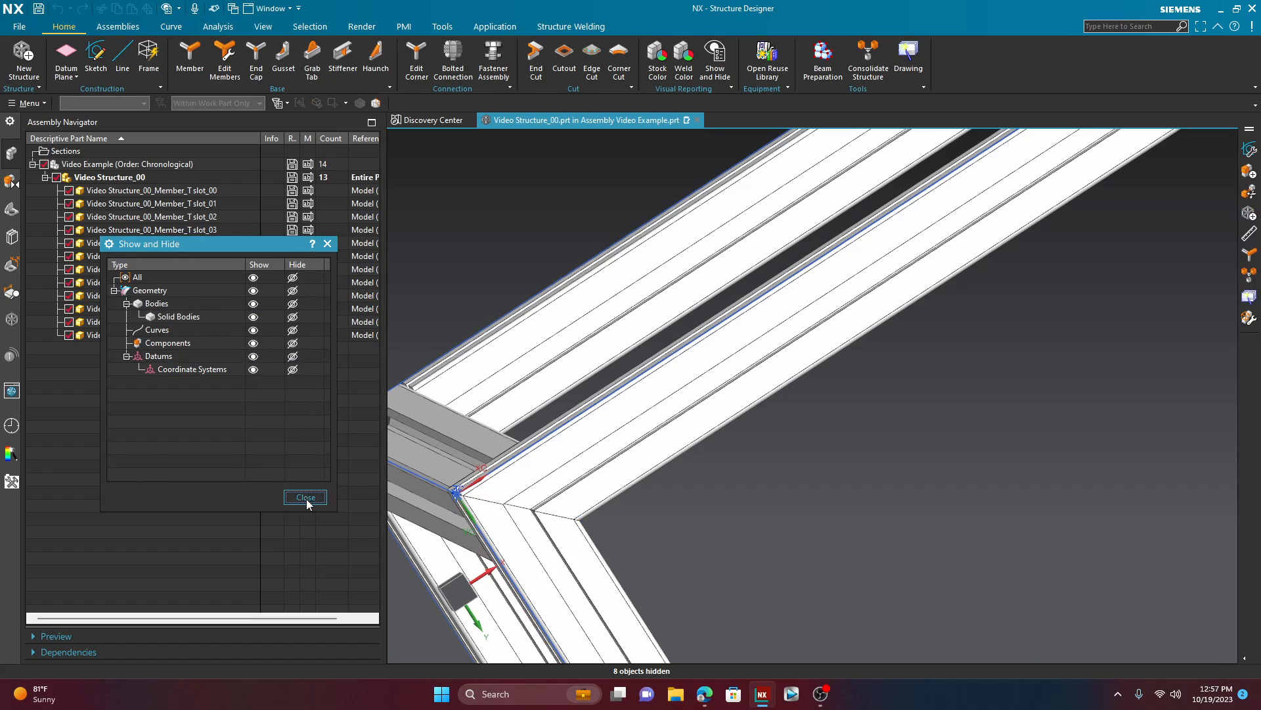
click(303, 497)
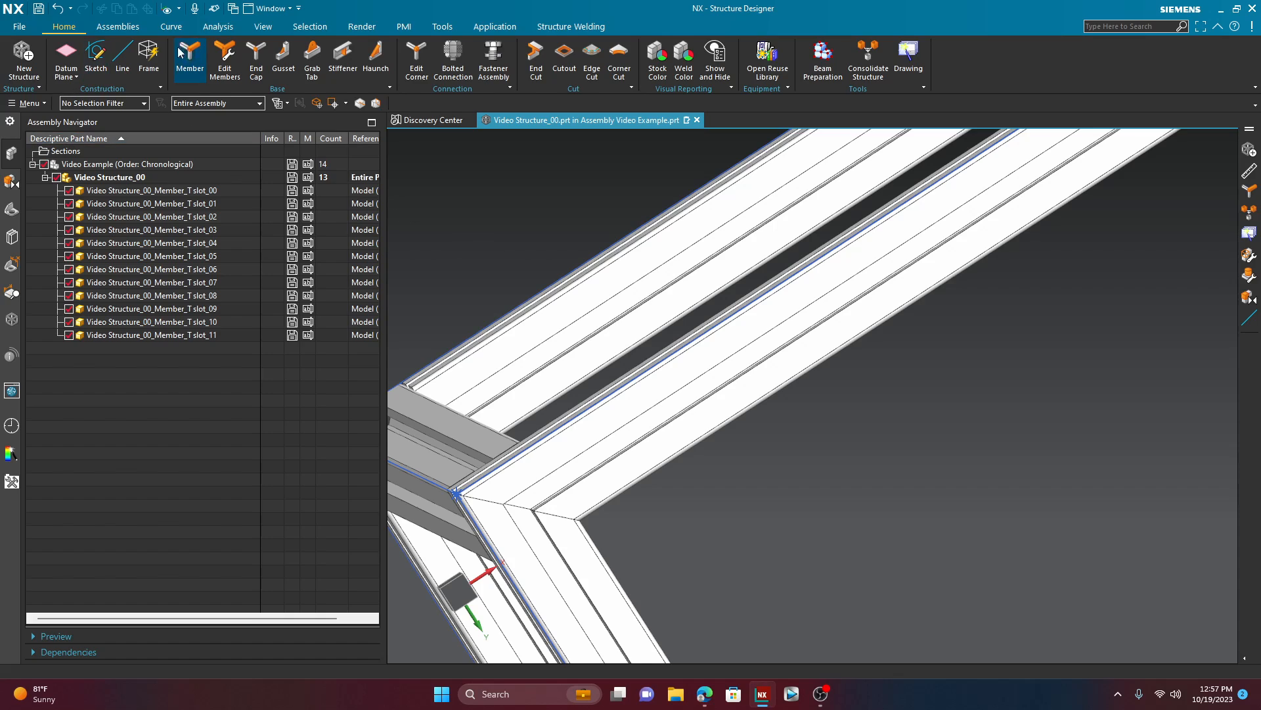
click(459, 497)
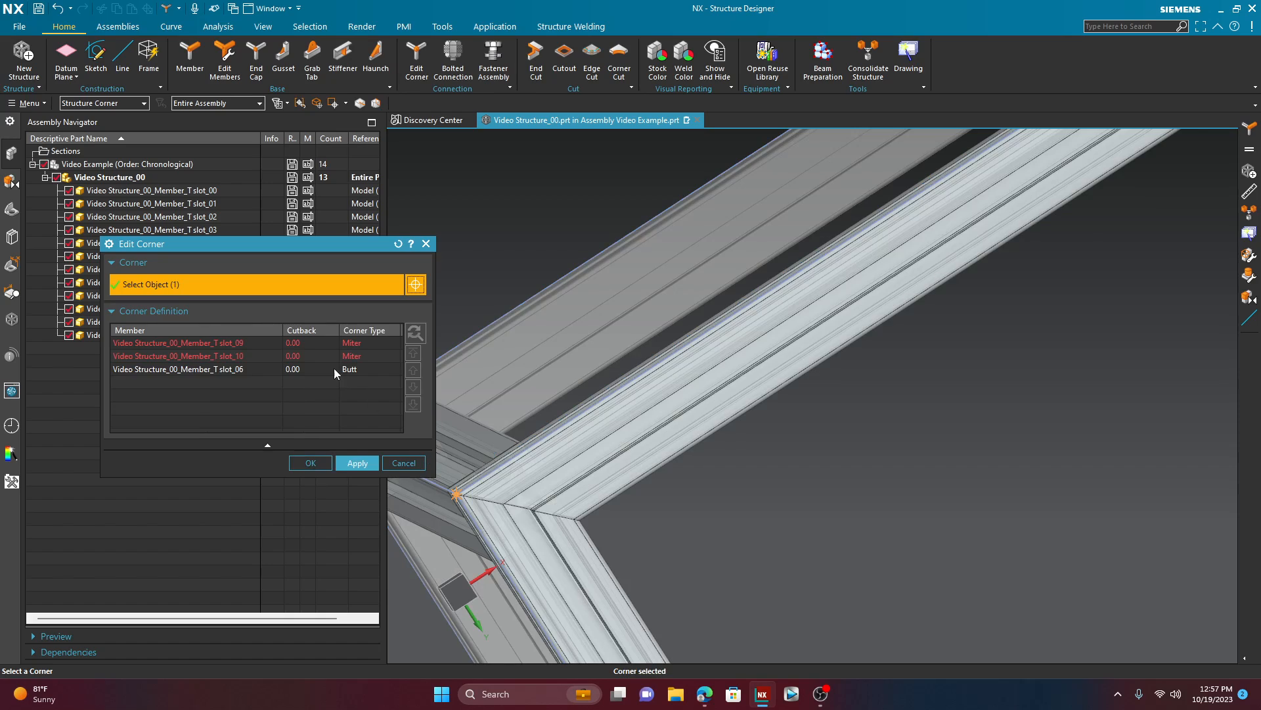
Step: Move post slot_06 to the top of the slot_09/slot_10 joint and set its corner type
click(193, 370)
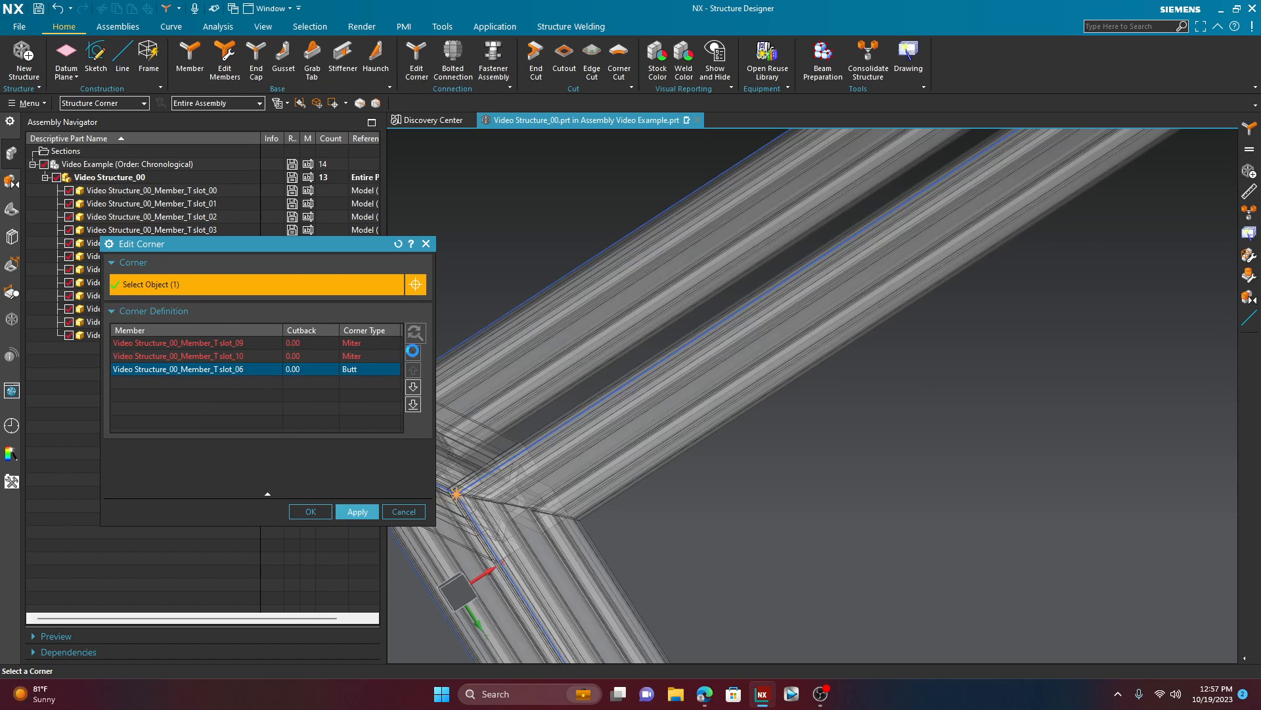
click(368, 342)
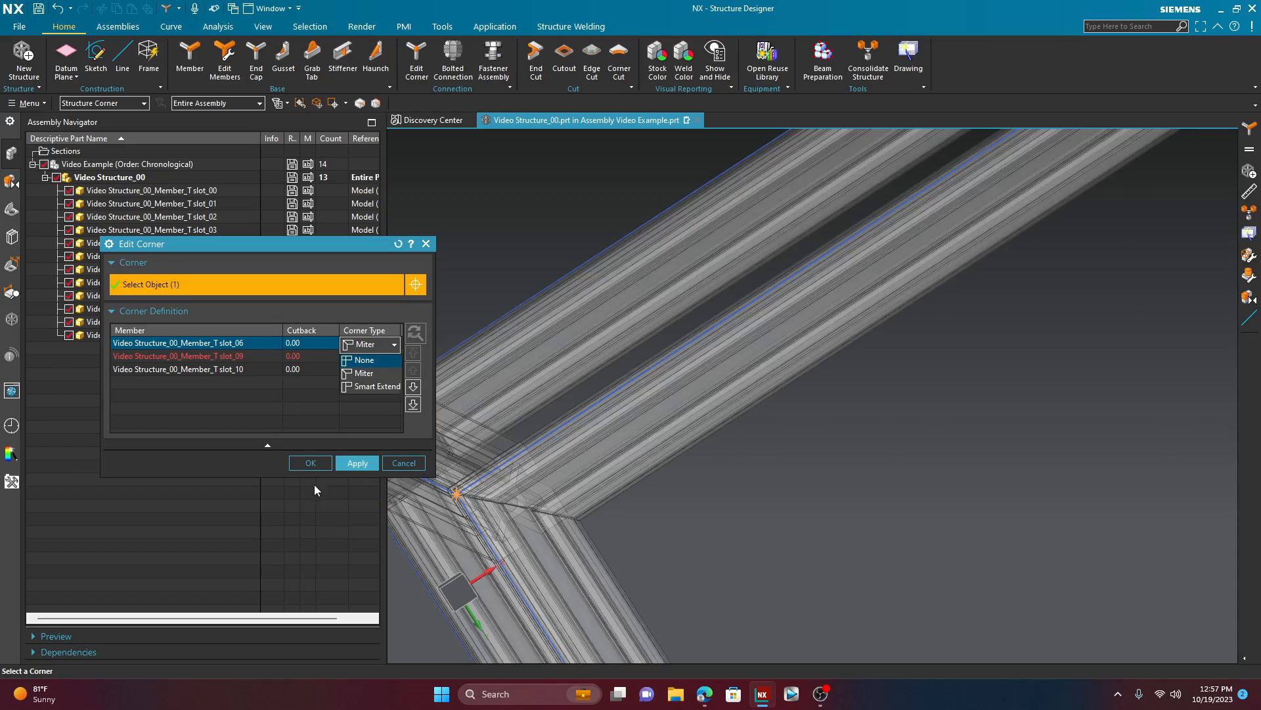
click(310, 463)
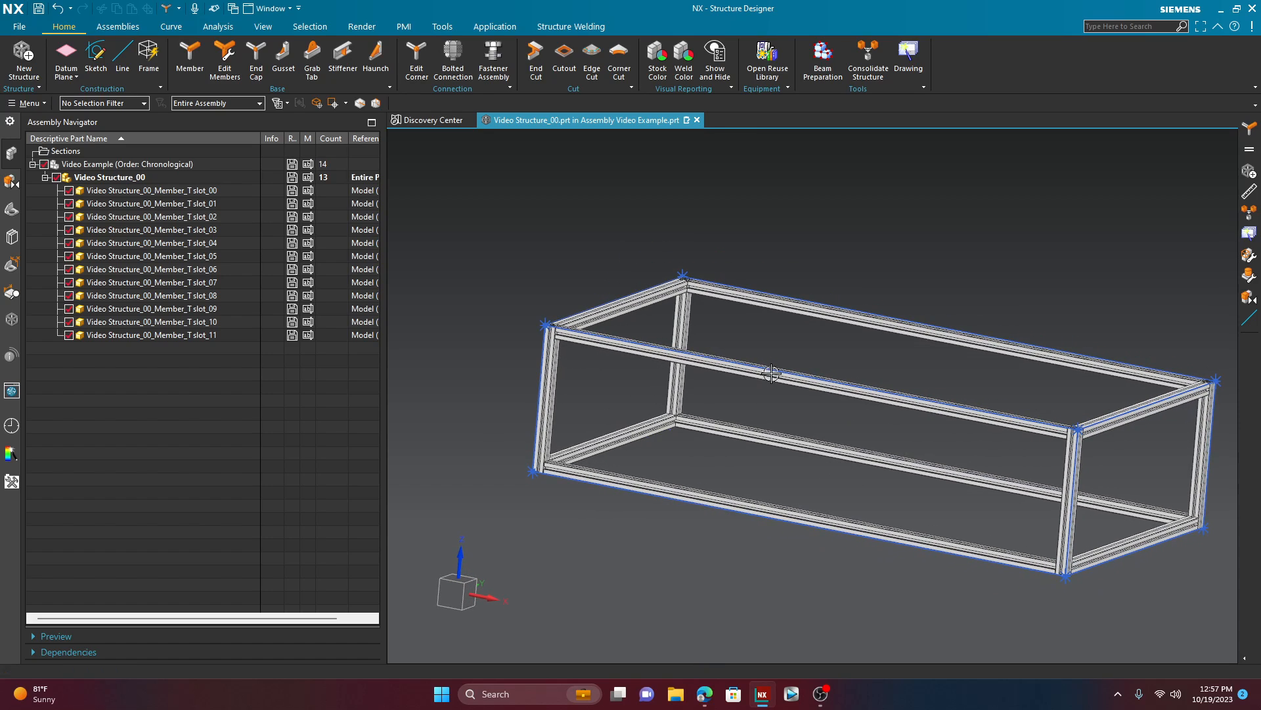
mouse_move(698, 601)
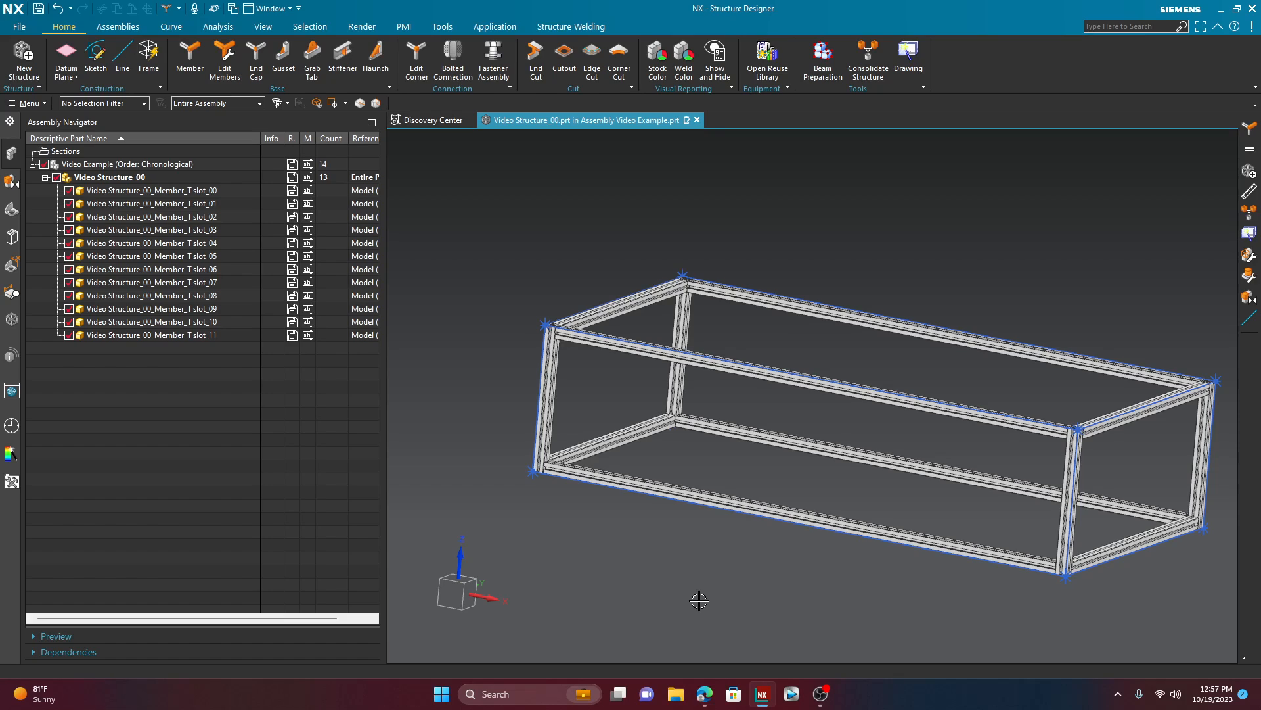
mouse_move(289, 360)
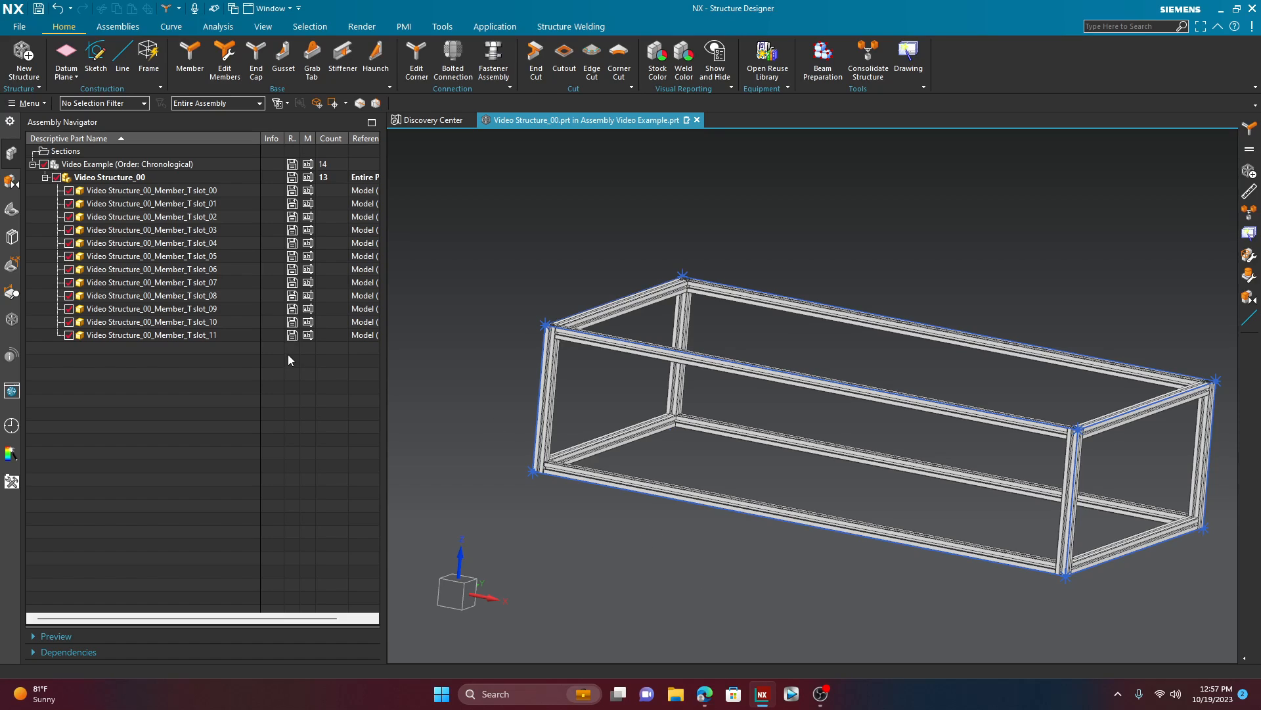
mouse_move(121, 55)
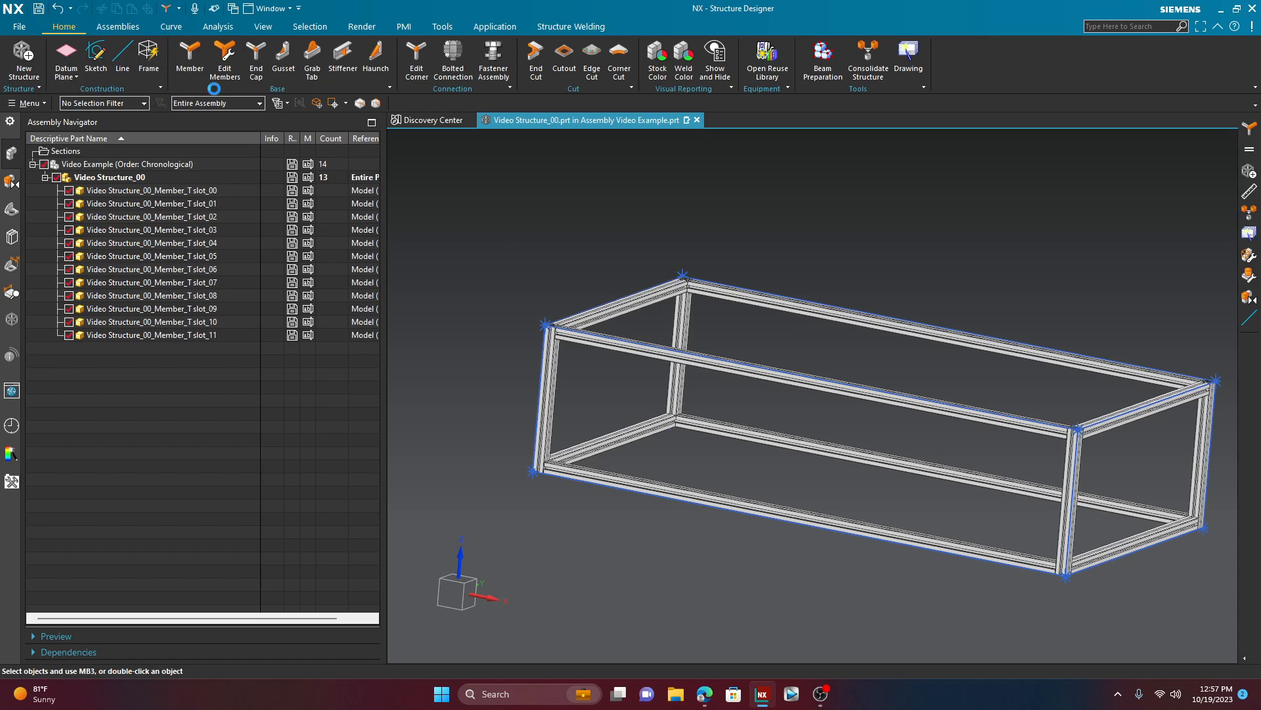
Step: Draw a vertical line between the midpoints of the front top and bottom rails
click(120, 60)
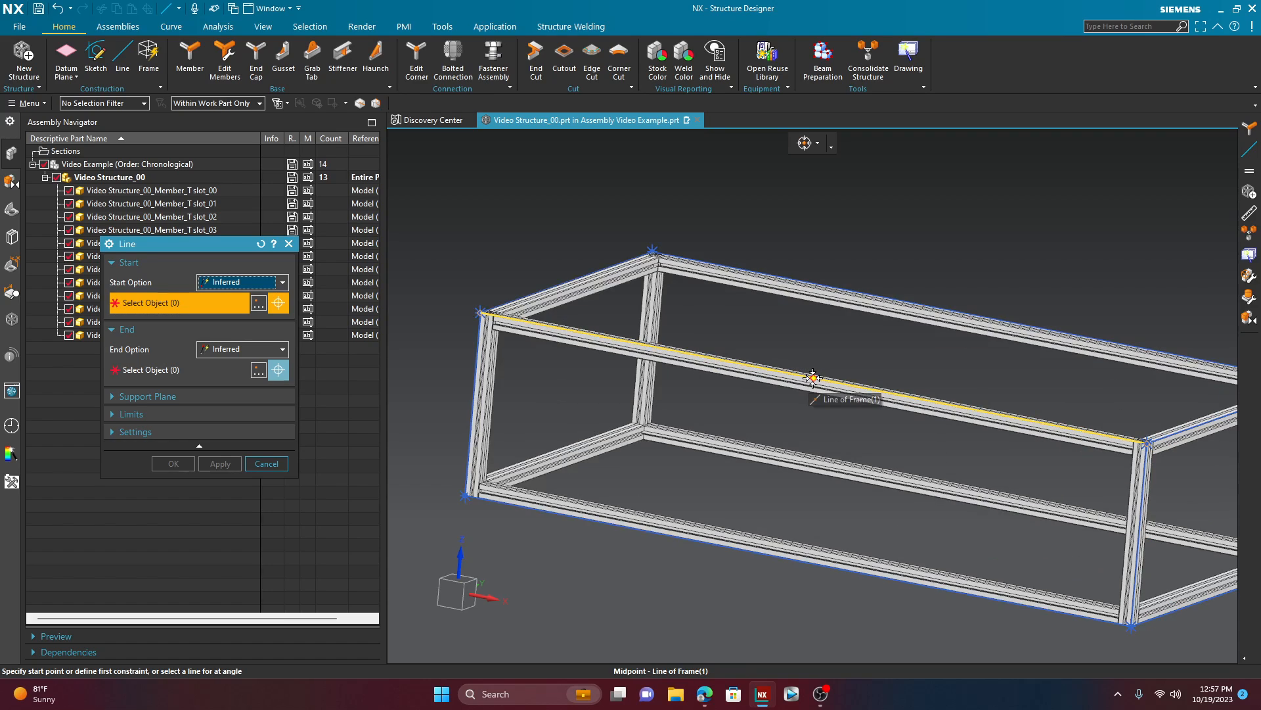
click(812, 378)
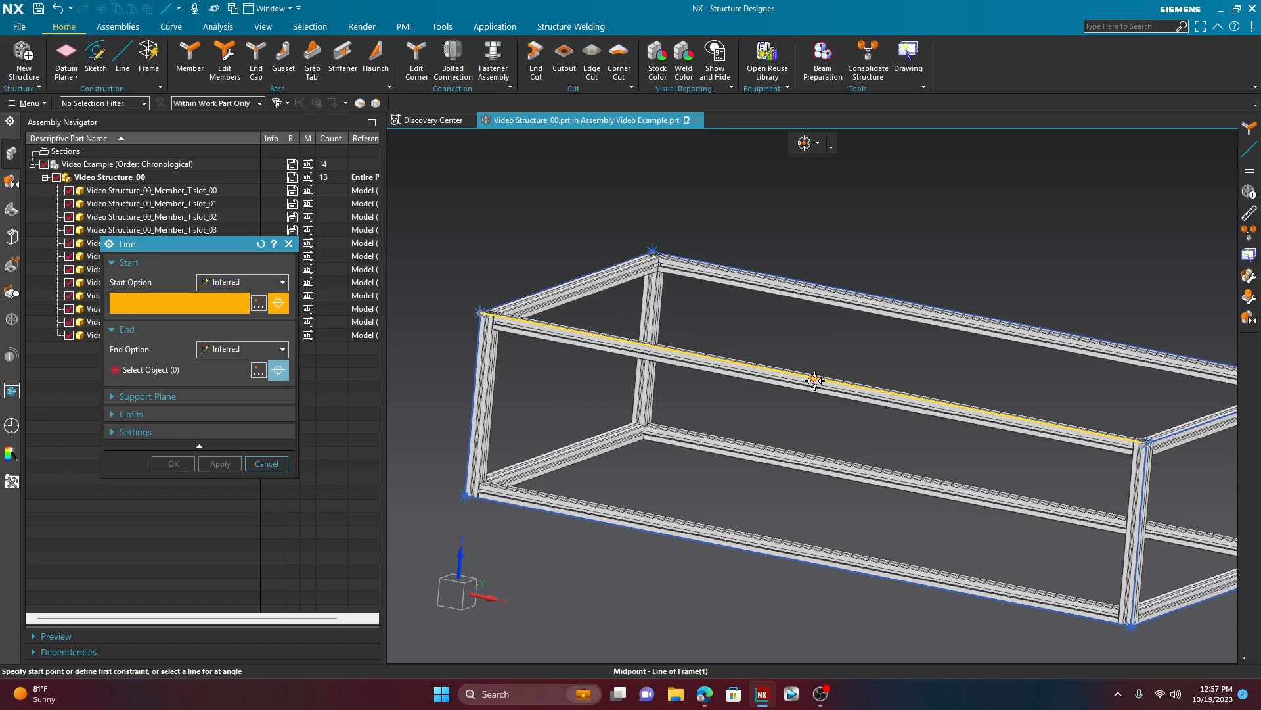
click(814, 379)
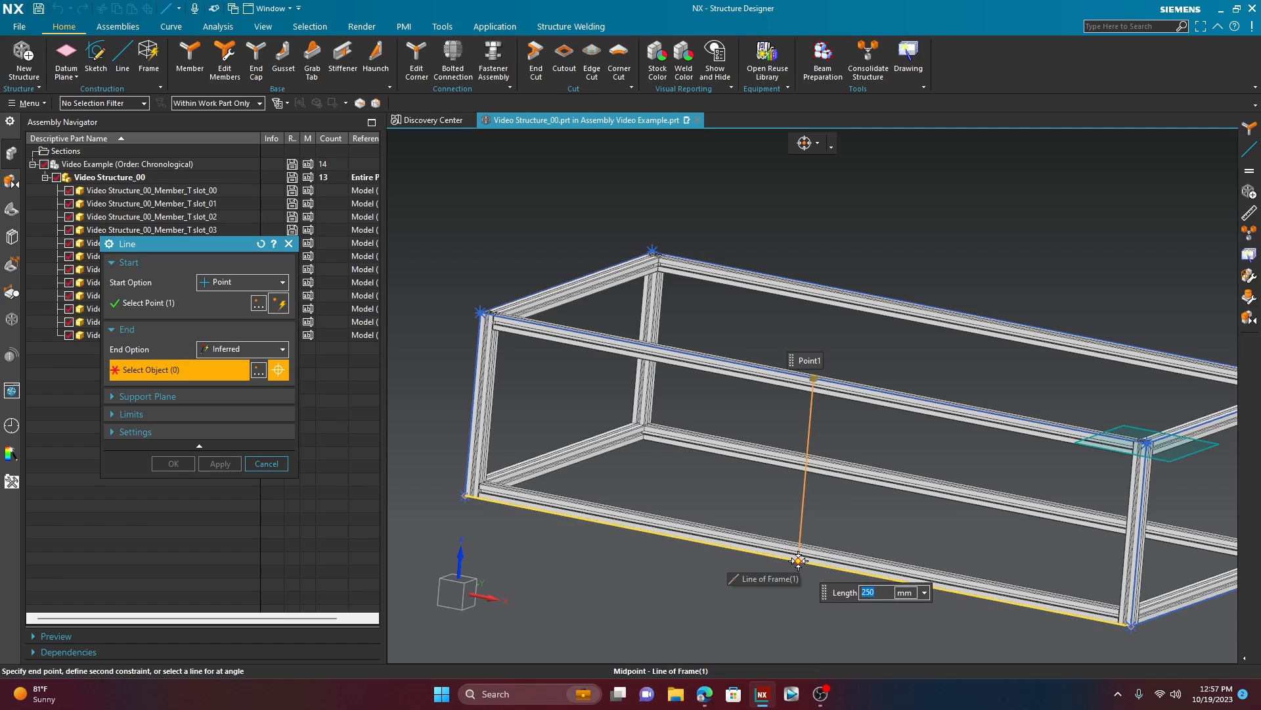
click(173, 464)
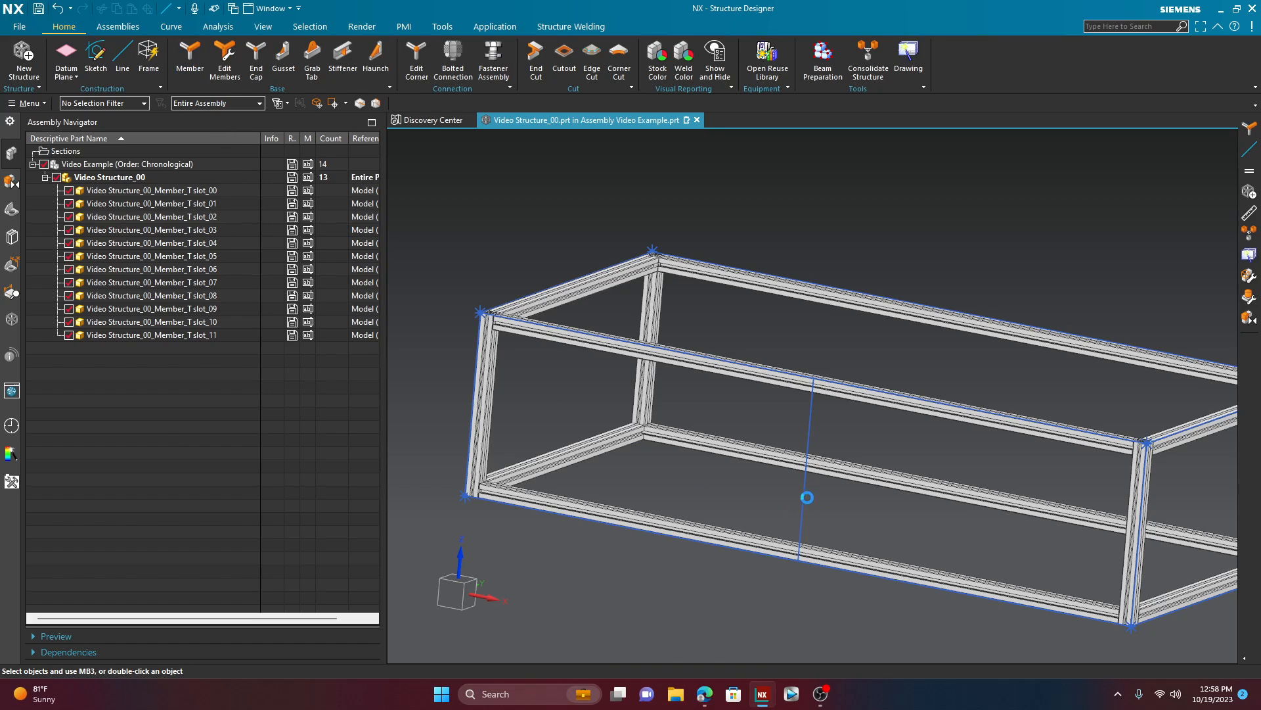
mouse_move(733, 471)
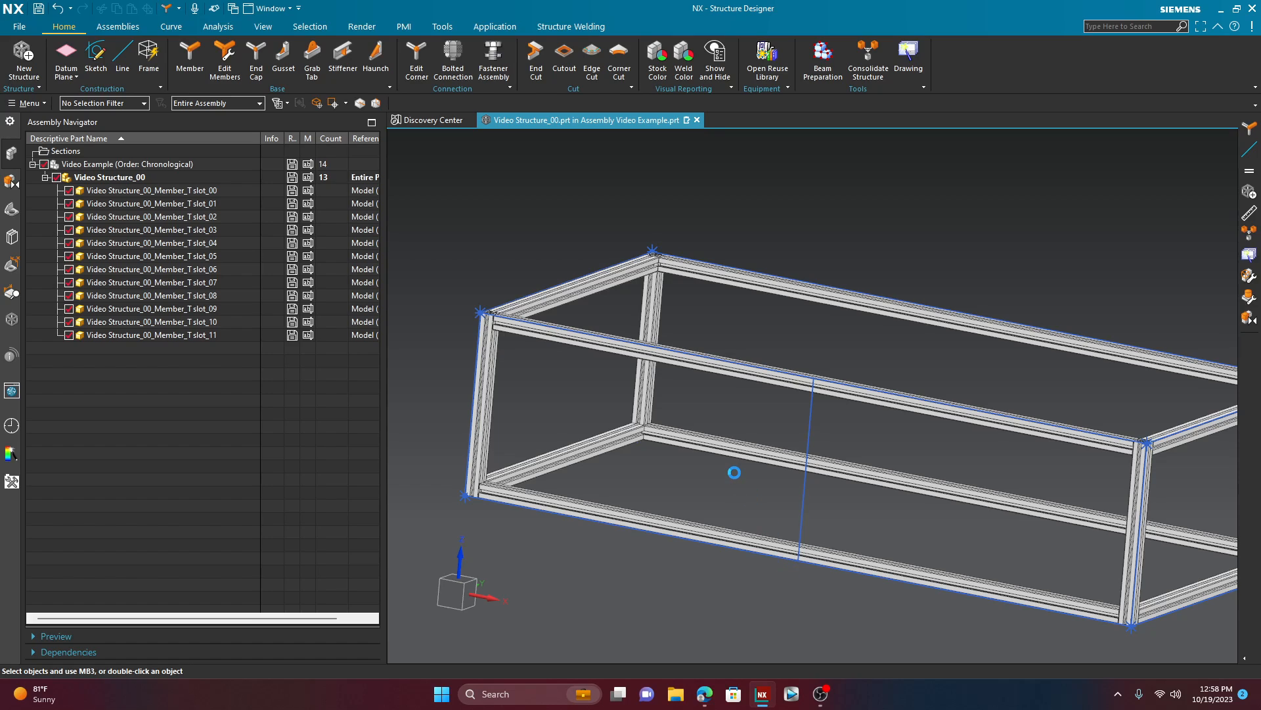
Step: Create T20 4-Slot centre post slot_12 along the mid vertical line
click(189, 60)
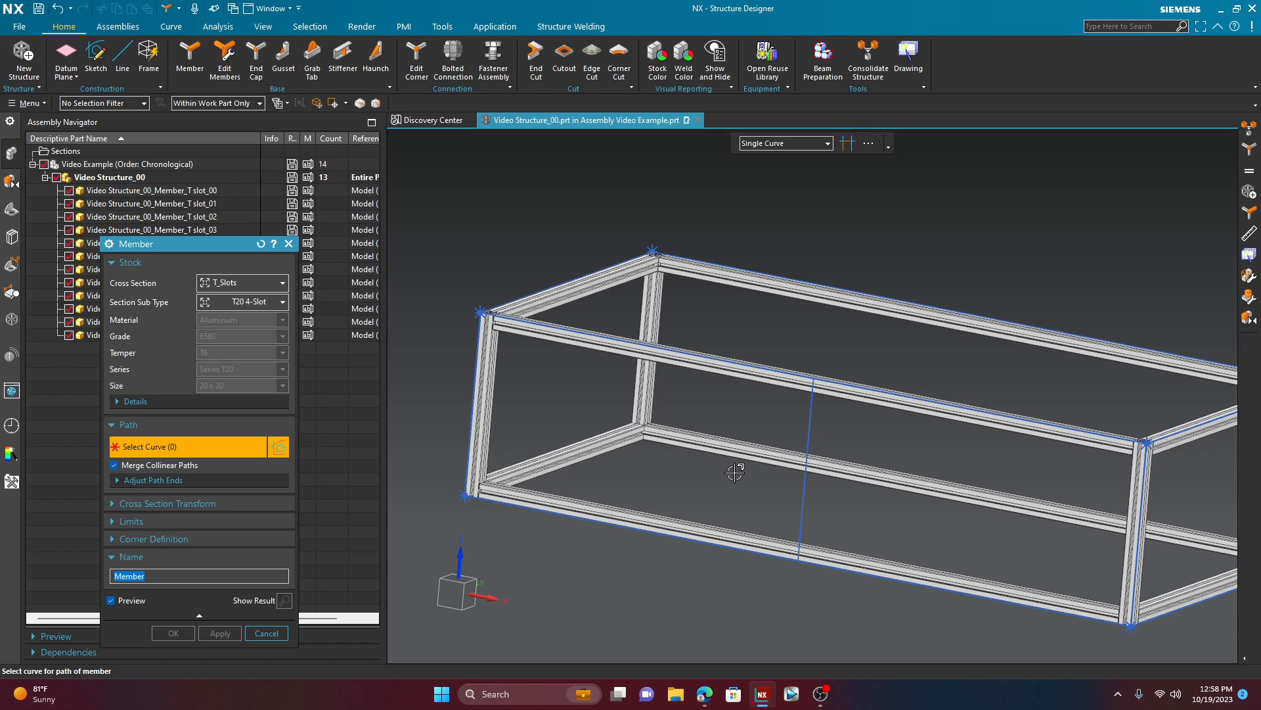
click(799, 471)
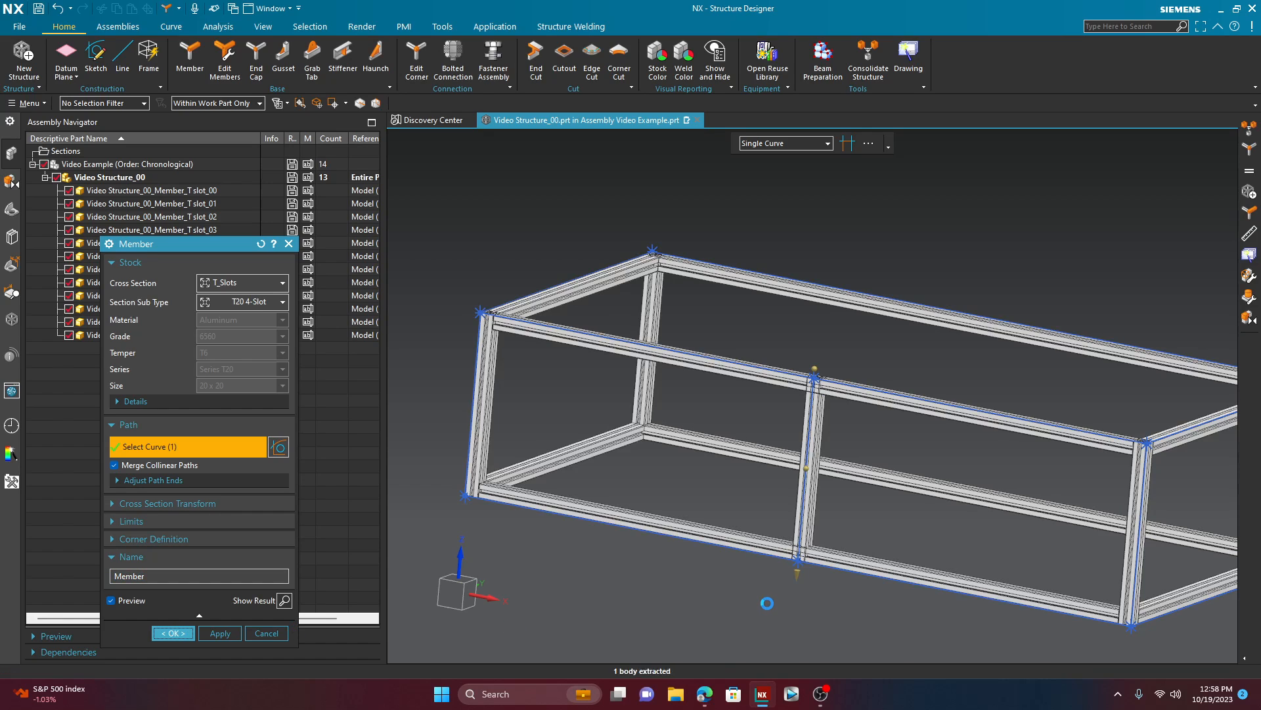
click(172, 633)
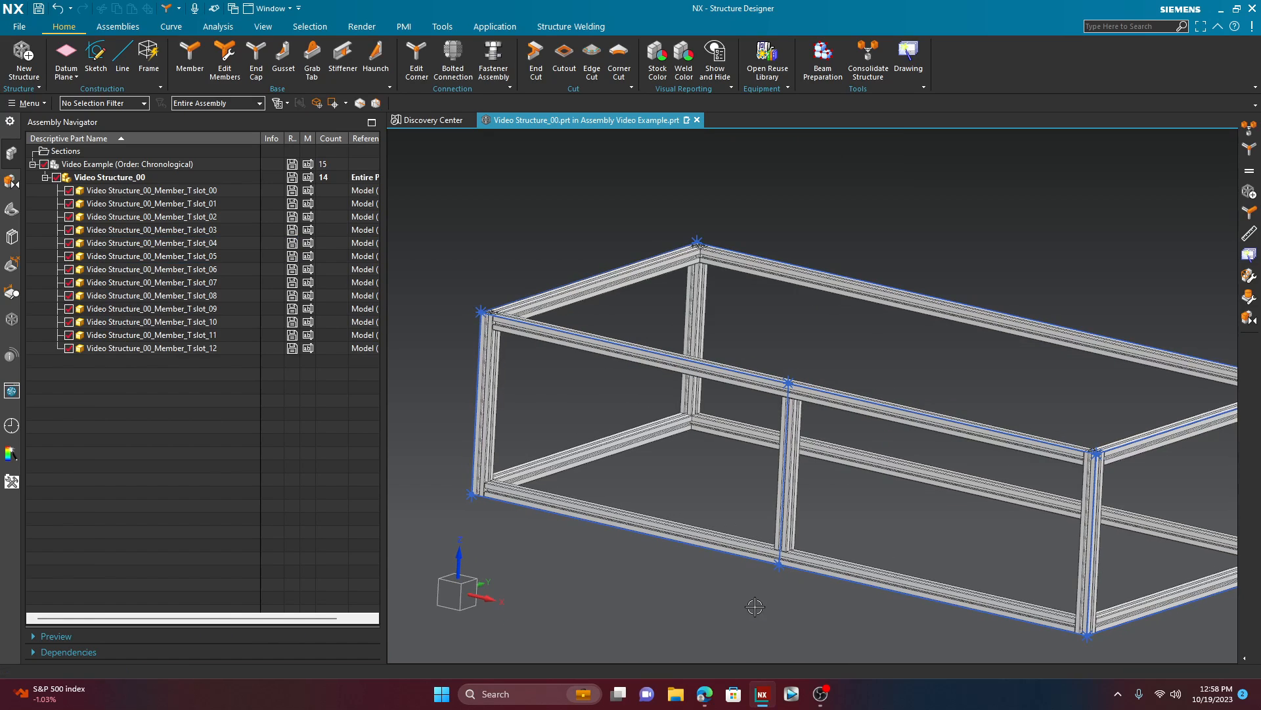
mouse_move(812, 413)
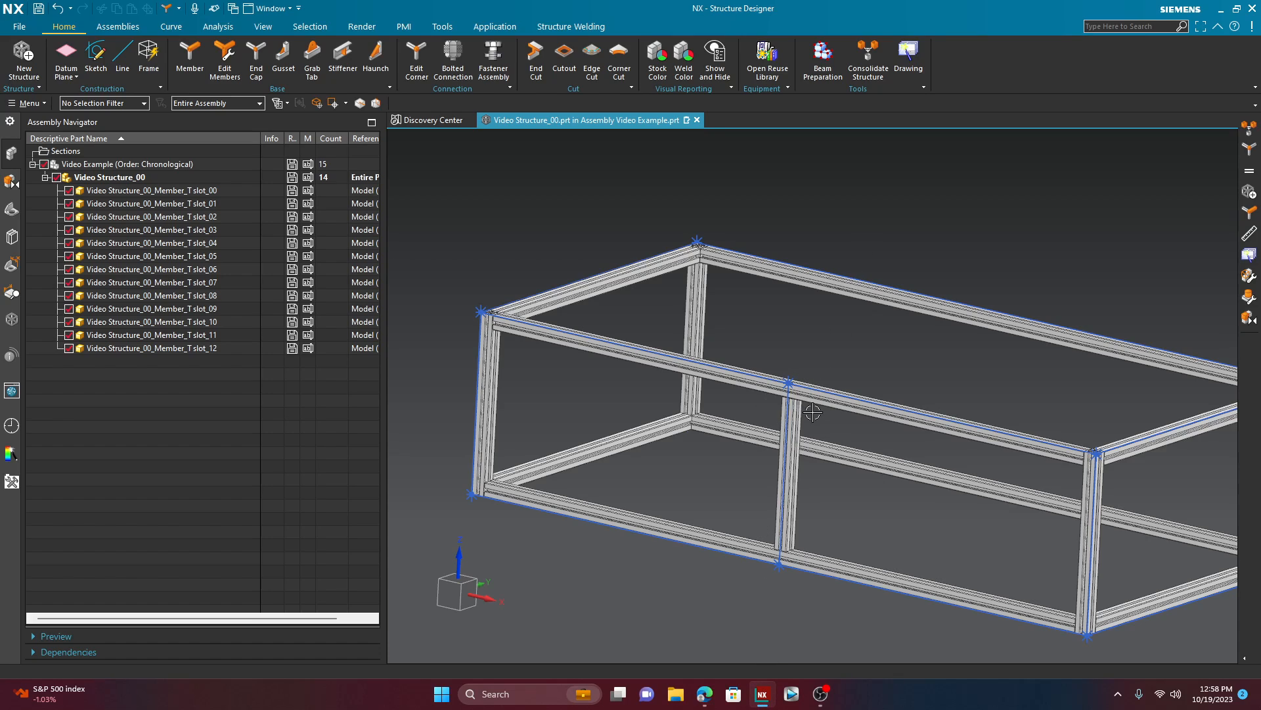
mouse_move(416, 60)
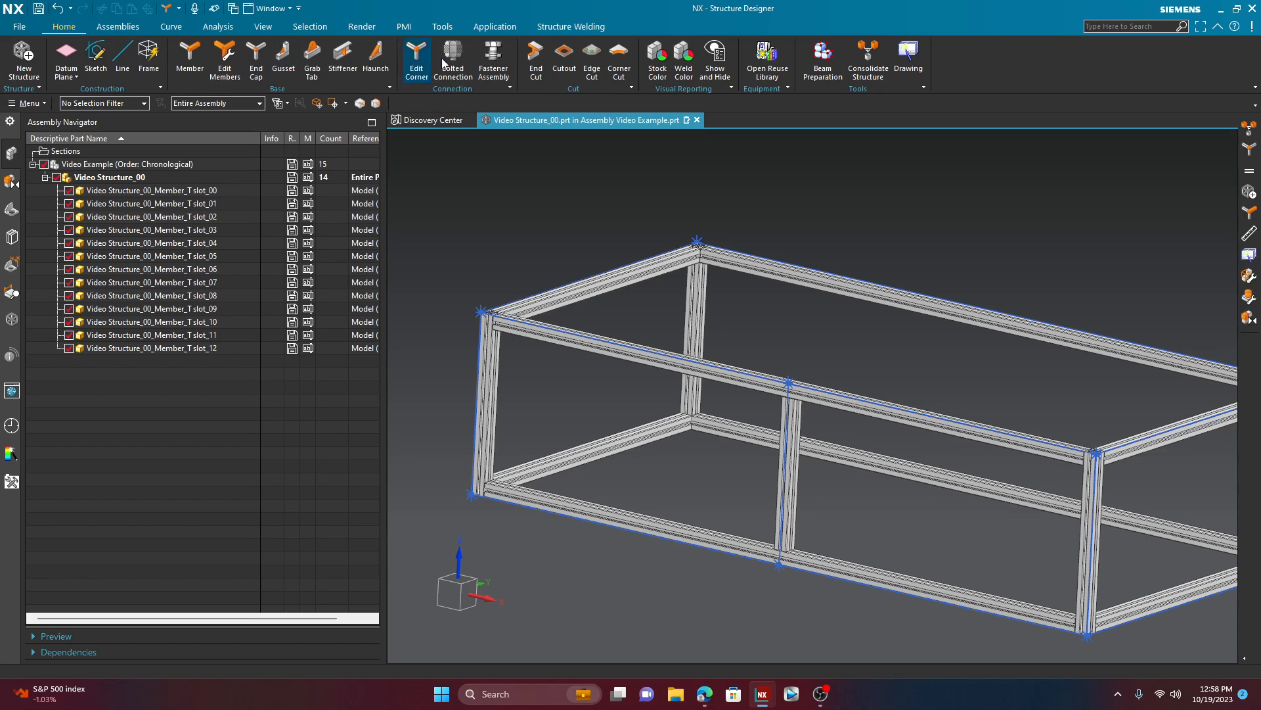
mouse_move(599, 313)
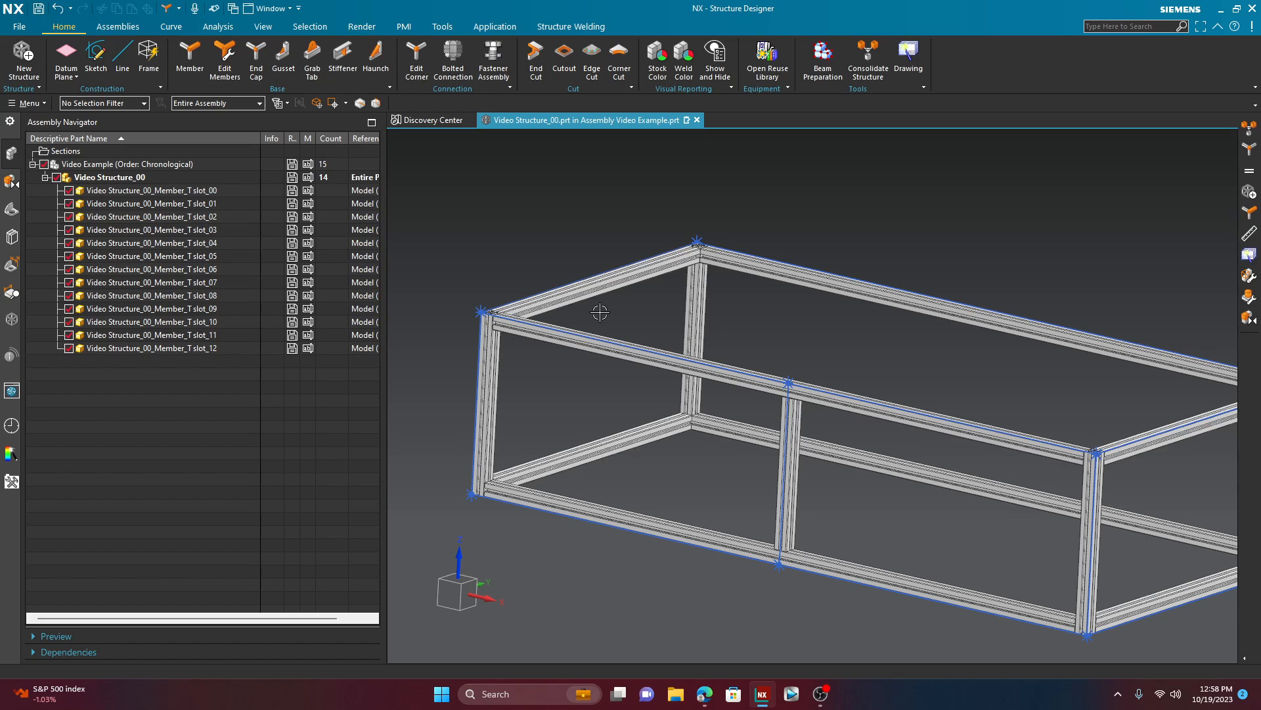
mouse_move(741, 240)
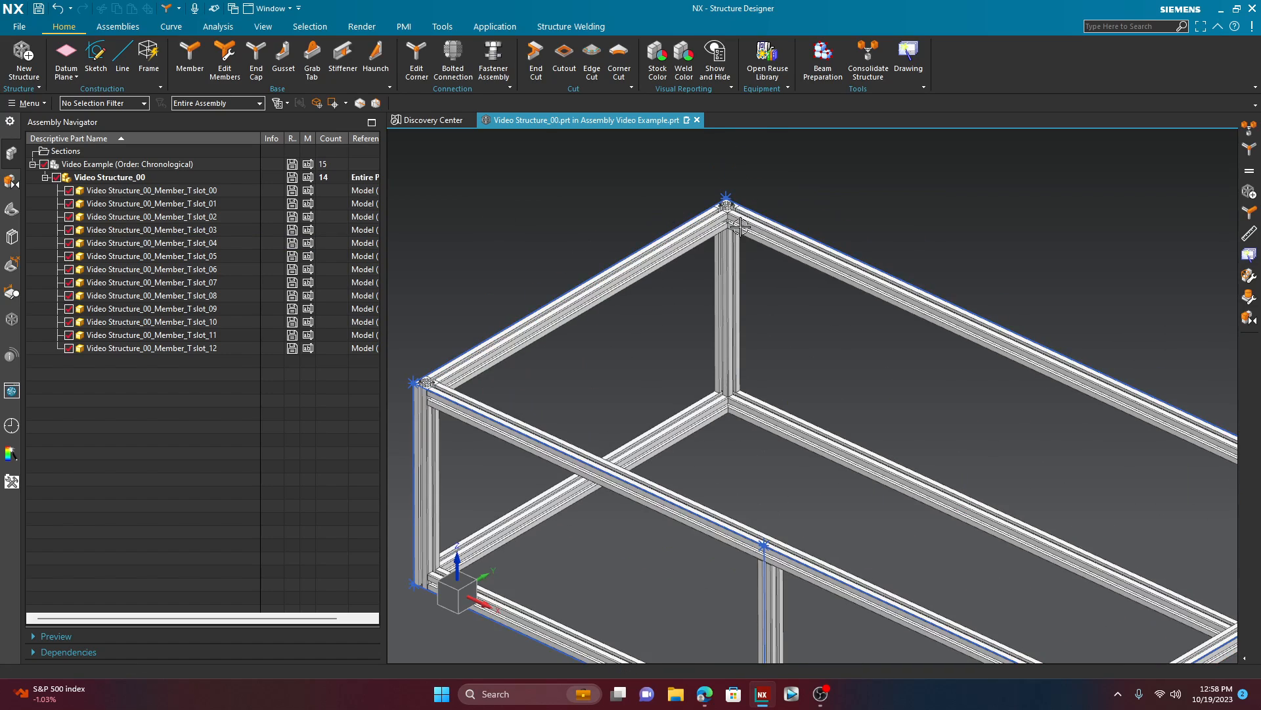
mouse_move(549, 151)
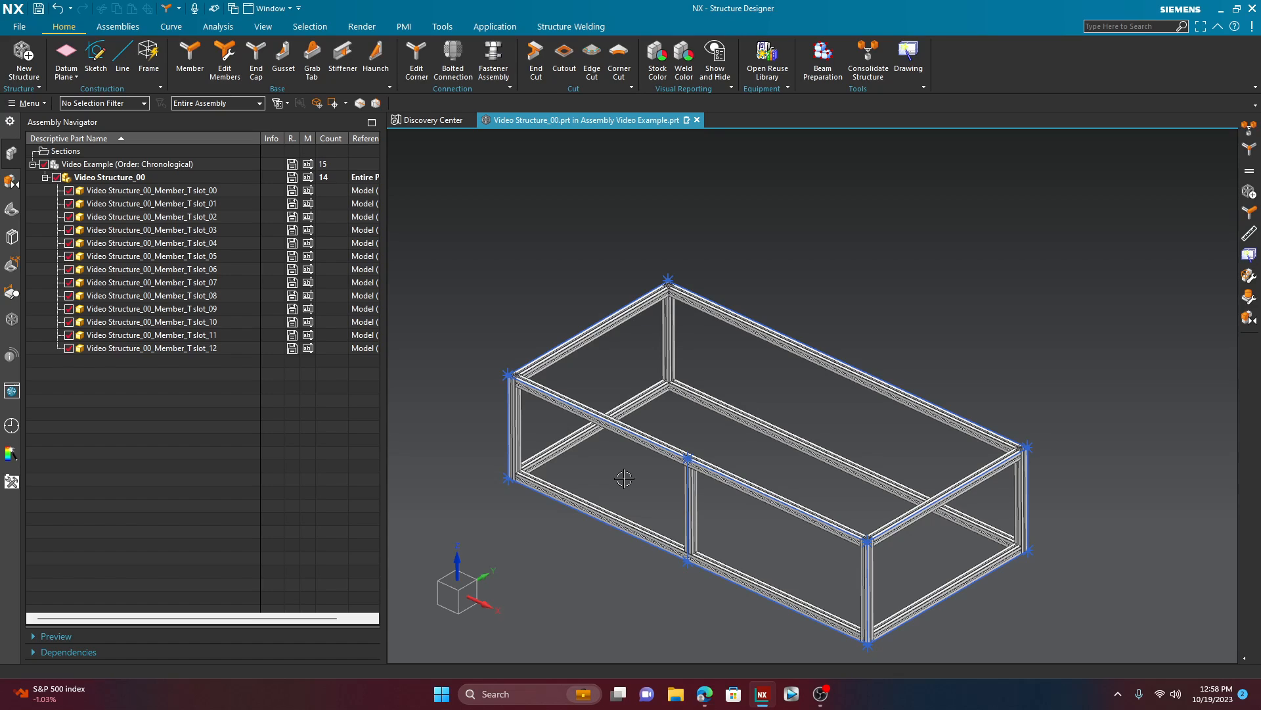
mouse_move(625, 473)
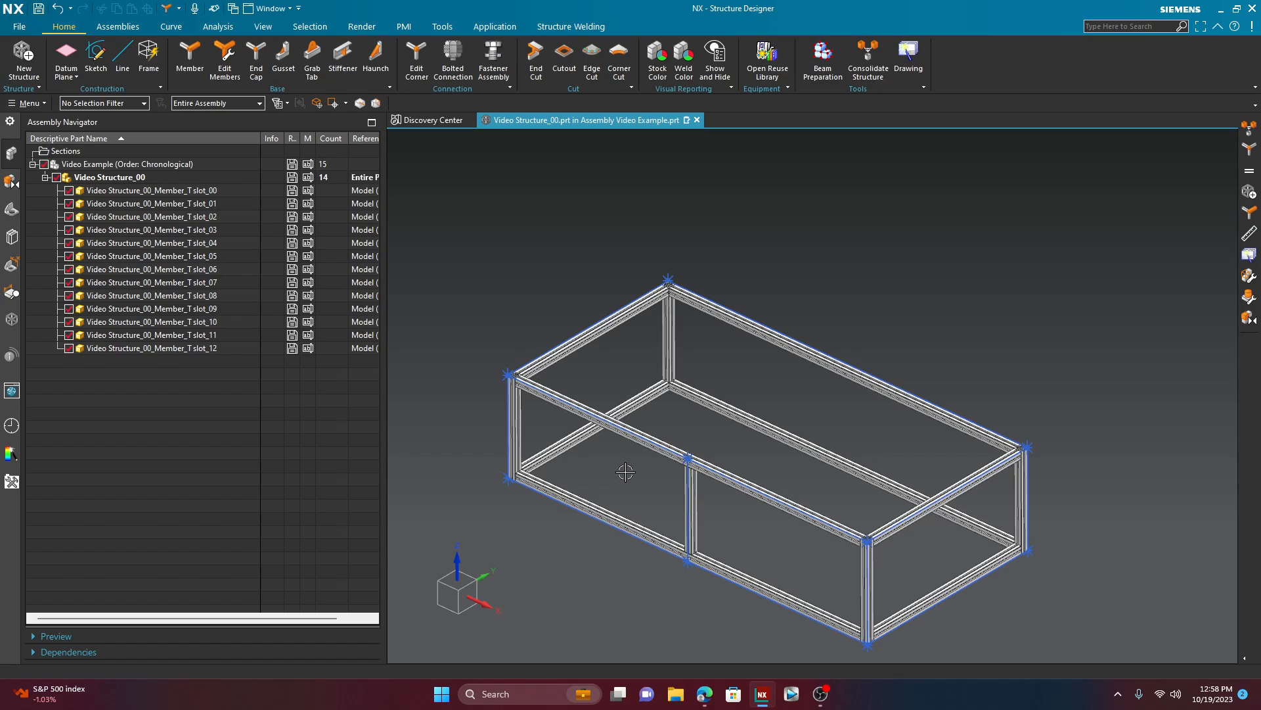
mouse_move(867, 60)
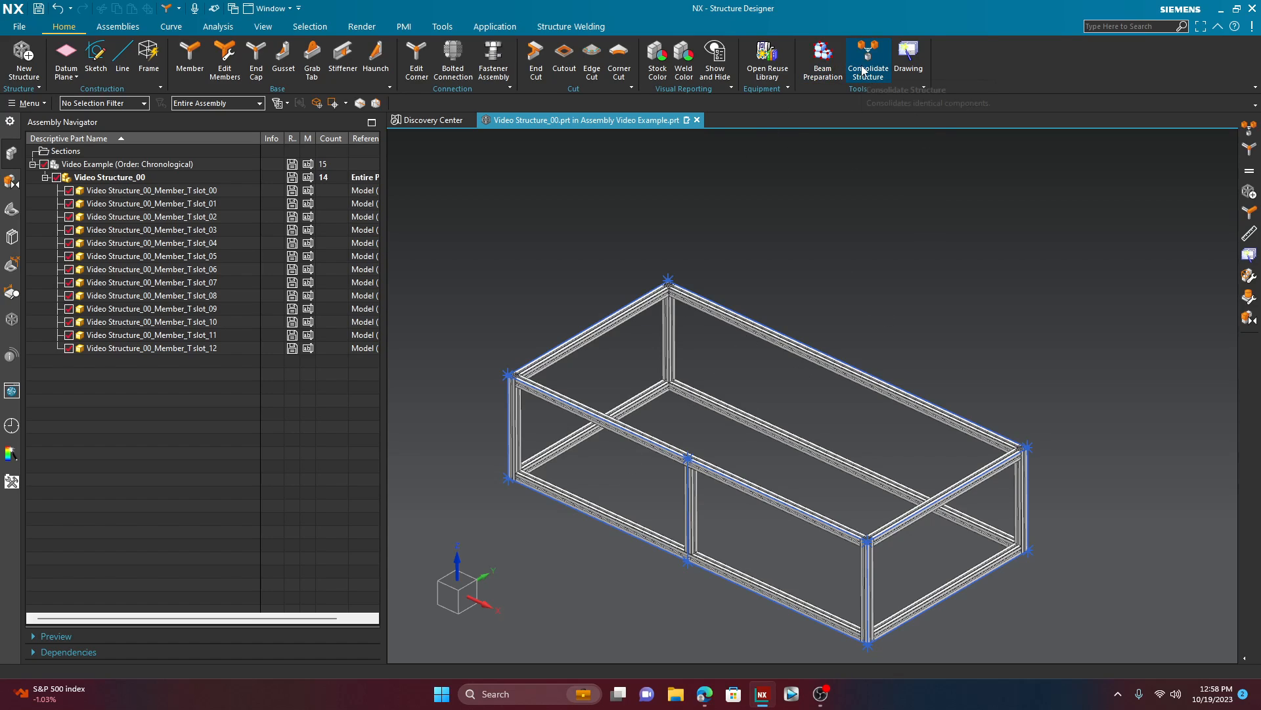
mouse_move(868, 60)
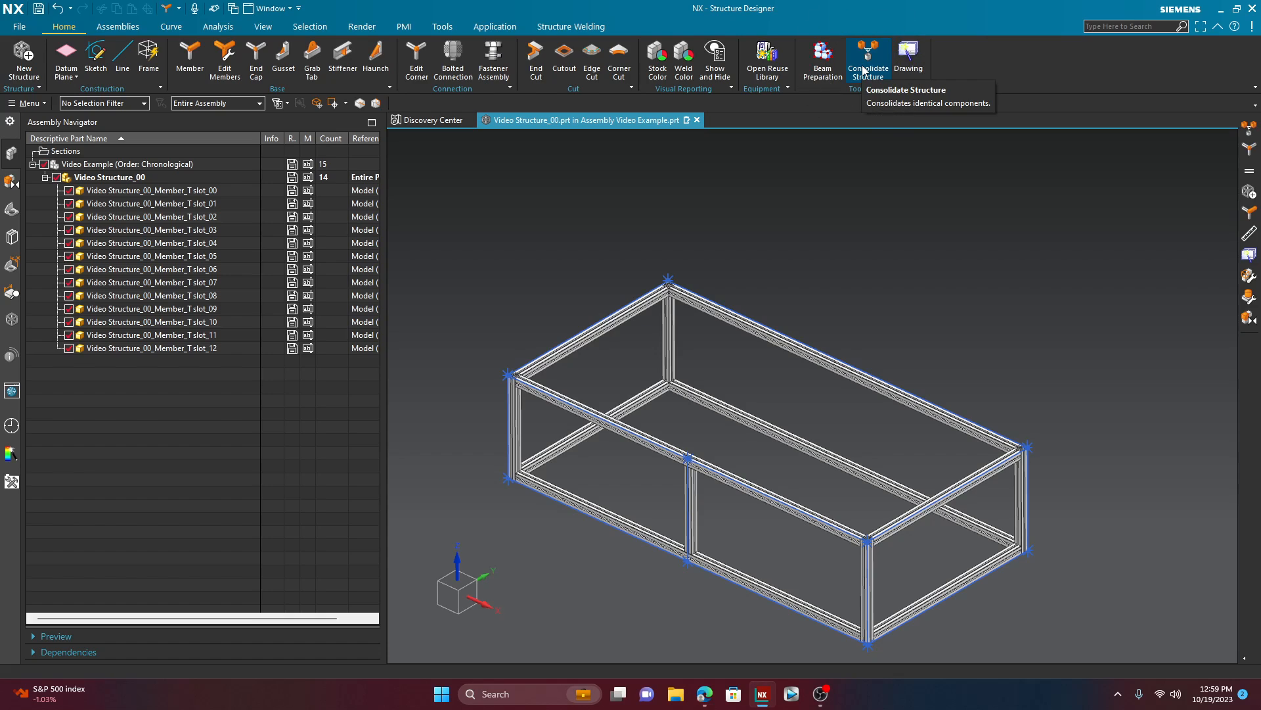
Step: Consolidate the frame's identical members into a Consolidate_00 assembly of 14 components
click(867, 61)
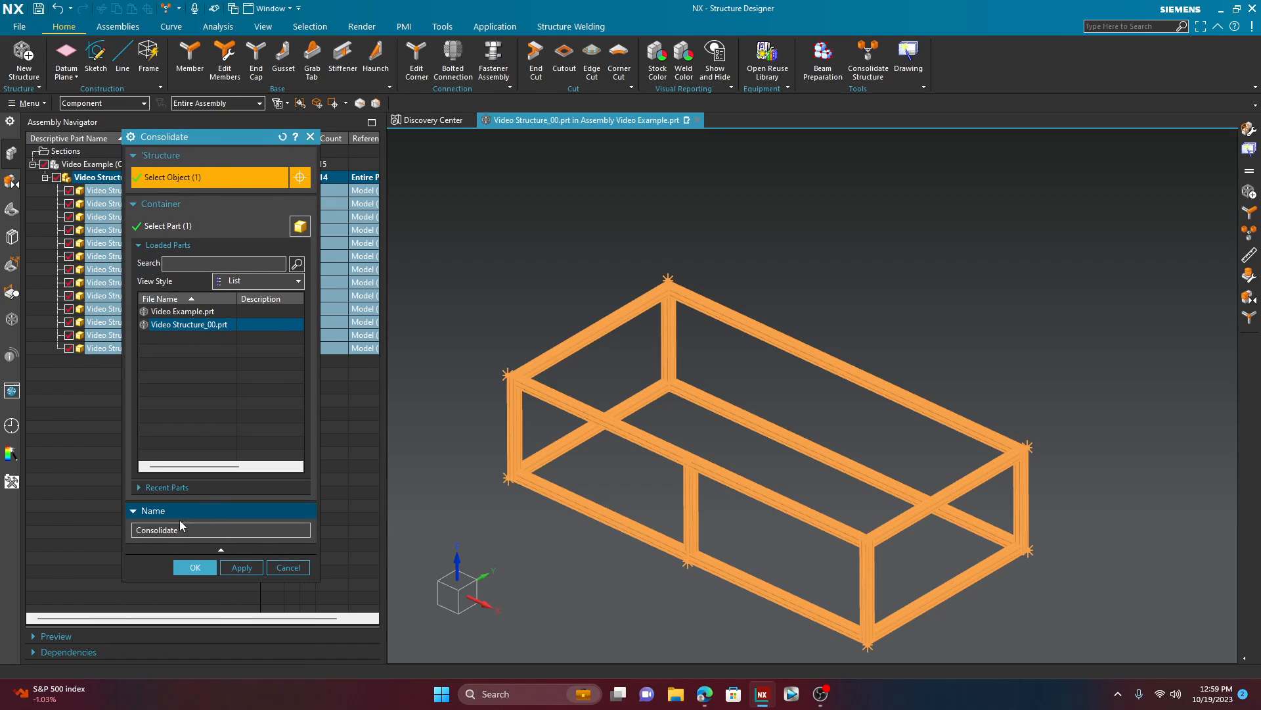
triple_click(219, 530)
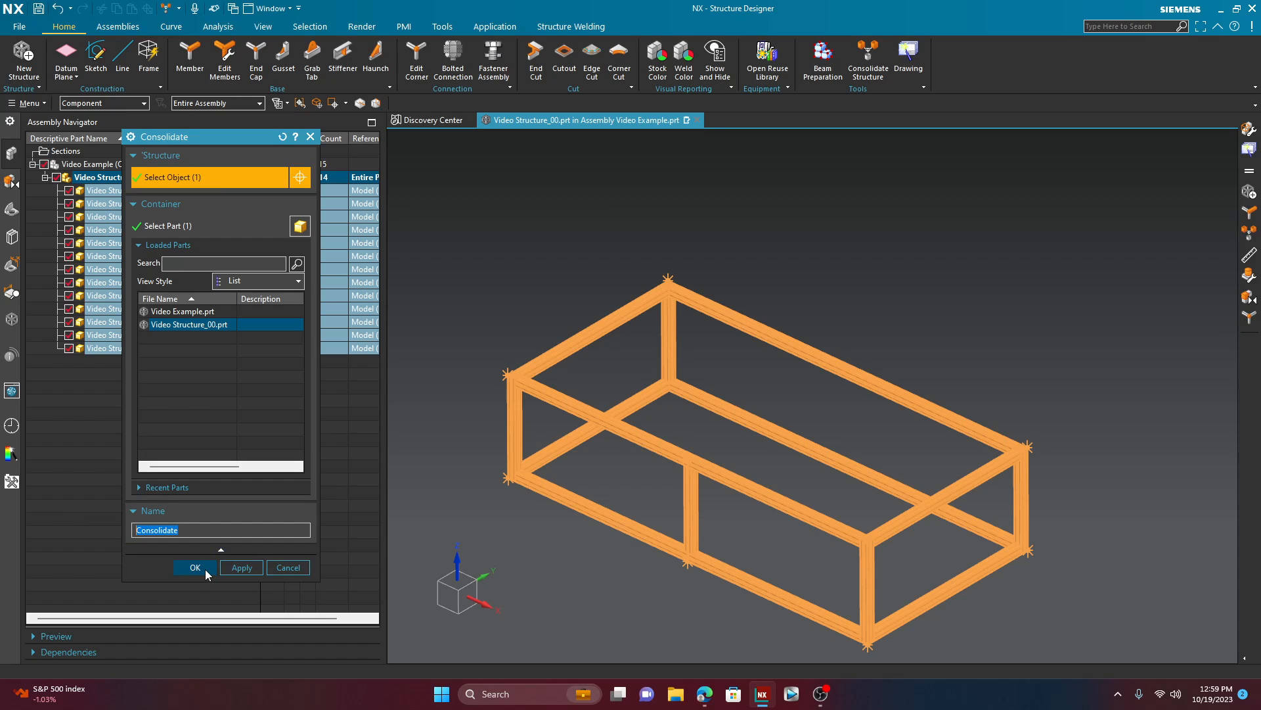
click(195, 567)
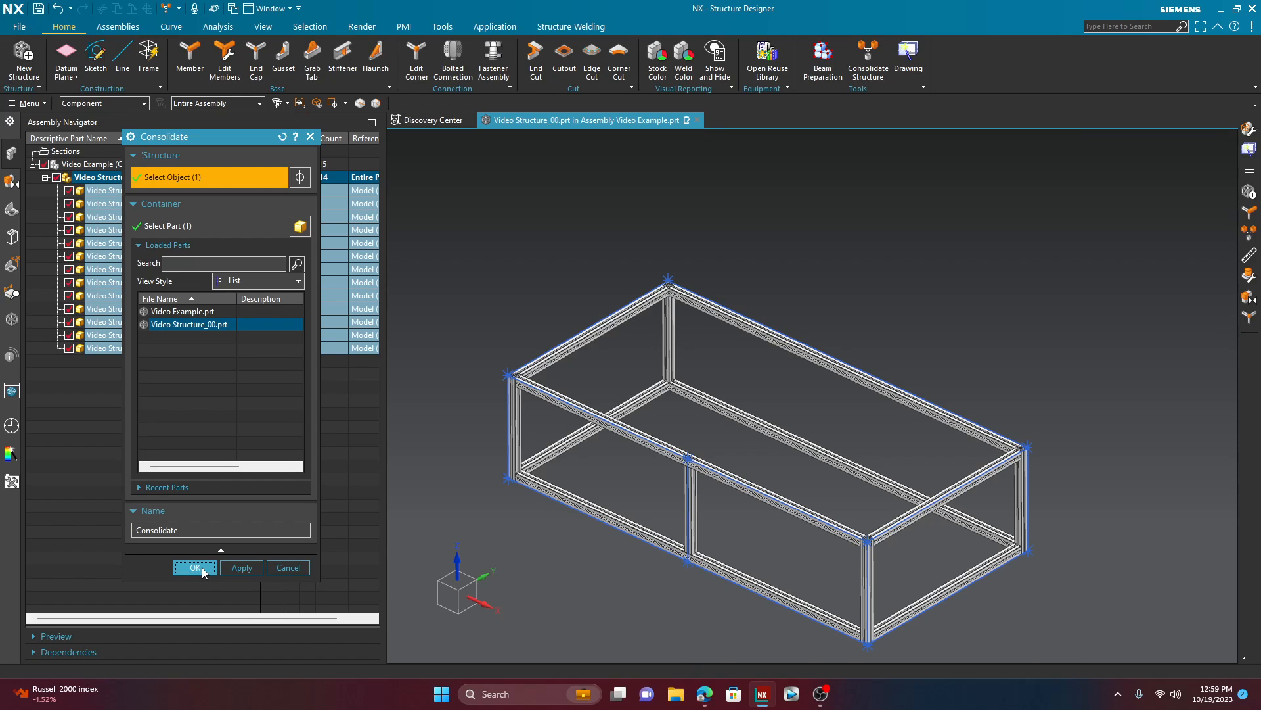
click(194, 567)
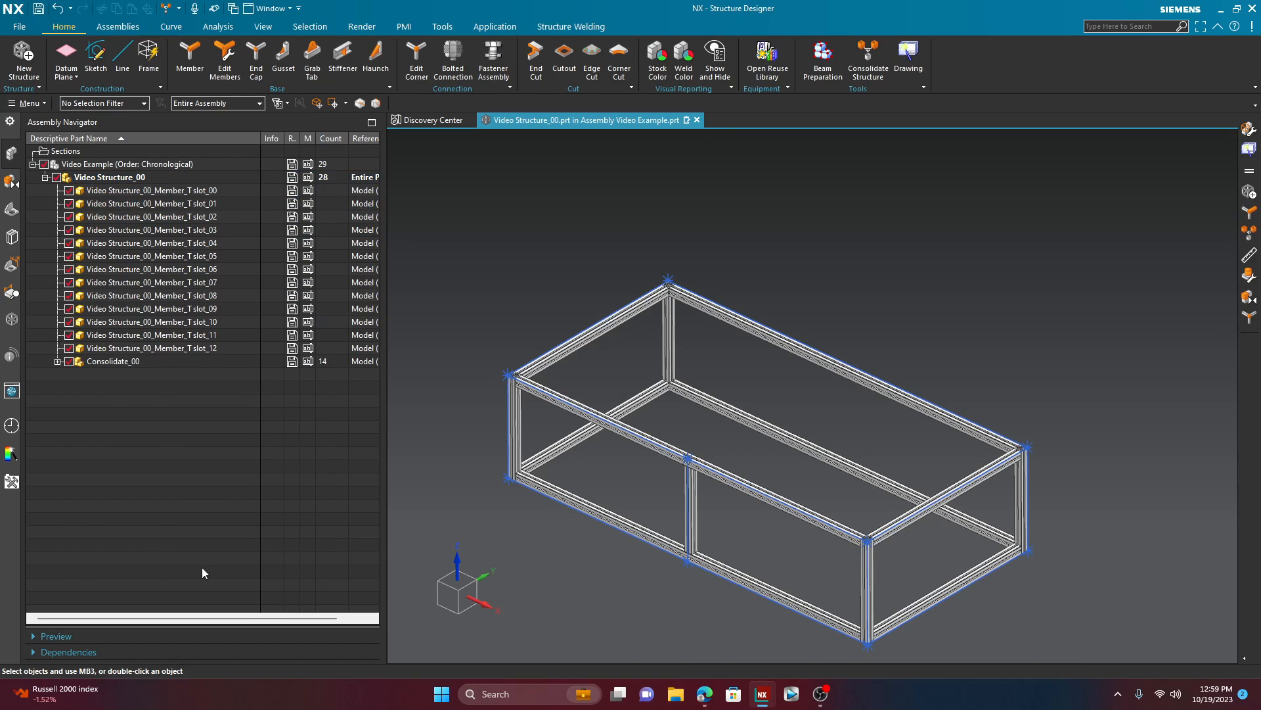
Step: Expand Consolidate_00 and hide all the original Video Structure_00 members
click(58, 361)
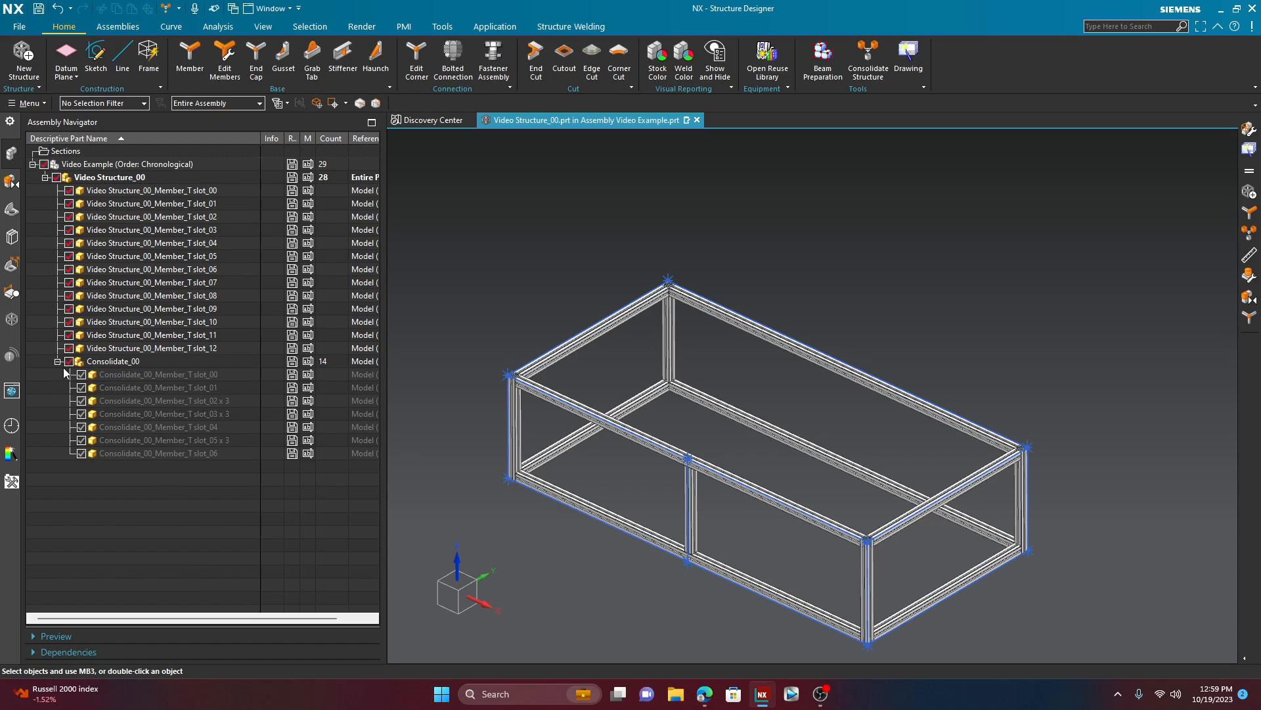
click(156, 375)
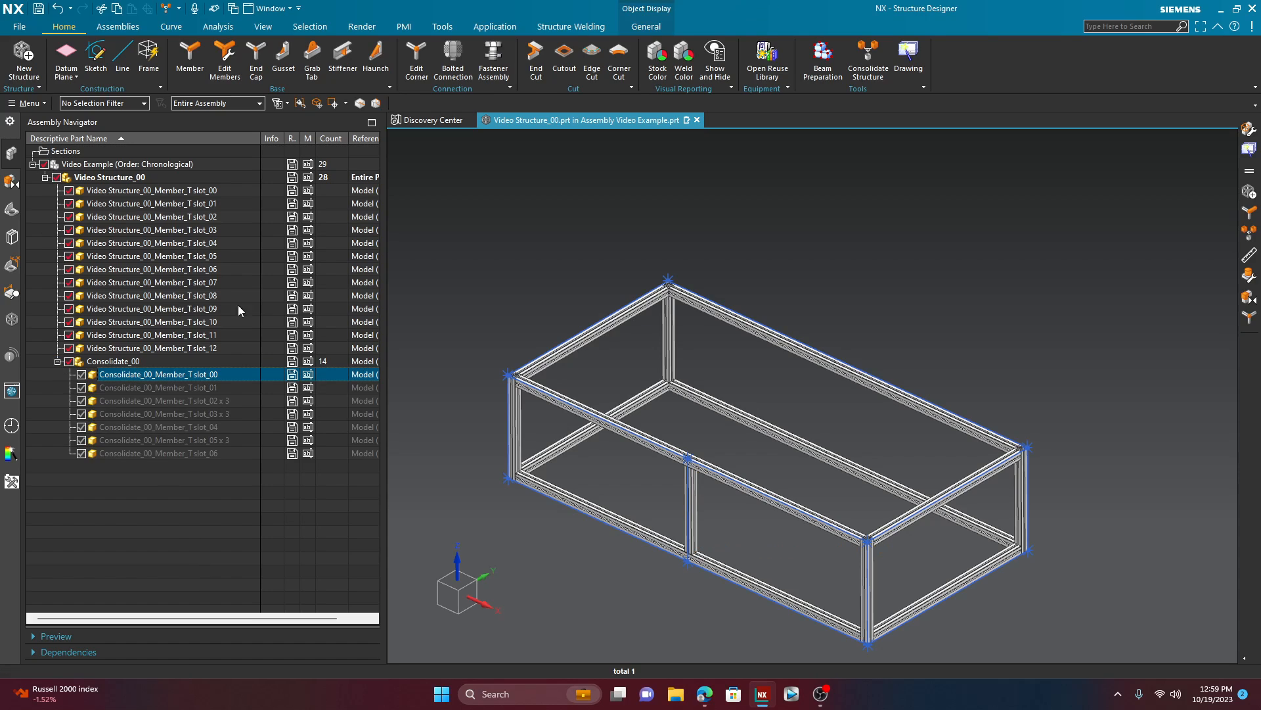
mouse_move(96, 203)
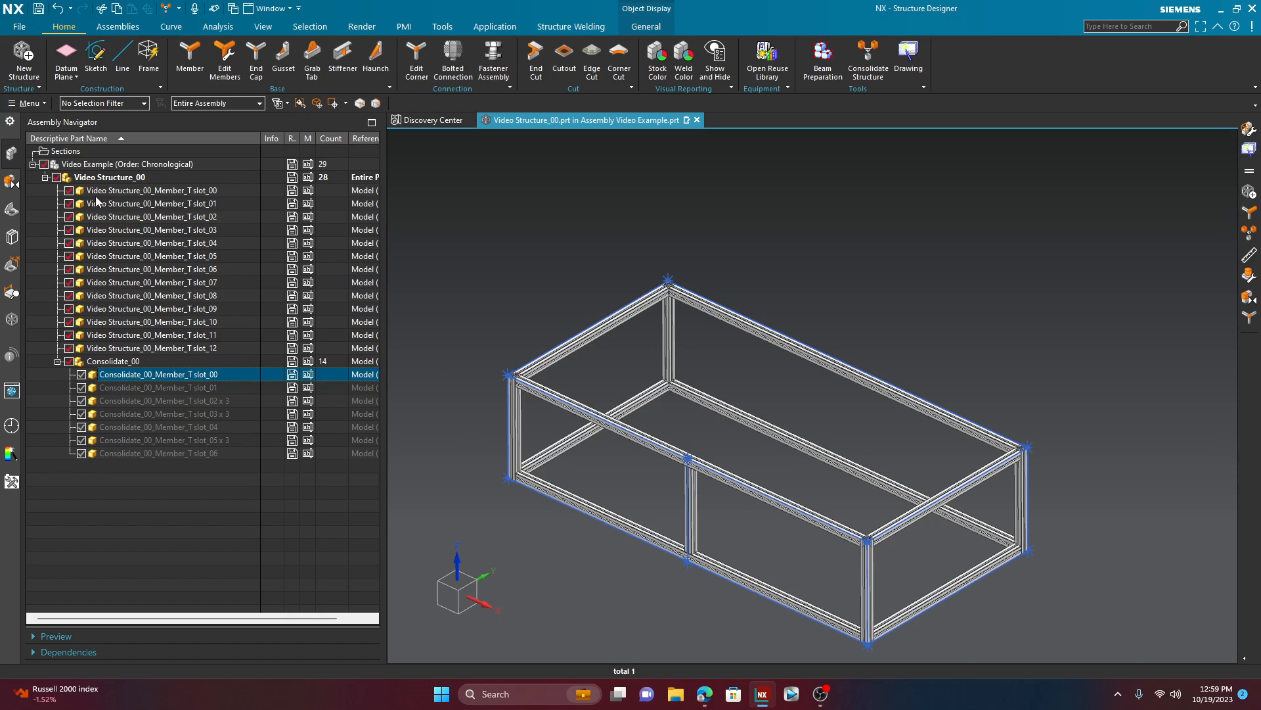
mouse_move(71, 197)
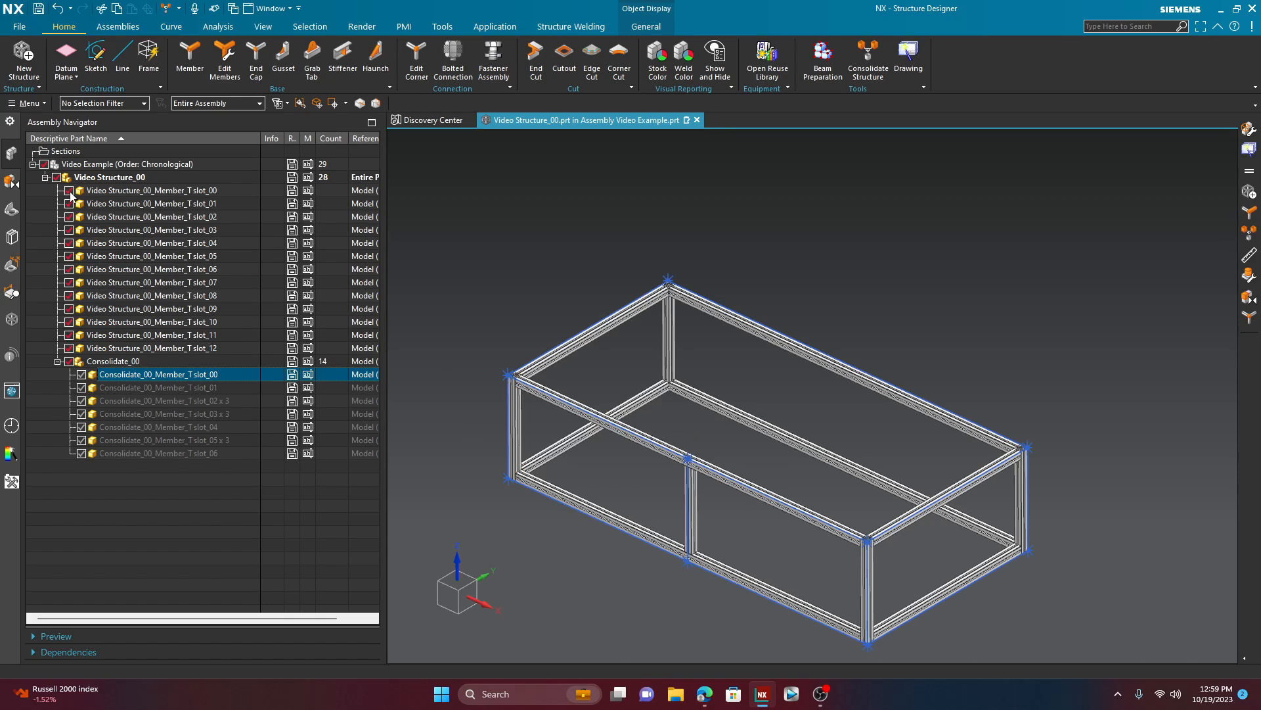
click(150, 189)
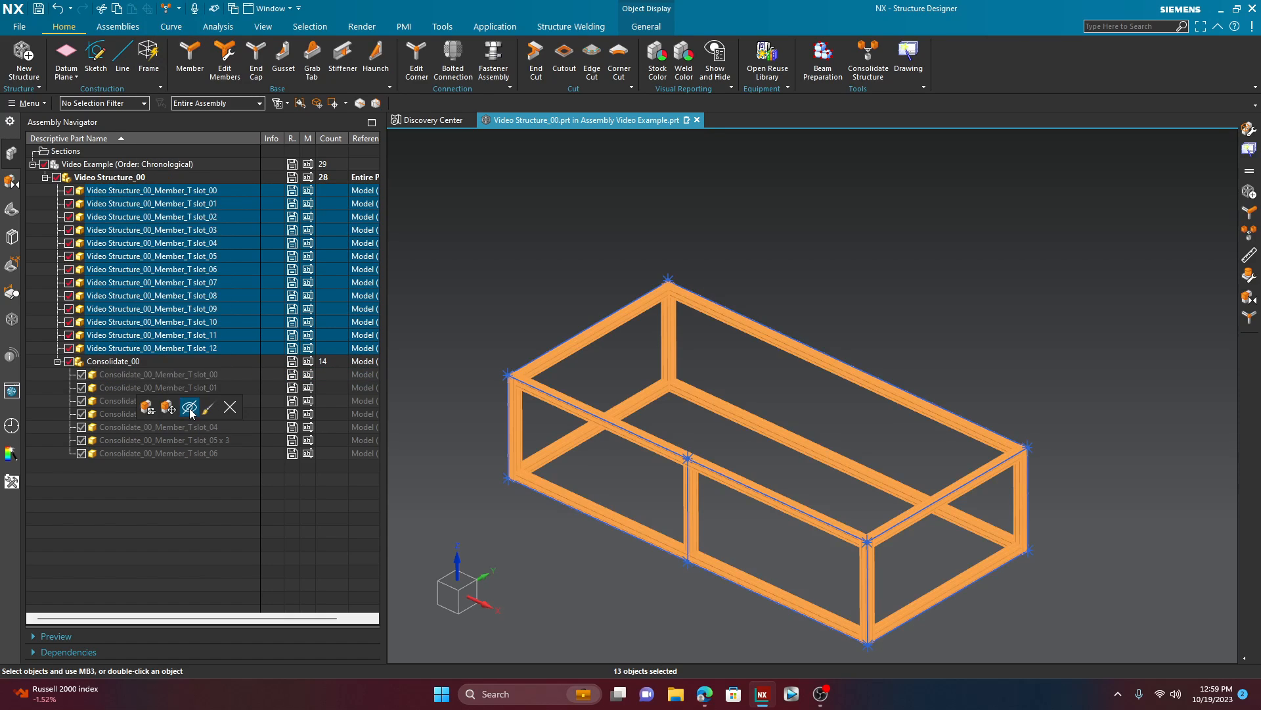
click(189, 411)
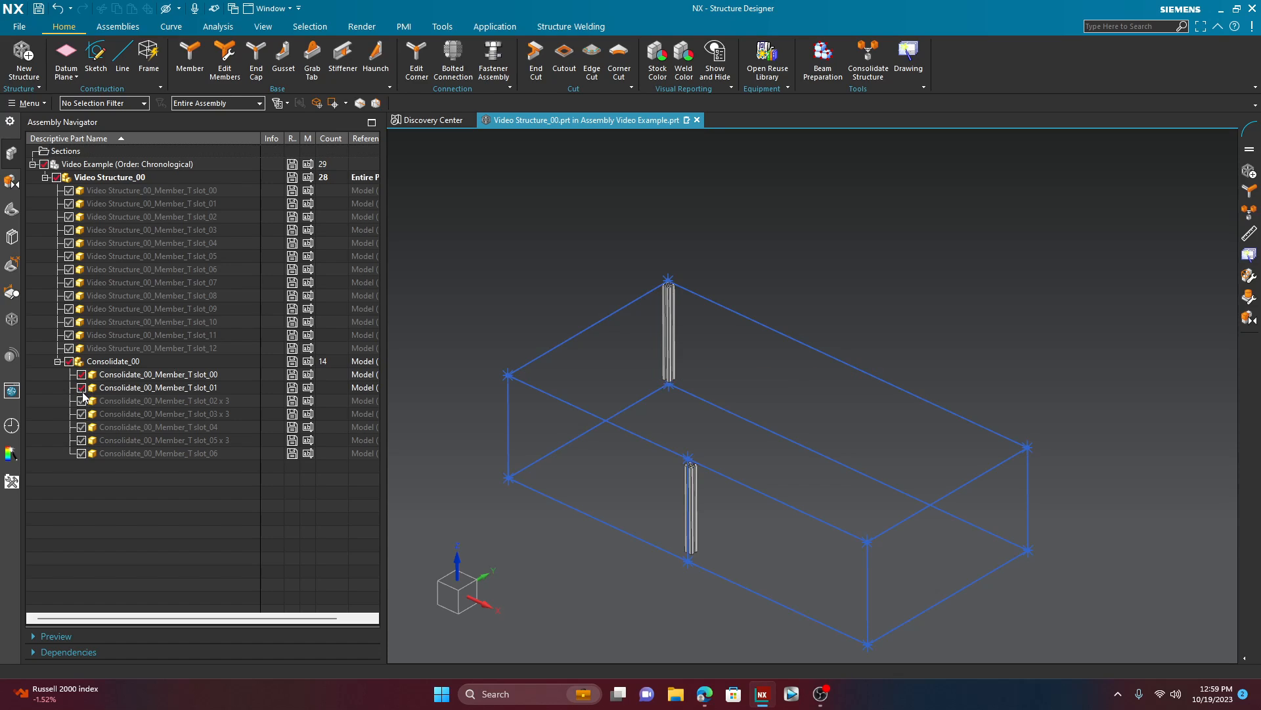
Step: Show the consolidated slot_01, slot_02 and remaining parts to rebuild the frame
click(156, 387)
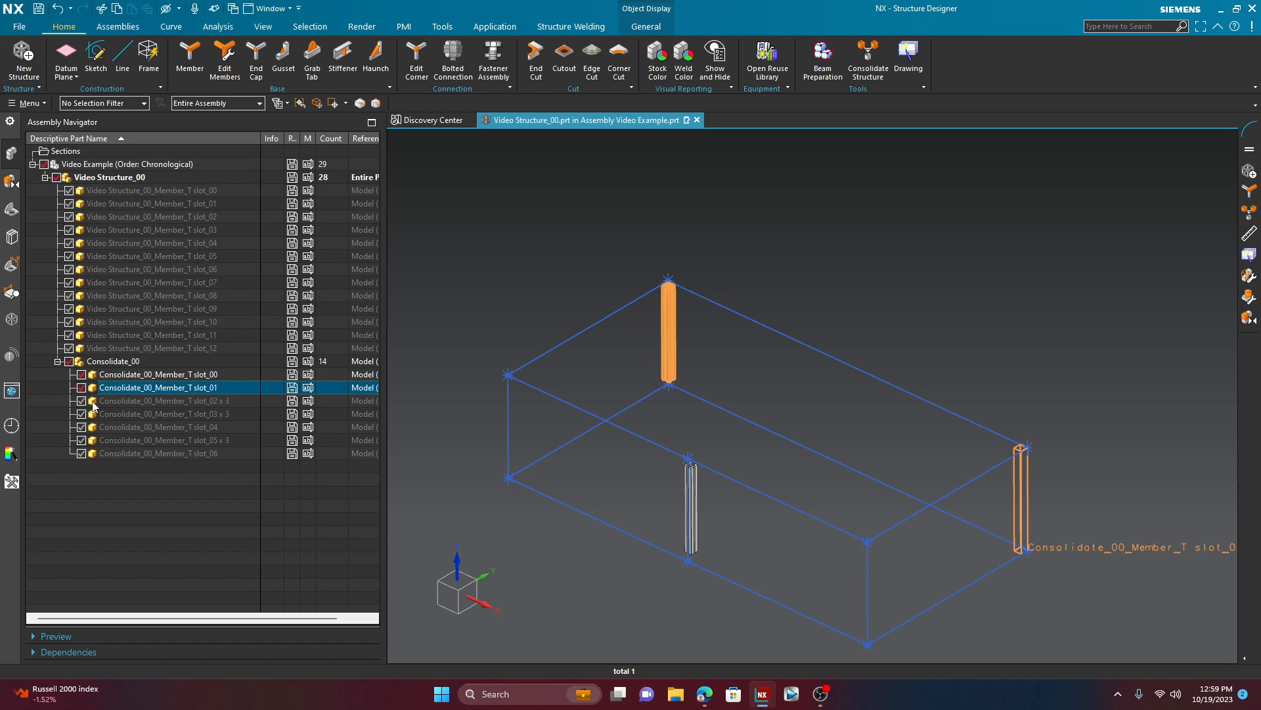
click(80, 400)
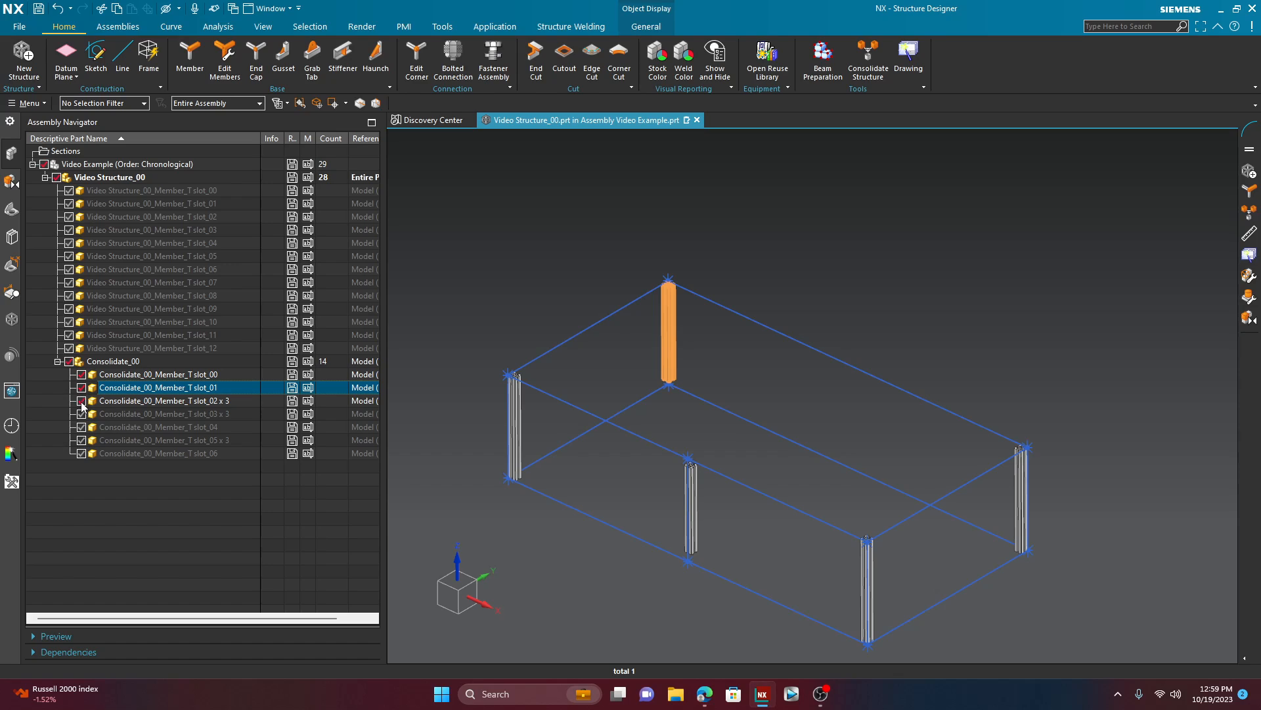
click(157, 399)
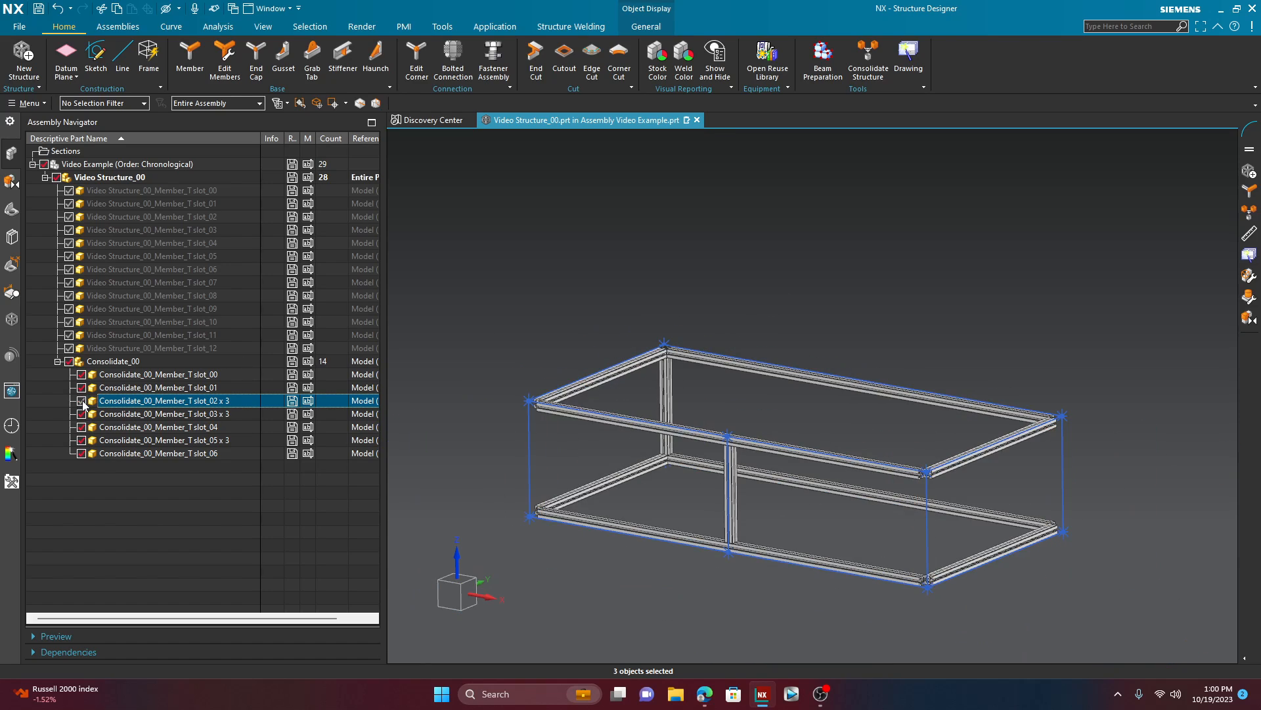
Step: Show Consolidate_00_Member_T slot_02 x 3 so the three corner posts display
click(157, 386)
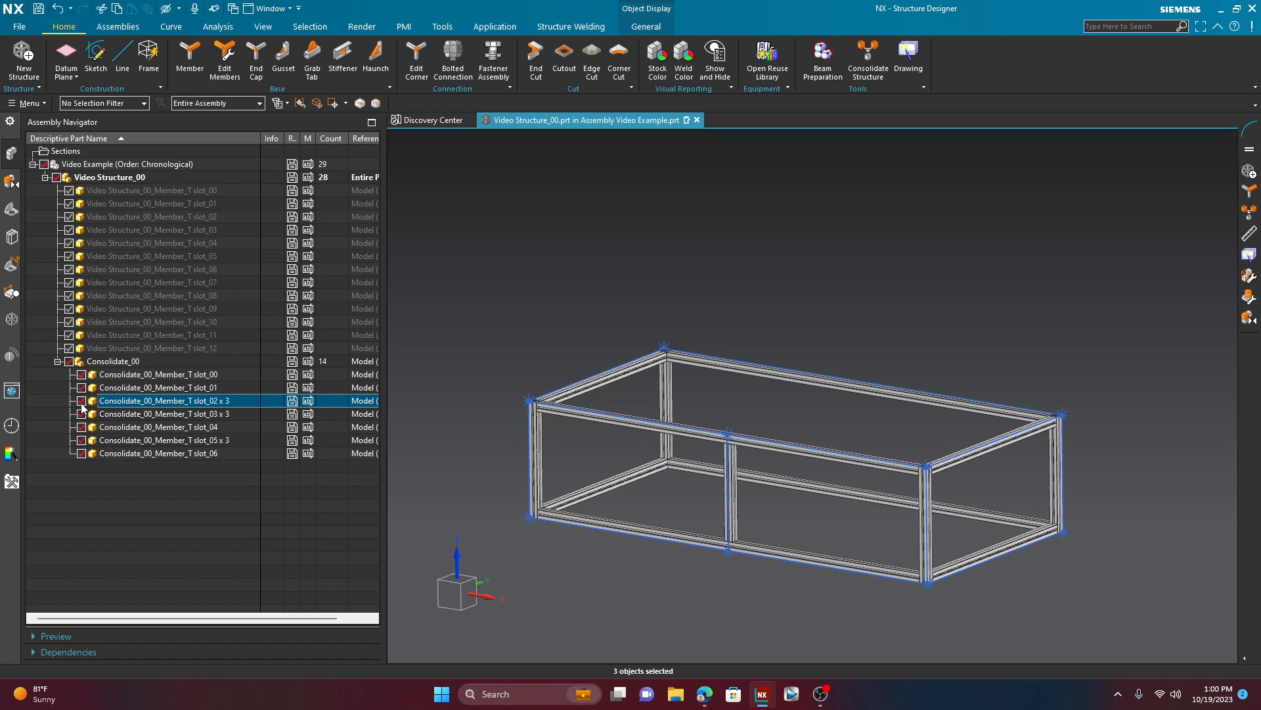
mouse_move(694, 214)
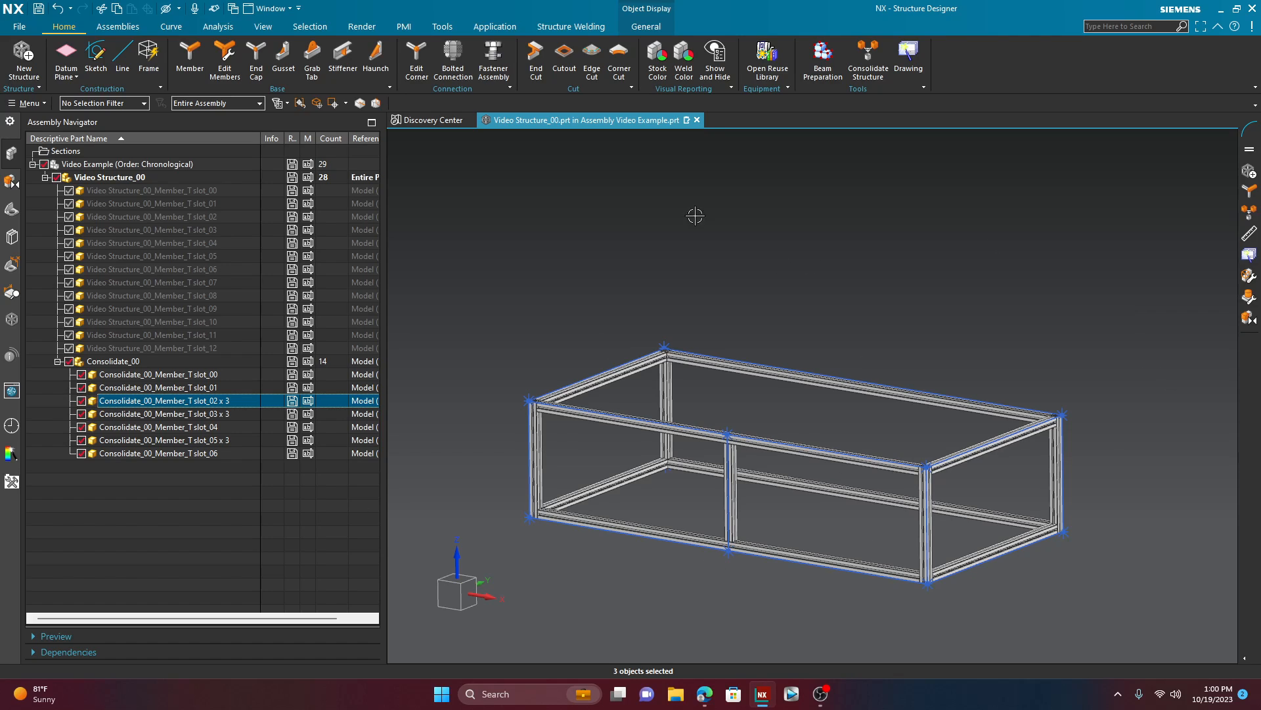
mouse_move(653, 217)
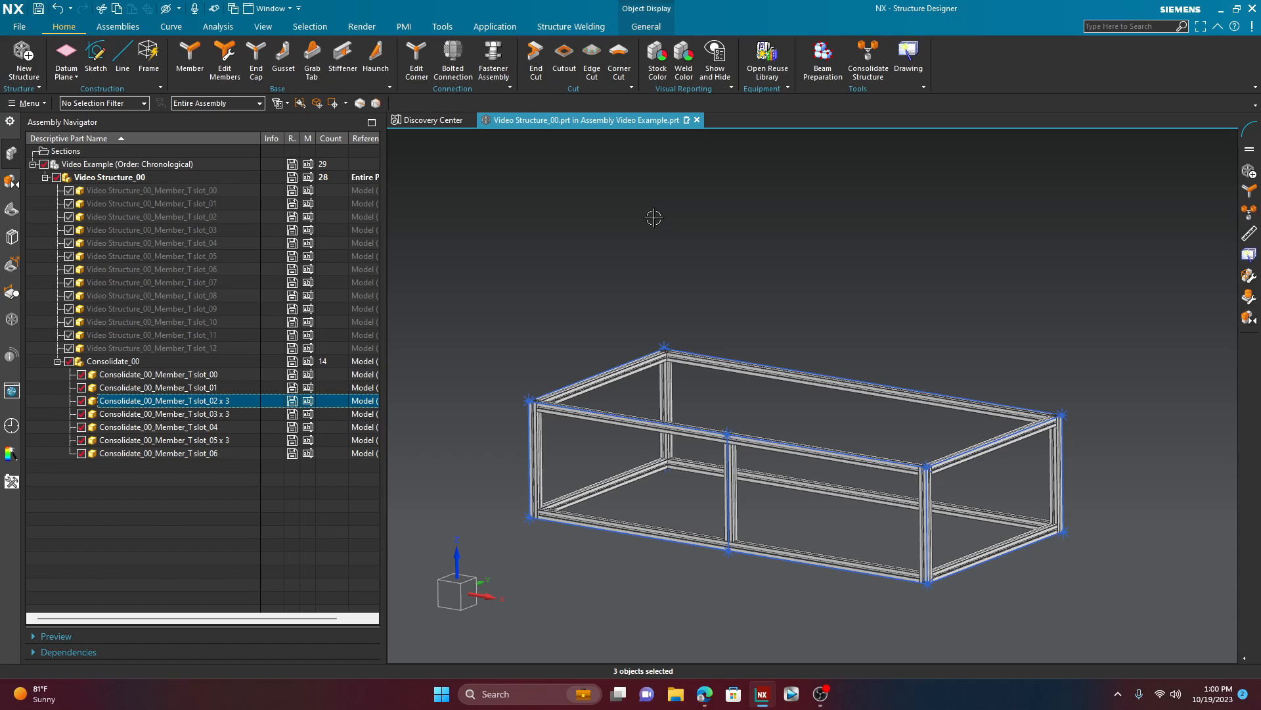